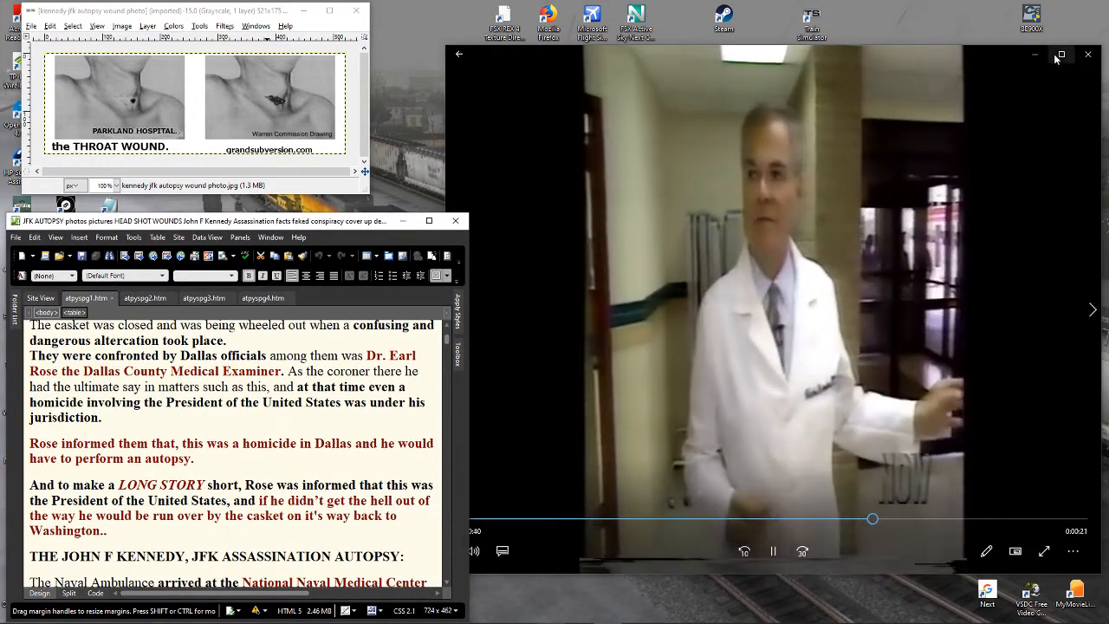
- Switch to the eyewitness testimony page with Mr. Euins' account of the bald man
{"action": "left_click", "coordinate": [1060, 54]}
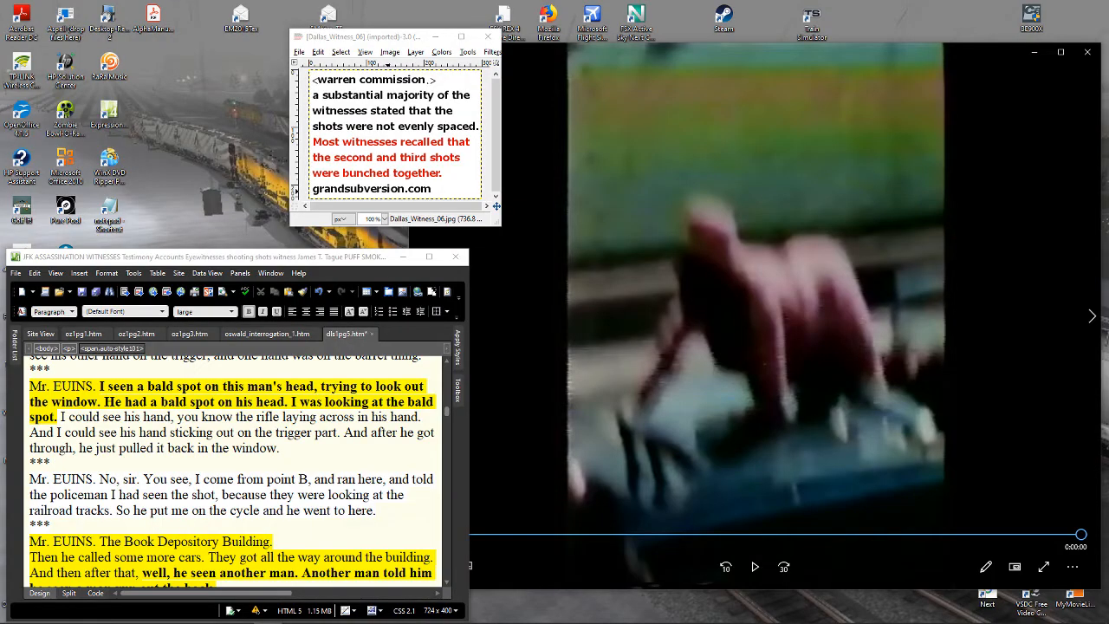
{"action": "left_click", "coordinate": [755, 567]}
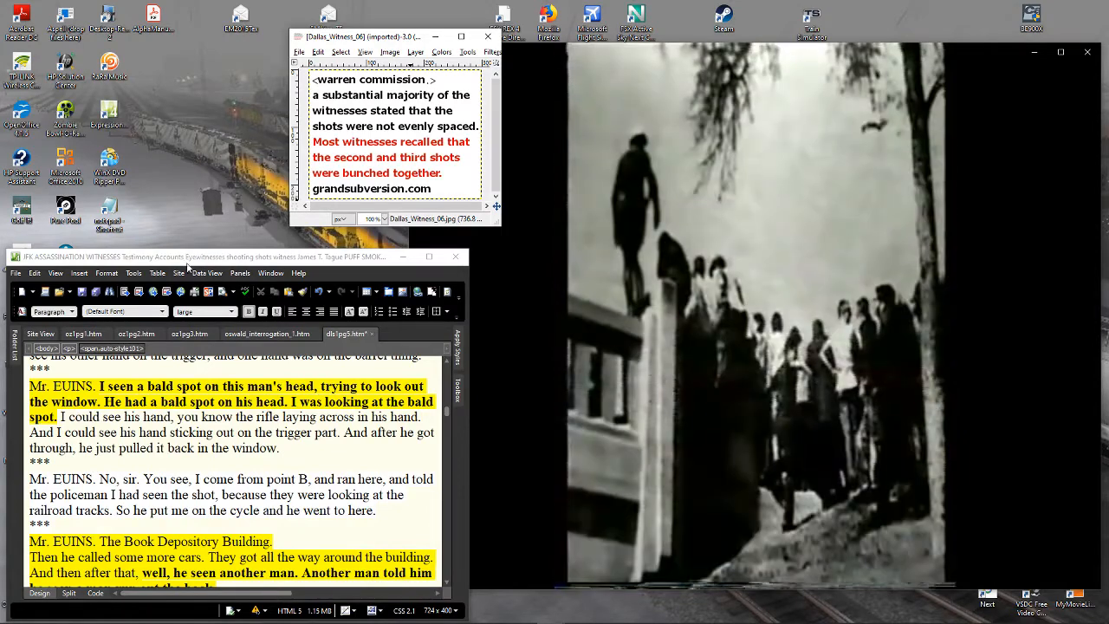
{"action": "scroll", "scroll_direction": "down", "scroll_amount": 3}
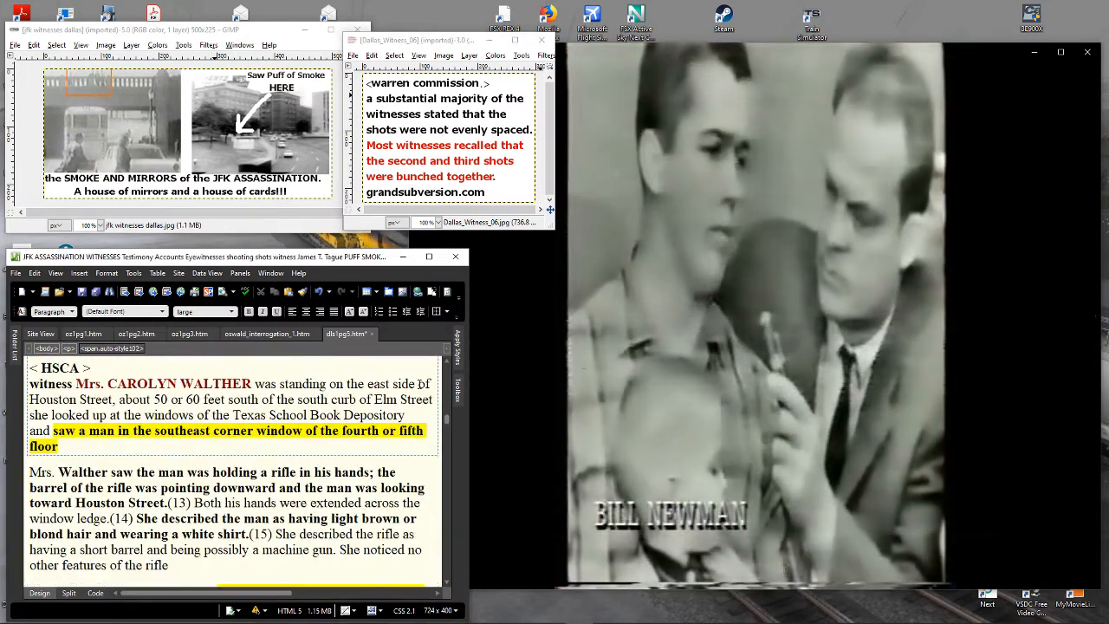
- Scroll the head-wound page to Dr. Crenshaw's tangential wound testimony
{"action": "scroll", "scroll_direction": "down", "scroll_amount": 3}
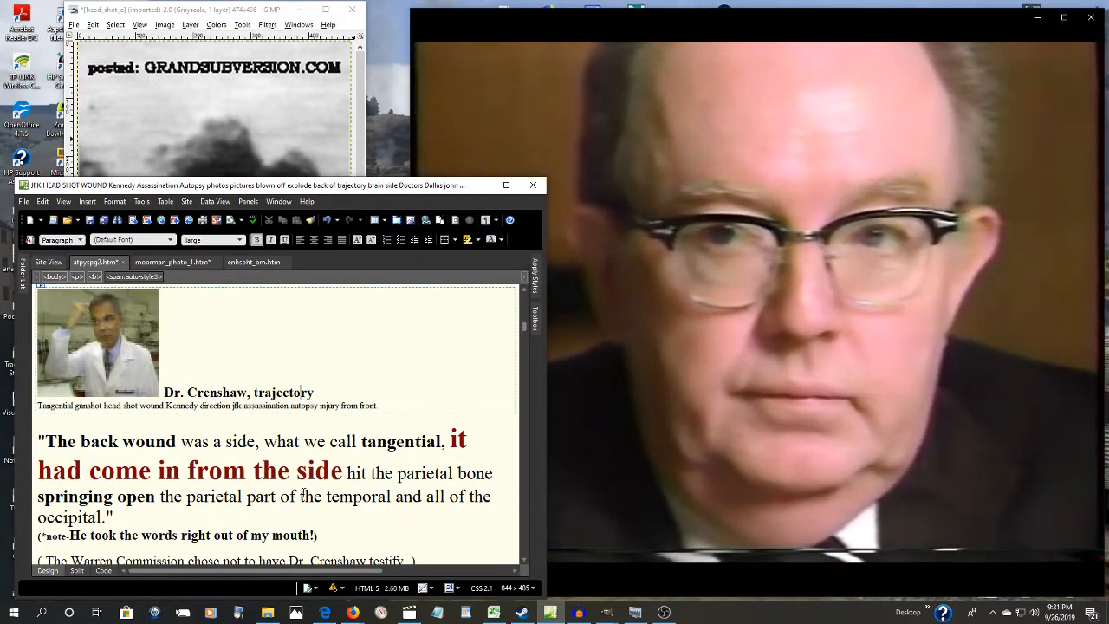
{"action": "scroll", "scroll_direction": "down", "scroll_amount": 3}
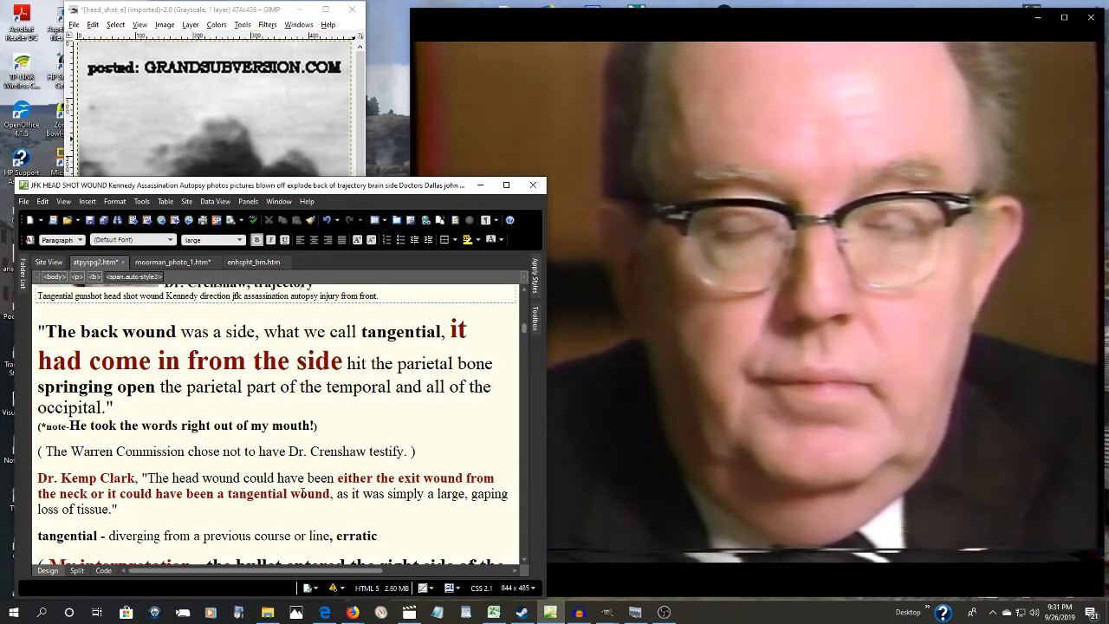
{"action": "scroll", "scroll_direction": "down", "scroll_amount": 3}
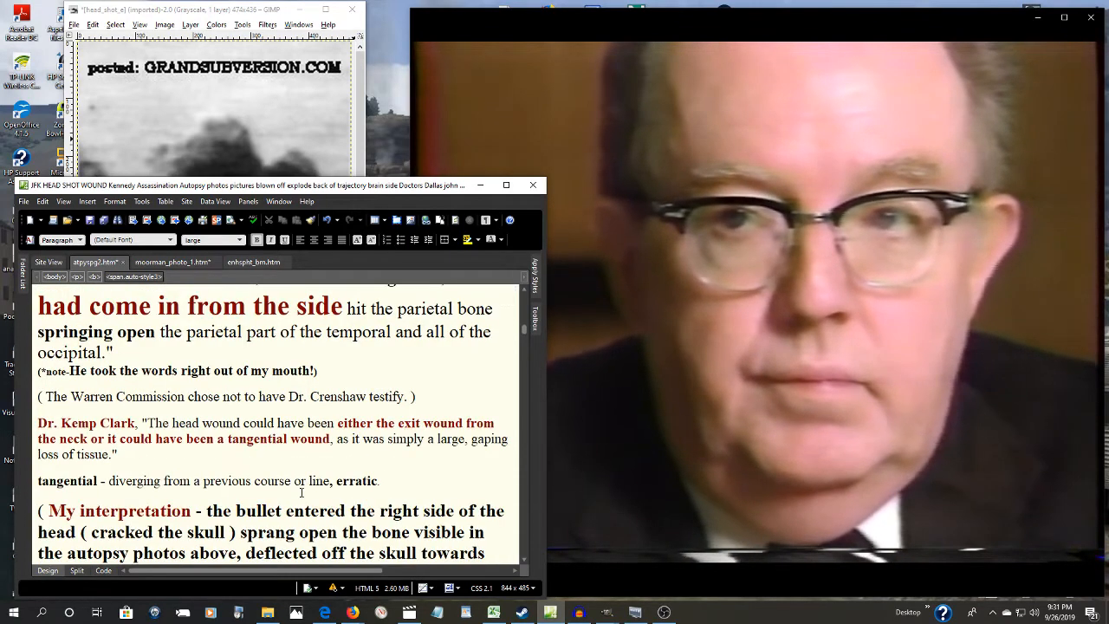
{"action": "scroll", "scroll_direction": "down", "scroll_amount": 3}
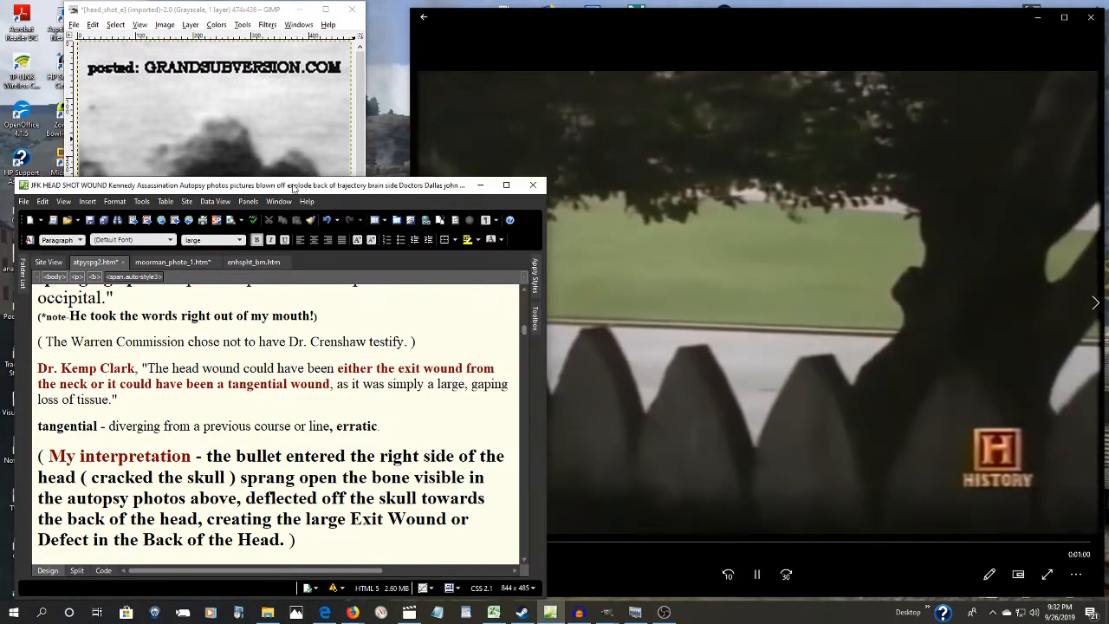
{"action": "scroll", "scroll_direction": "up", "scroll_amount": 3}
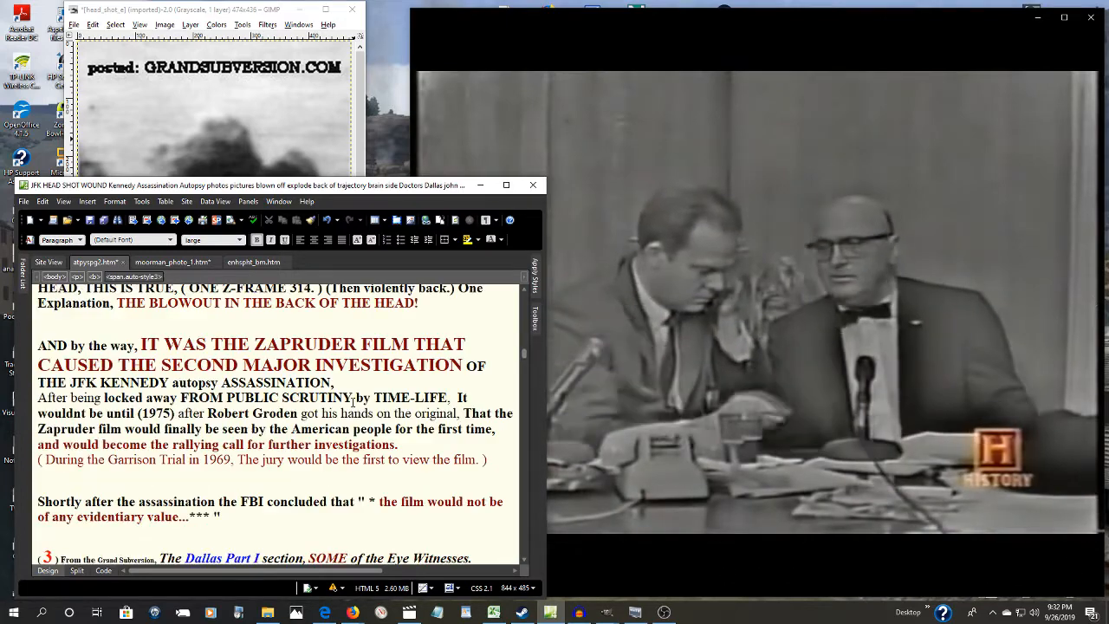
{"action": "scroll", "scroll_direction": "up", "scroll_amount": 3}
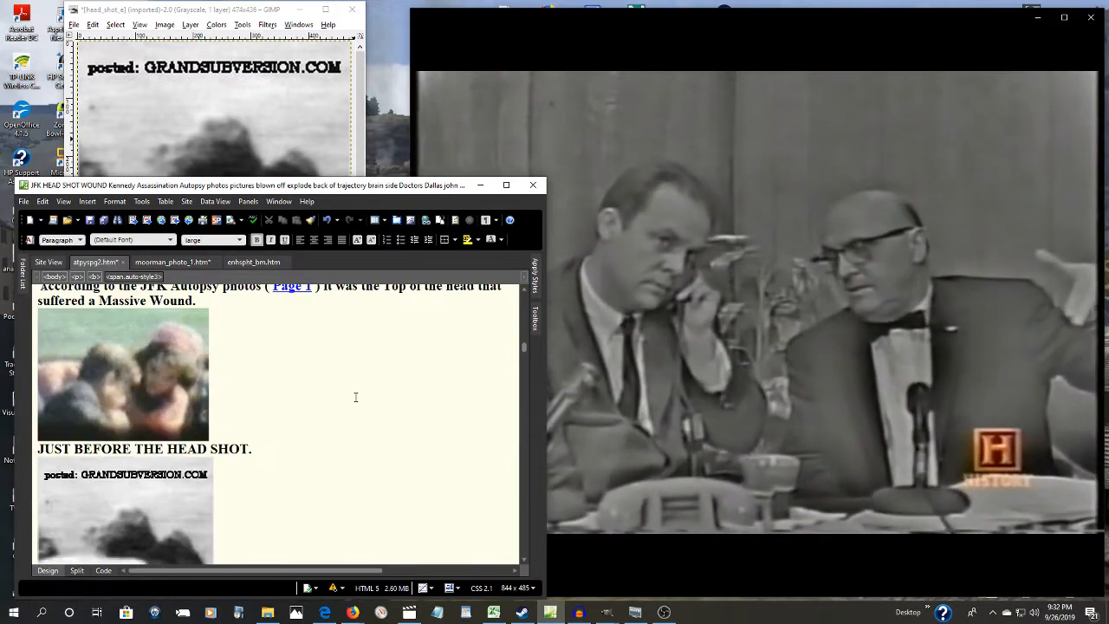
{"action": "scroll", "scroll_direction": "down", "scroll_amount": 3}
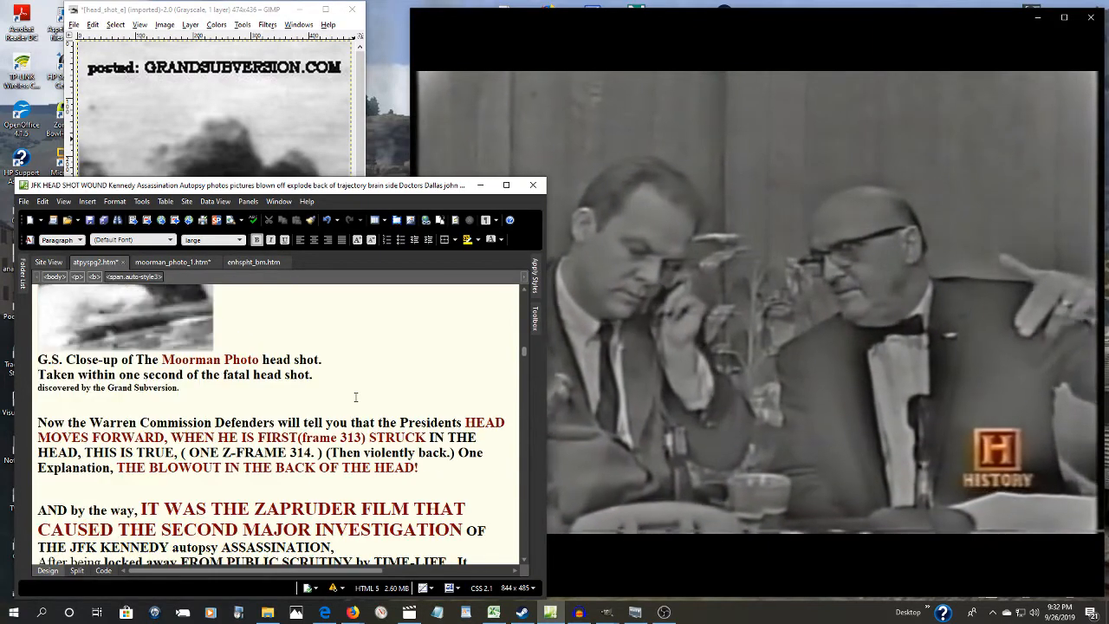
{"action": "scroll", "scroll_direction": "down", "scroll_amount": 3}
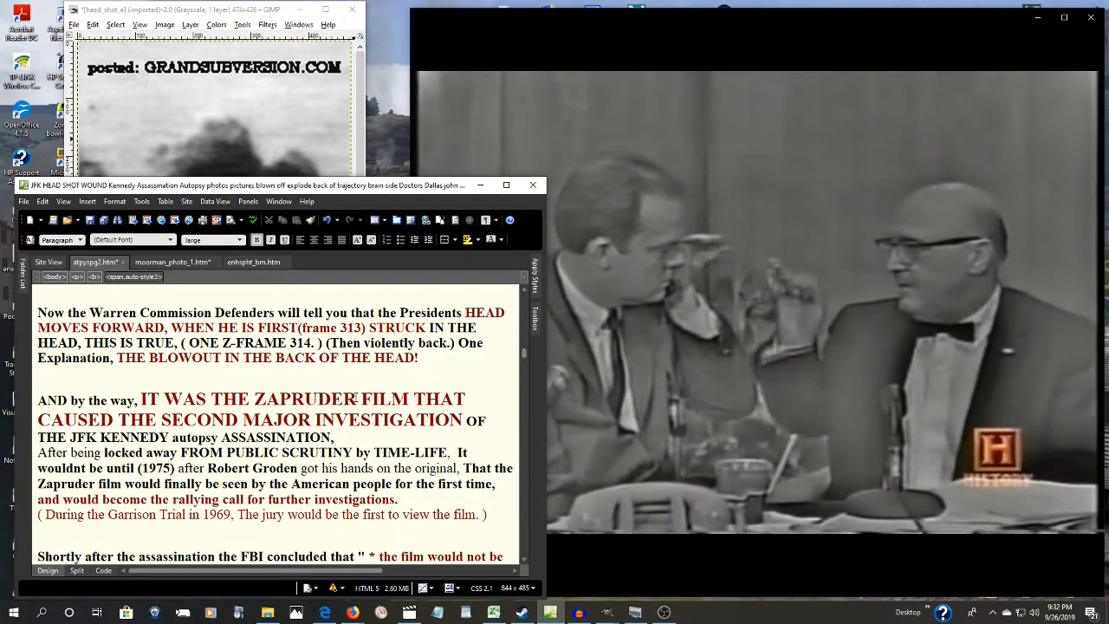
{"action": "scroll", "scroll_direction": "down", "scroll_amount": 3}
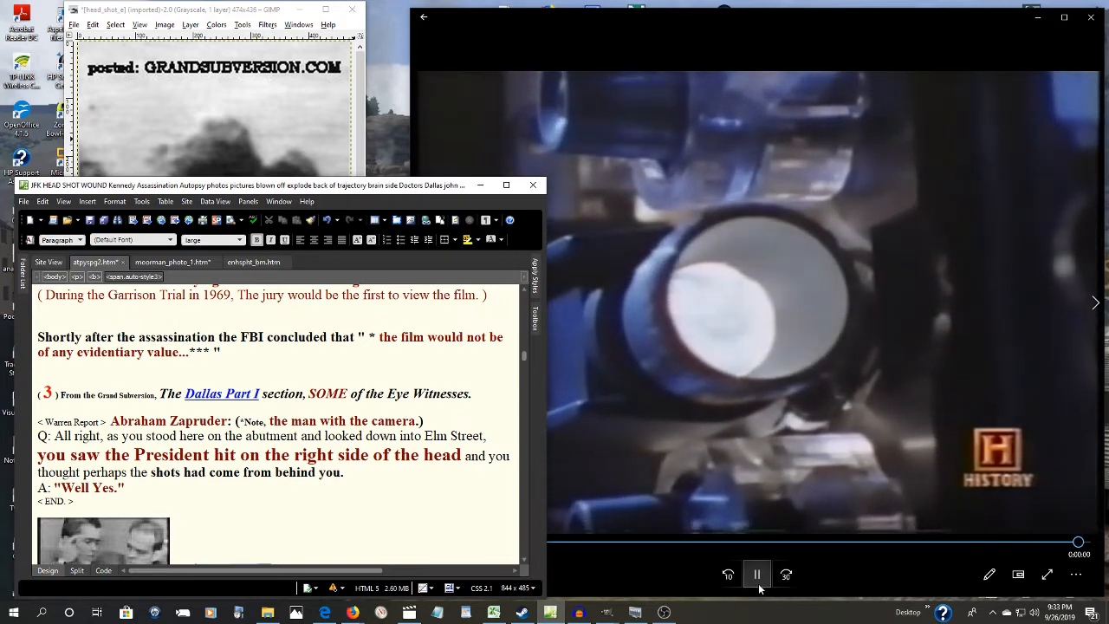
- Pause the documentary clip and scroll the head-wound page around the Zapruder testimony
{"action": "left_click", "coordinate": [755, 571]}
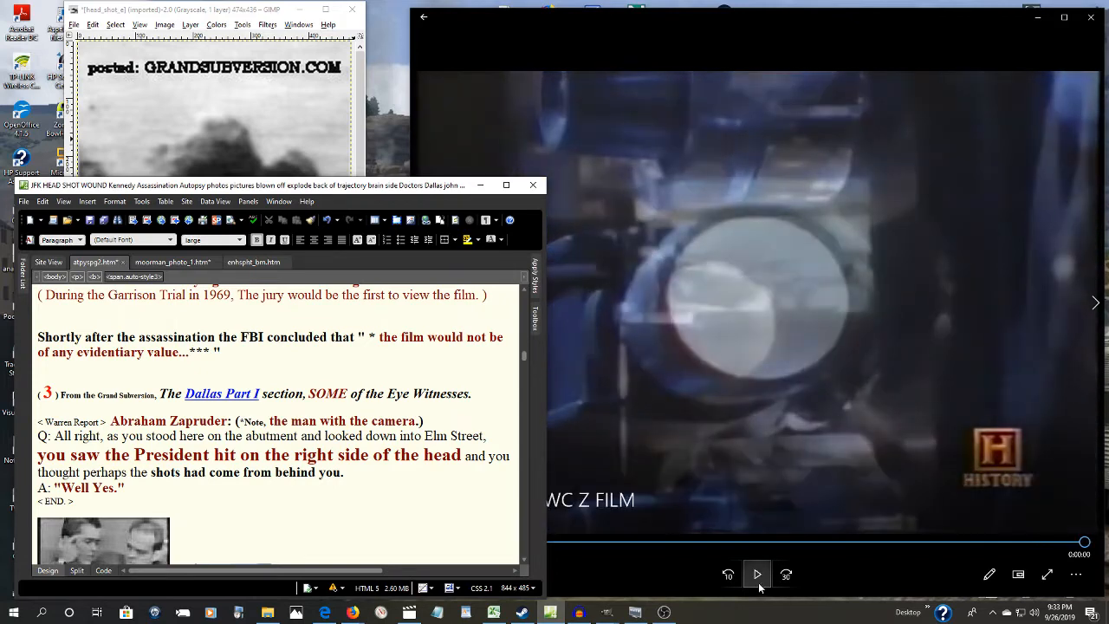
{"action": "scroll", "scroll_direction": "up", "scroll_amount": 3}
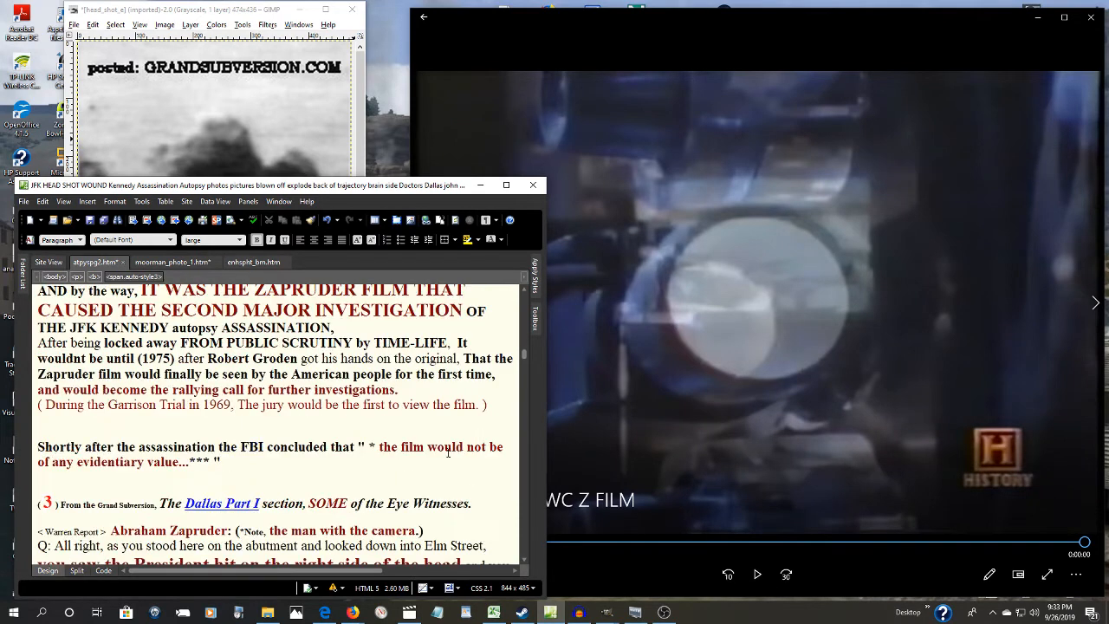
{"action": "scroll", "scroll_direction": "up", "scroll_amount": 3}
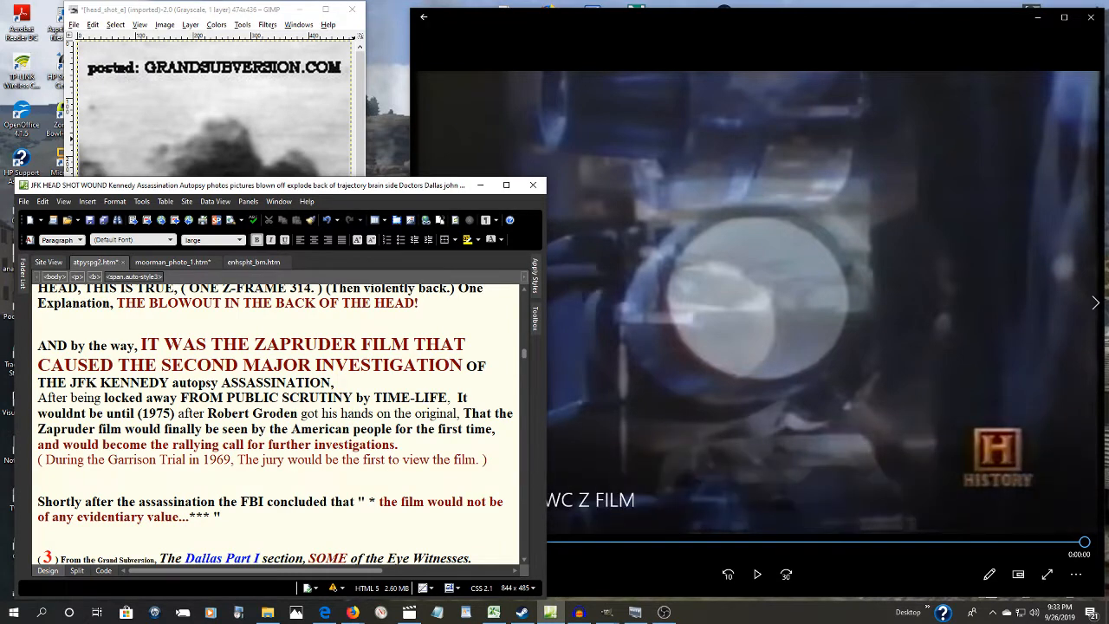
{"action": "scroll", "scroll_direction": "down", "scroll_amount": 3}
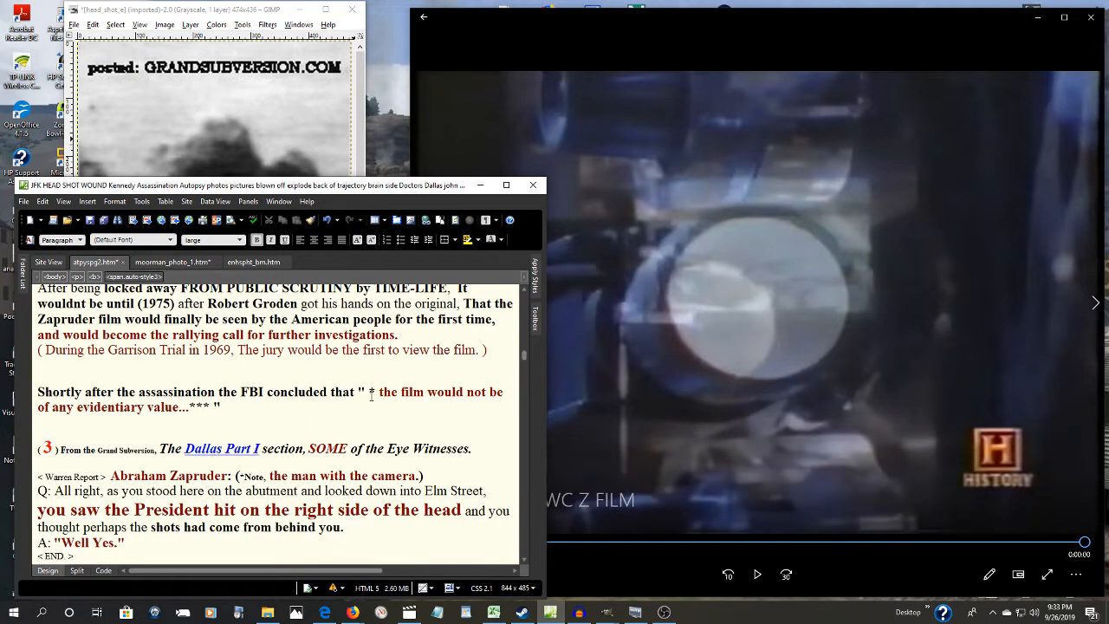
{"action": "scroll", "scroll_direction": "down", "scroll_amount": 3}
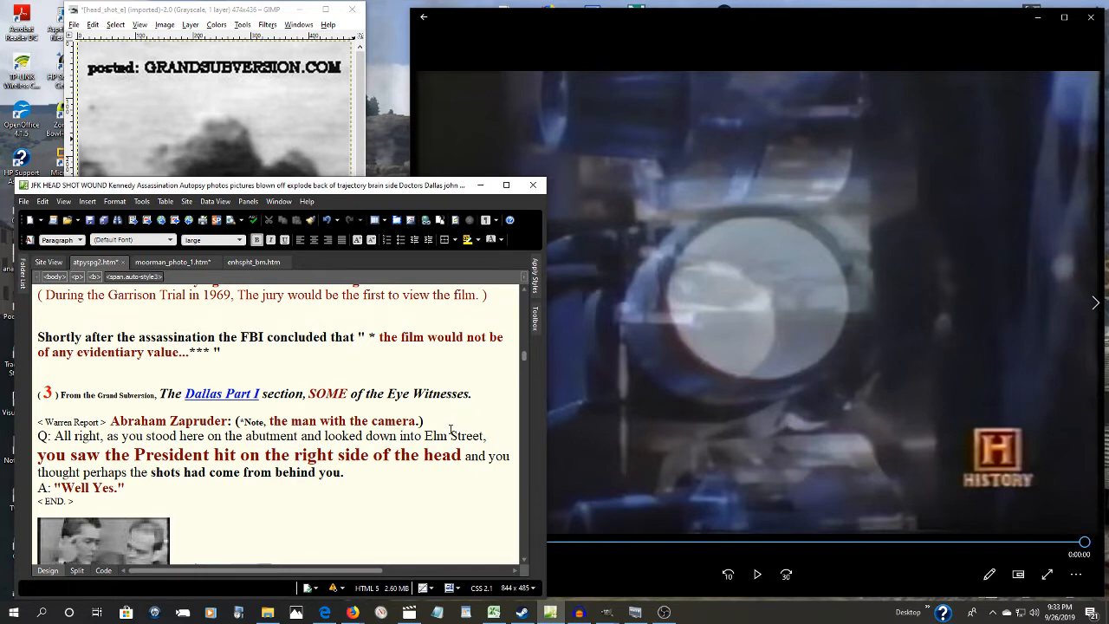
{"action": "mouse_move", "coordinate": [159, 480]}
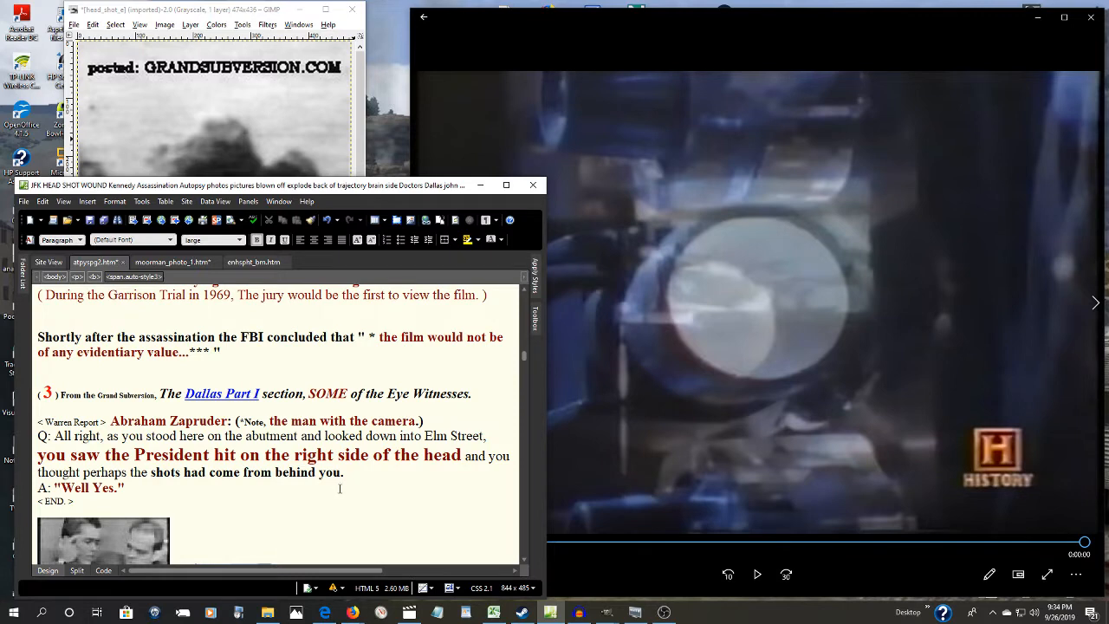
{"action": "mouse_move", "coordinate": [144, 492]}
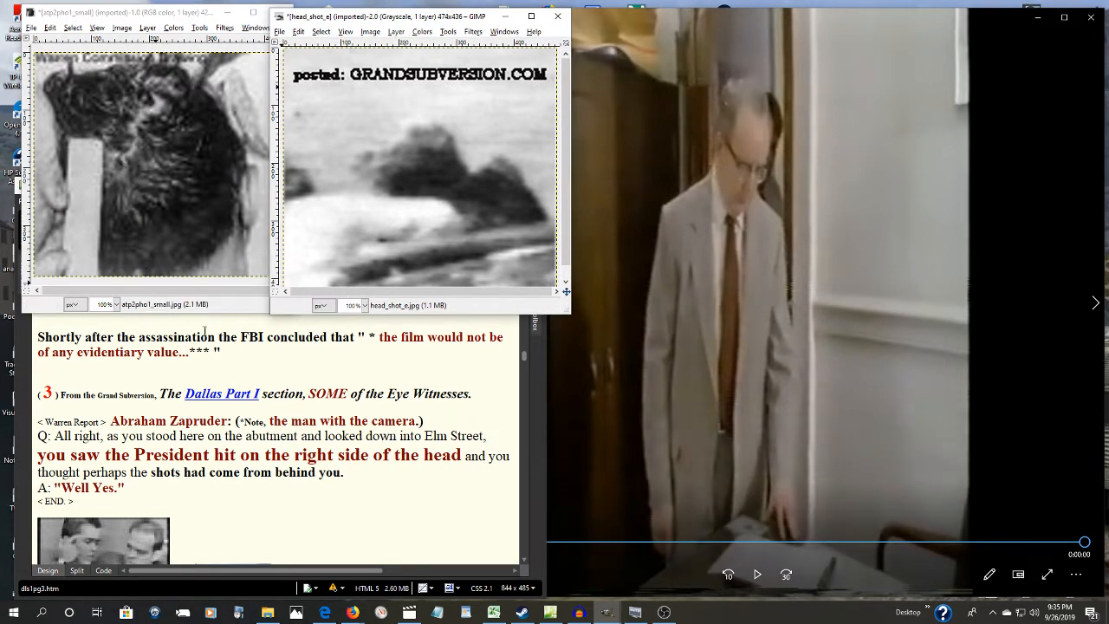
{"action": "mouse_move", "coordinate": [450, 171]}
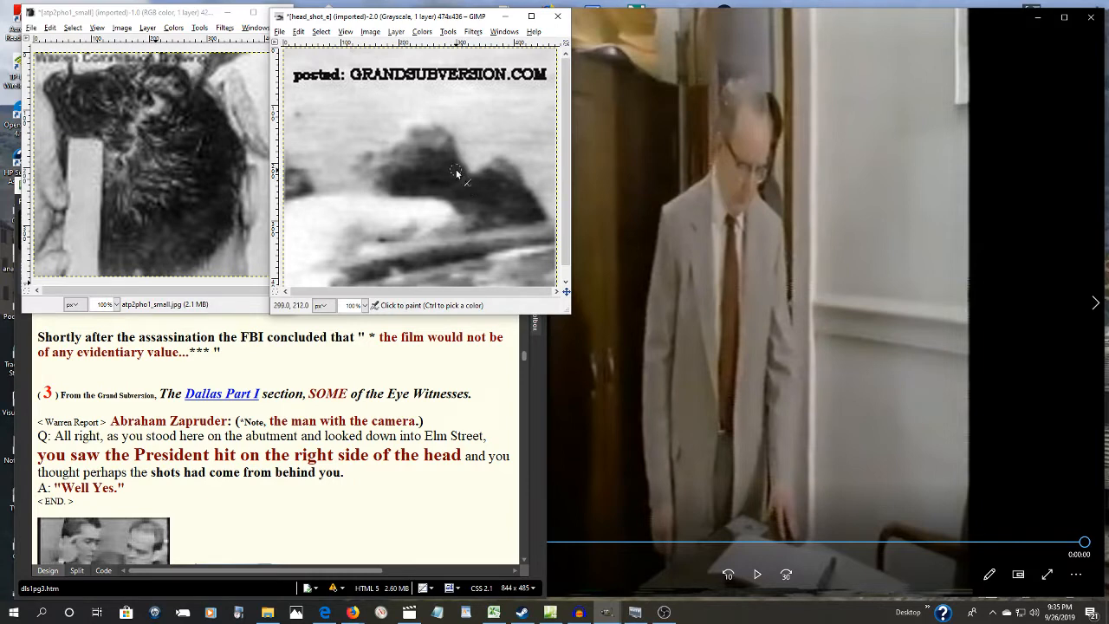
{"action": "mouse_move", "coordinate": [452, 166]}
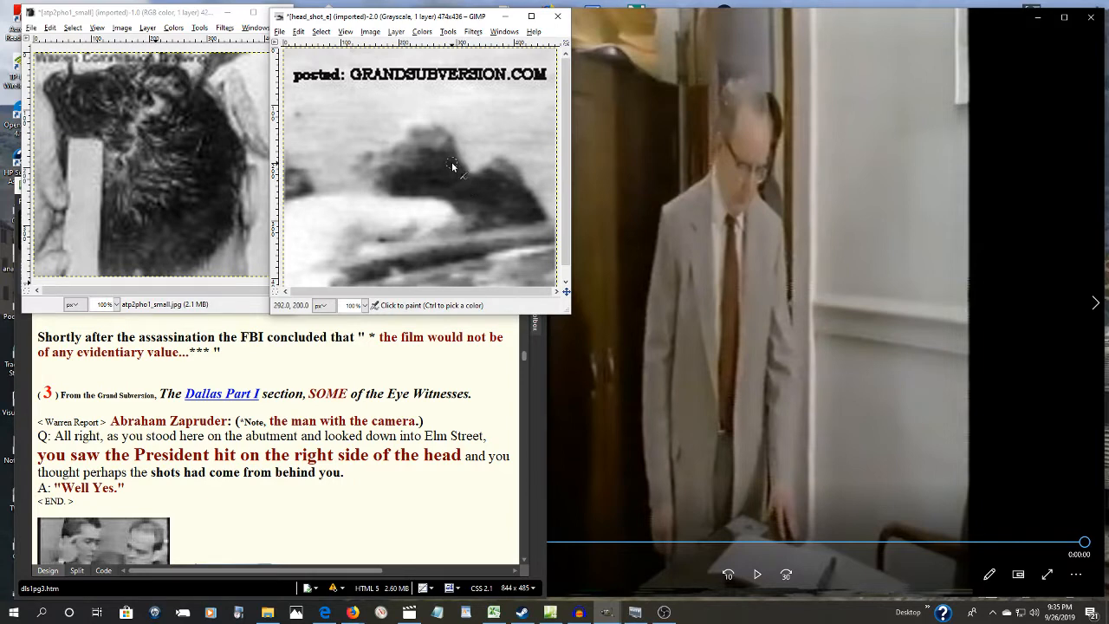
{"action": "mouse_move", "coordinate": [385, 132]}
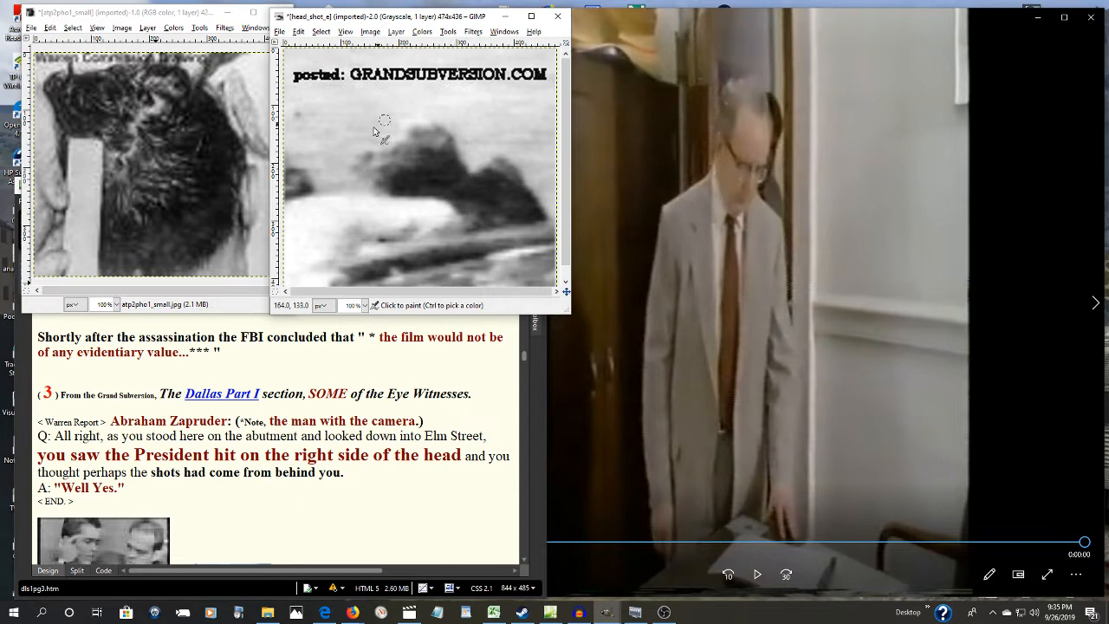
{"action": "mouse_move", "coordinate": [460, 182]}
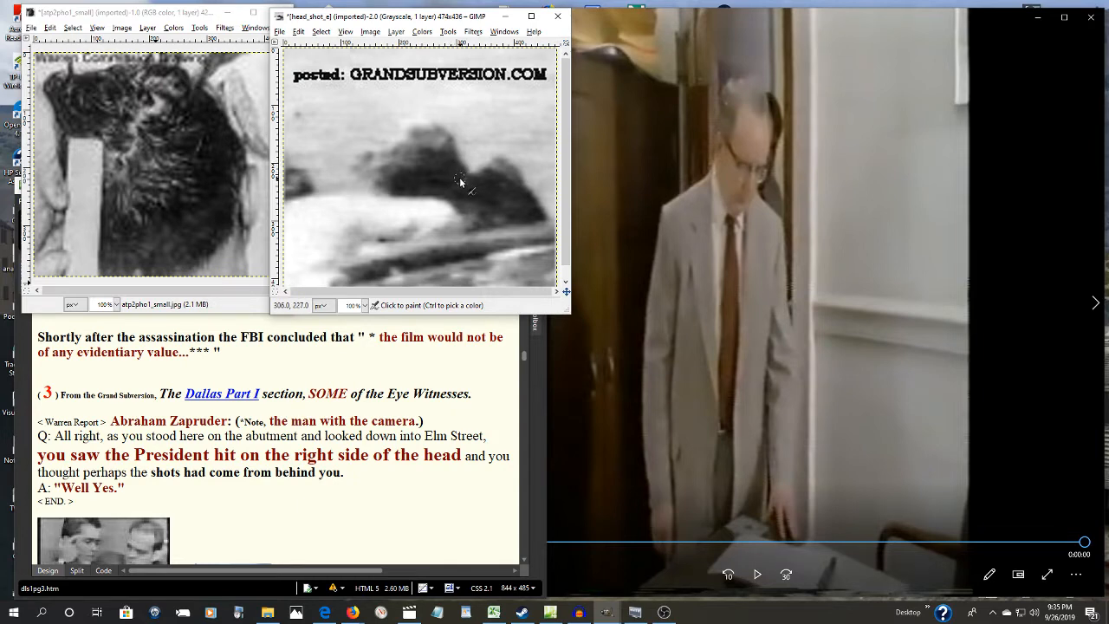
{"action": "mouse_move", "coordinate": [458, 233]}
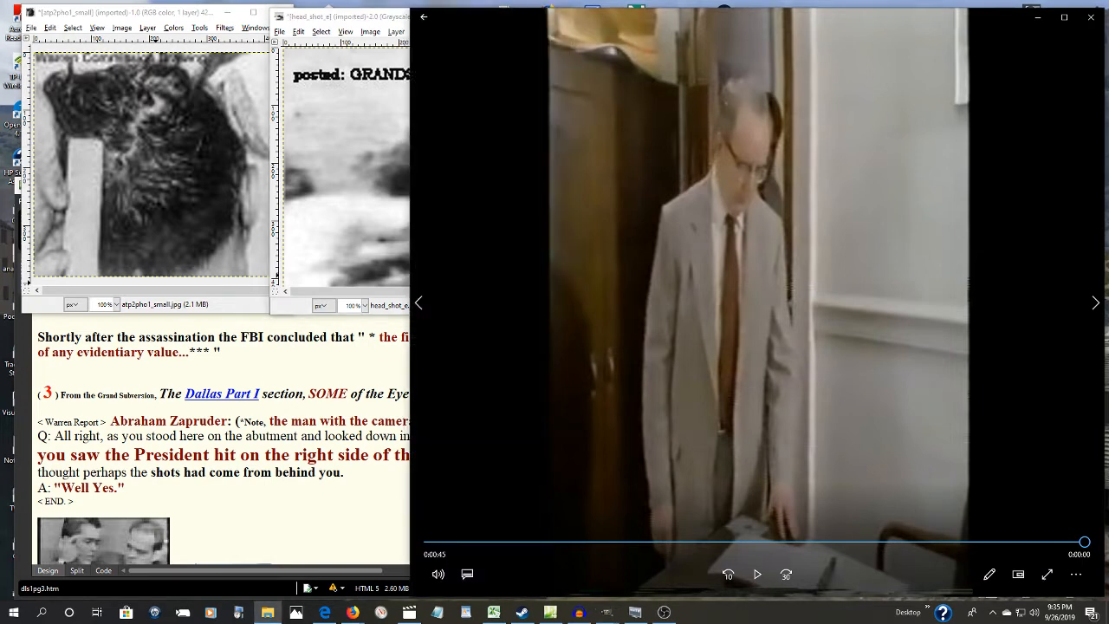
- Play the documentary scene of the analyst explaining footage on a monitor
{"action": "left_click", "coordinate": [755, 573]}
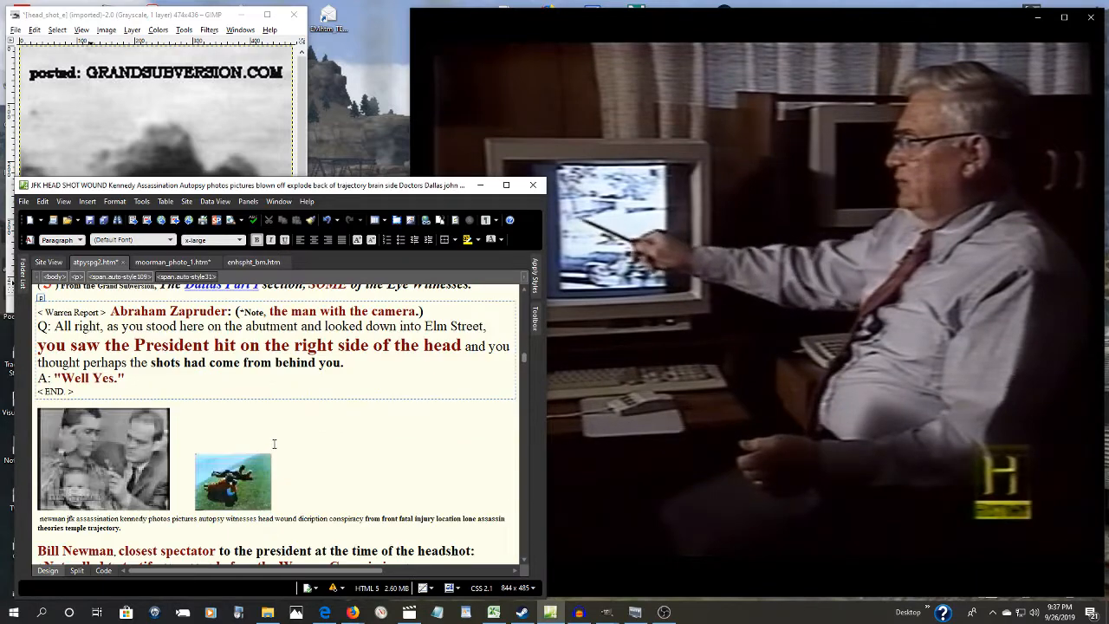
- Scroll down to Bill Newman's closest-spectator quotes on the gunshot from behind
{"action": "scroll", "scroll_direction": "down", "scroll_amount": 3}
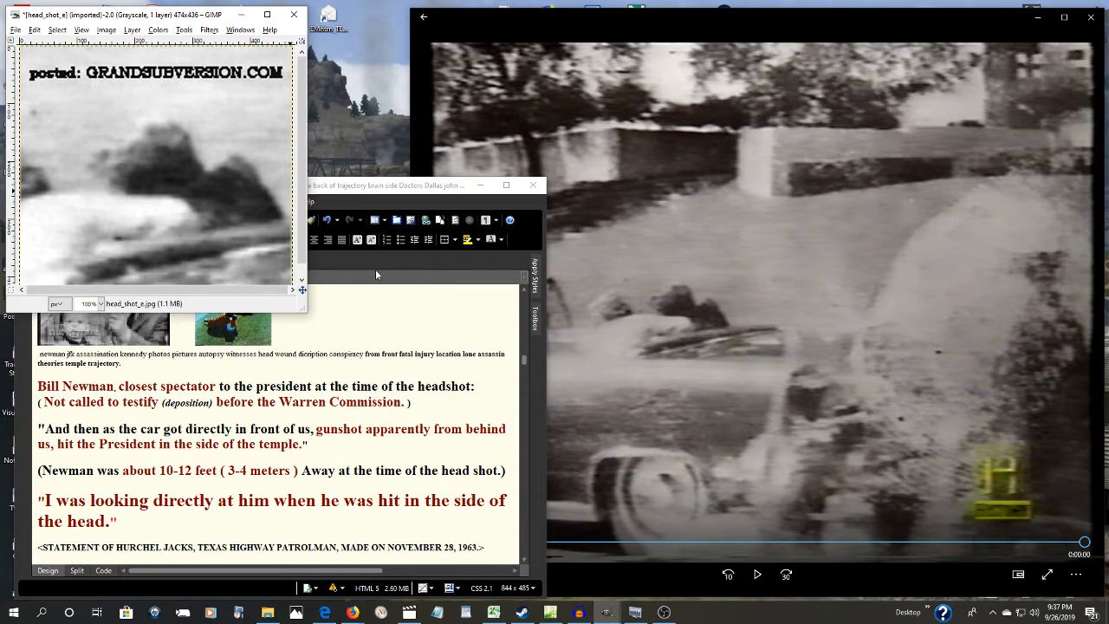
{"action": "mouse_move", "coordinate": [356, 275]}
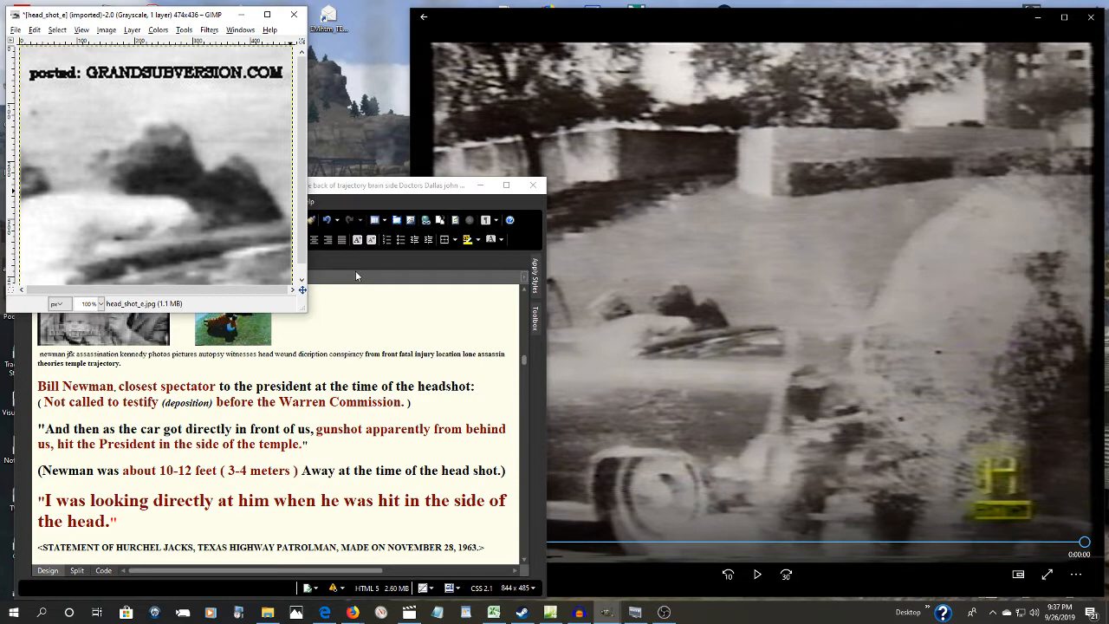
{"action": "mouse_move", "coordinate": [166, 251]}
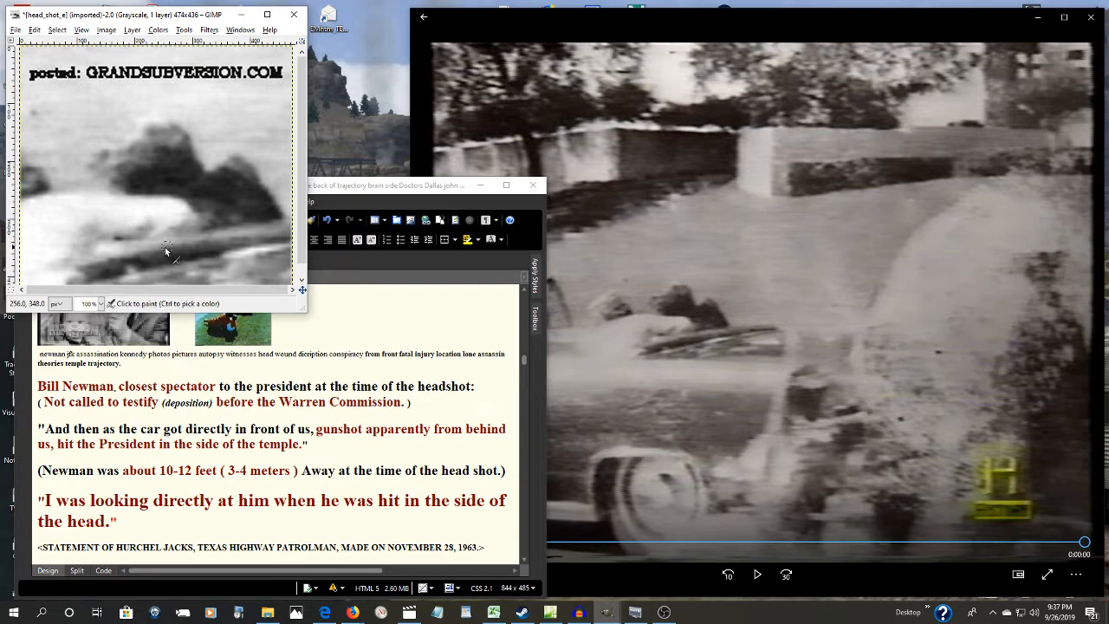
{"action": "mouse_move", "coordinate": [223, 180]}
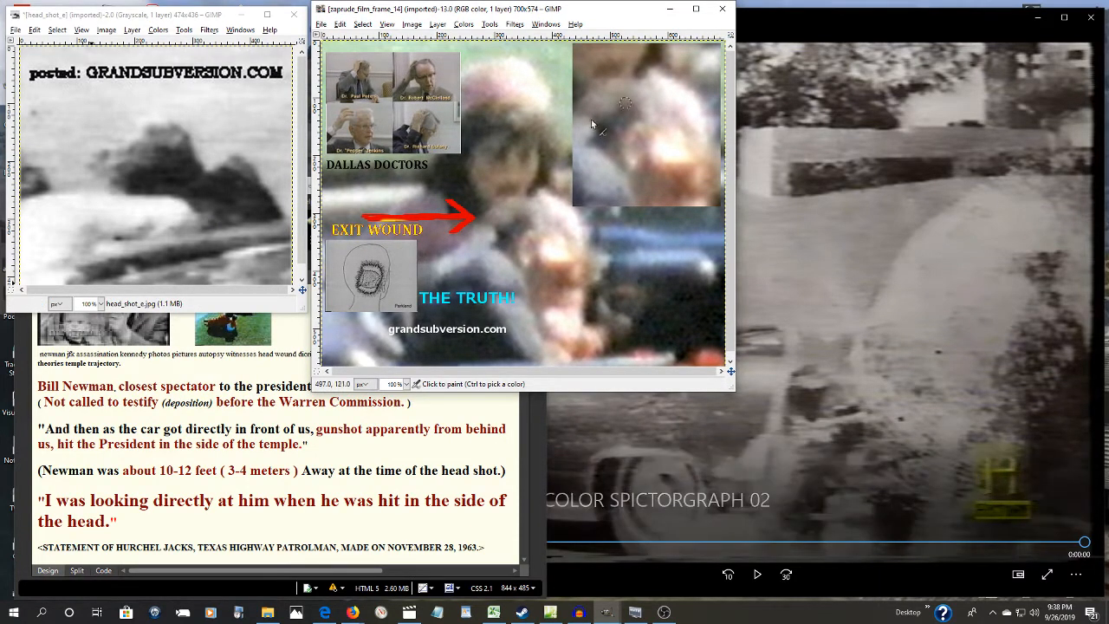
{"action": "mouse_move", "coordinate": [519, 252]}
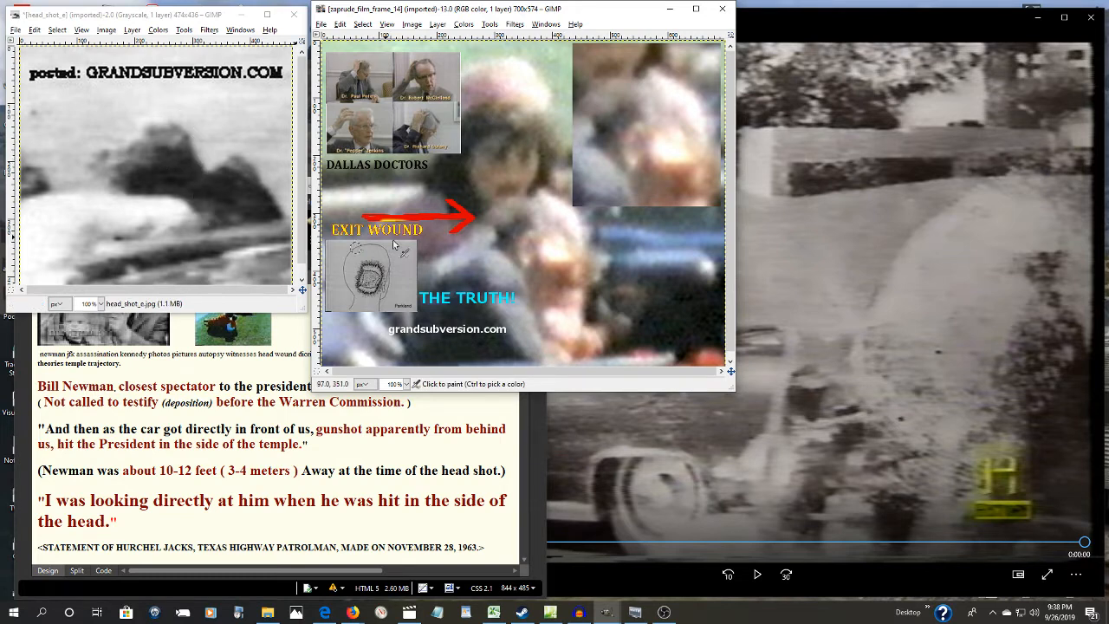
{"action": "mouse_move", "coordinate": [587, 208]}
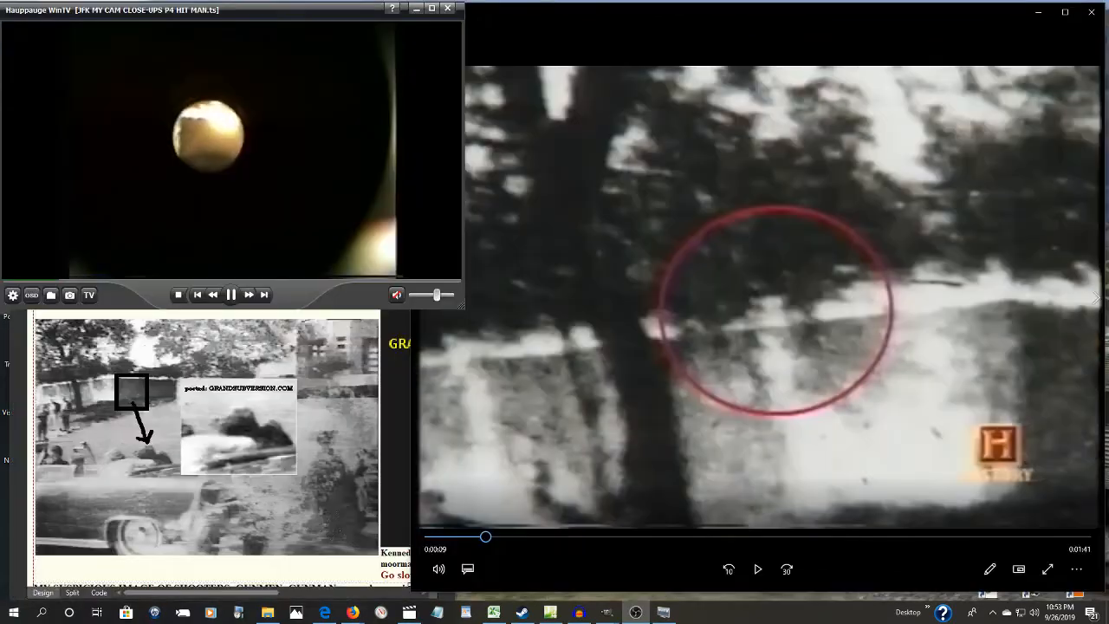
- Pause the documentary on the parking-lot shot beside the railroad tower
{"action": "left_click", "coordinate": [757, 568]}
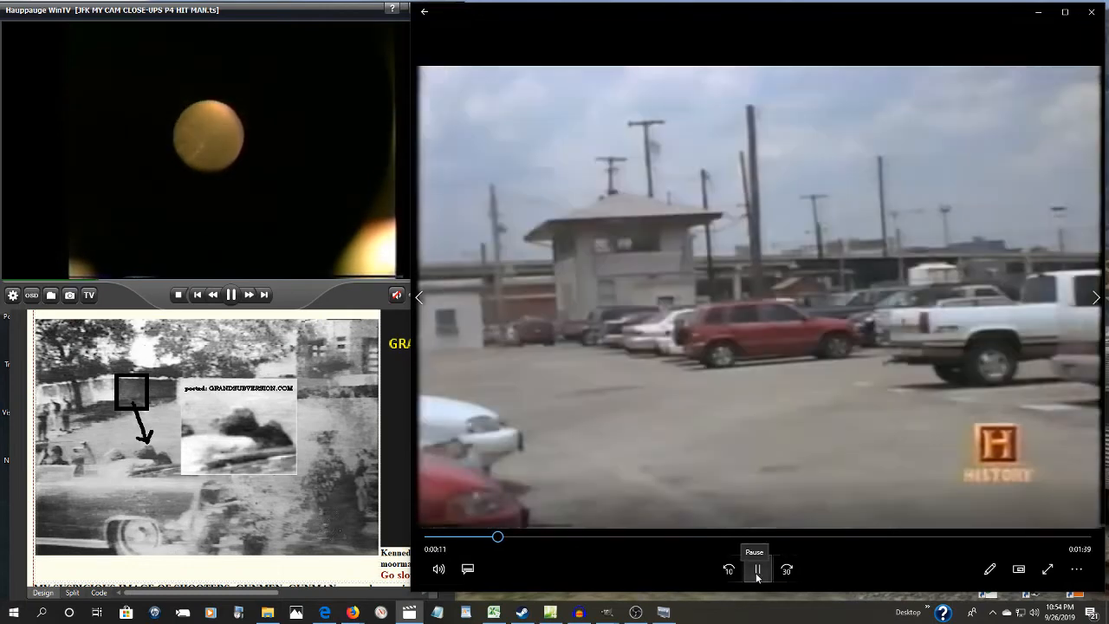
- Rewind the grassy knoll clip to the motorcade and stop on the blurry tree-and-wall frame
{"action": "left_click", "coordinate": [756, 569]}
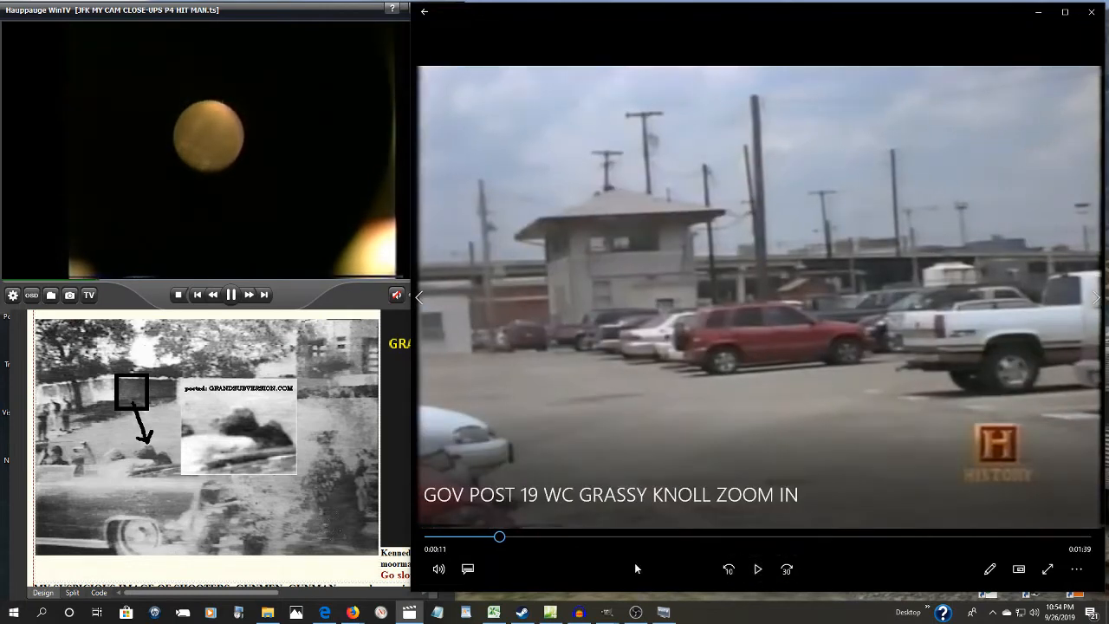
{"action": "left_click_drag", "start_coordinate": [498, 537], "coordinate": [488, 537]}
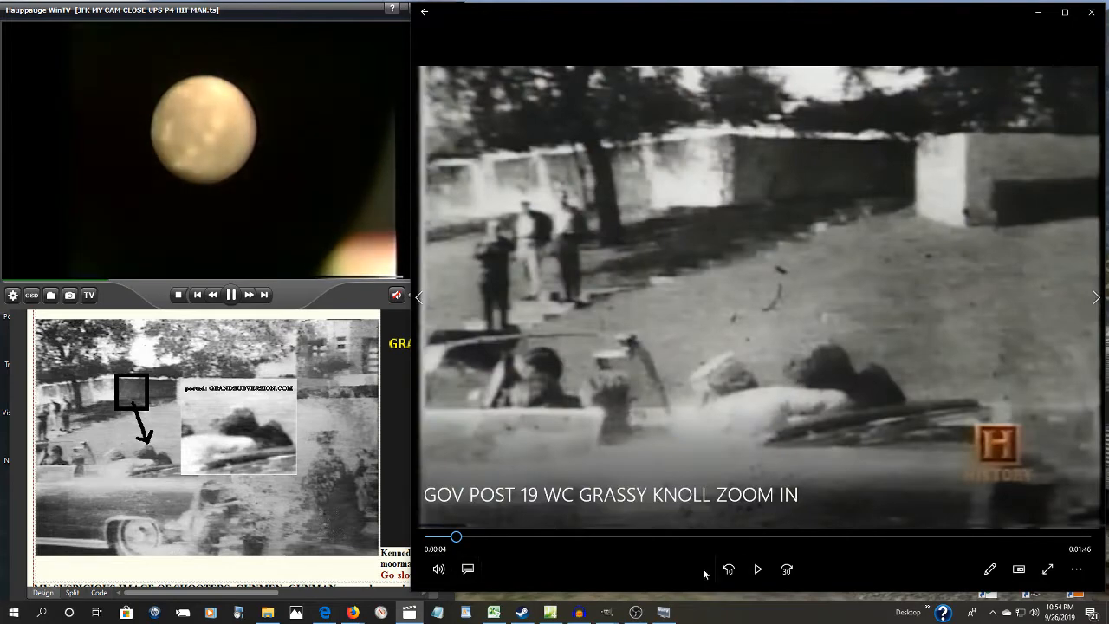
{"action": "left_click", "coordinate": [757, 568]}
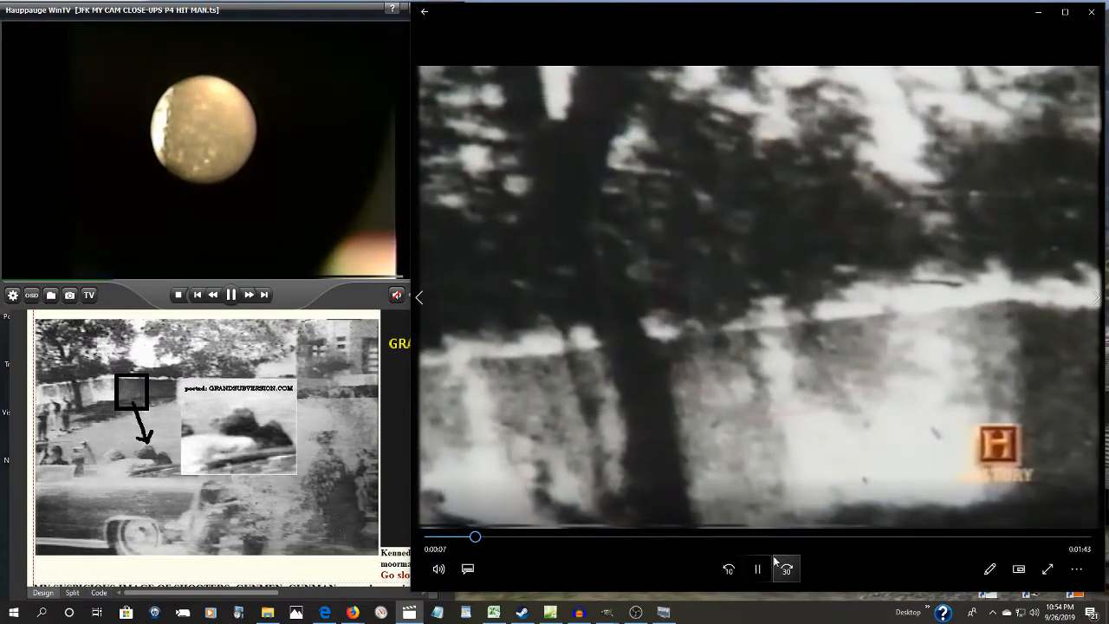
{"action": "left_click", "coordinate": [755, 568]}
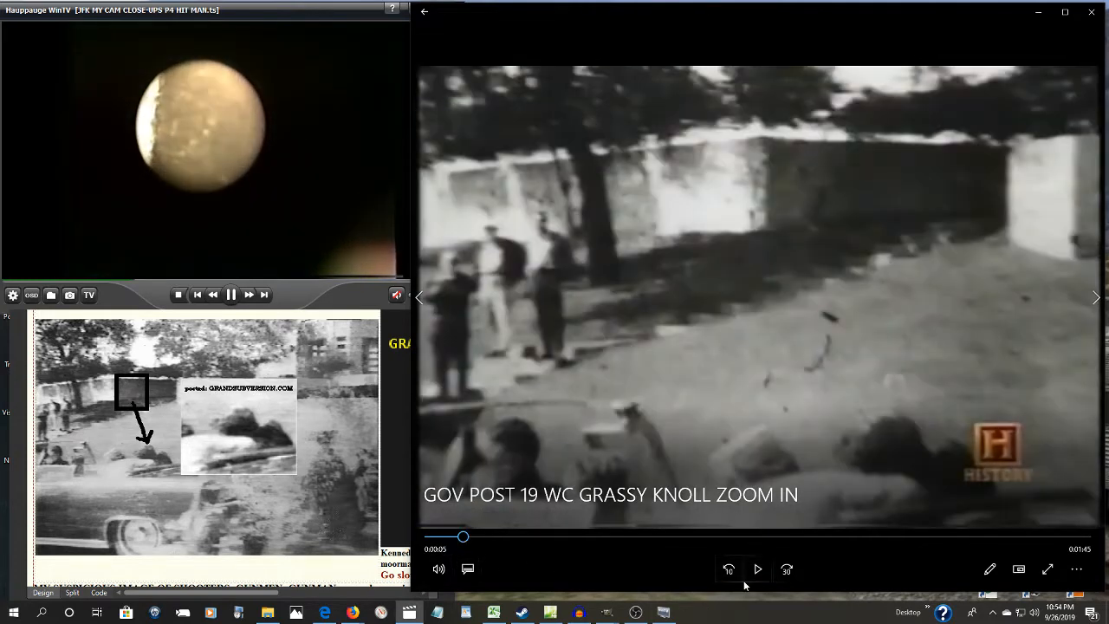
{"action": "left_click", "coordinate": [757, 569]}
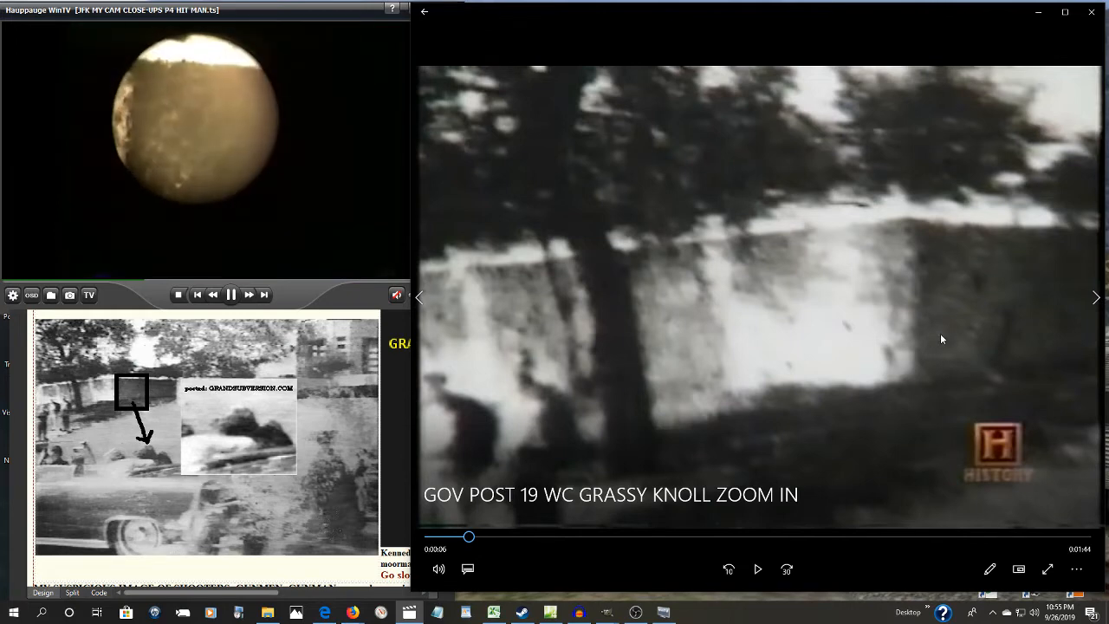
{"action": "mouse_move", "coordinate": [869, 376]}
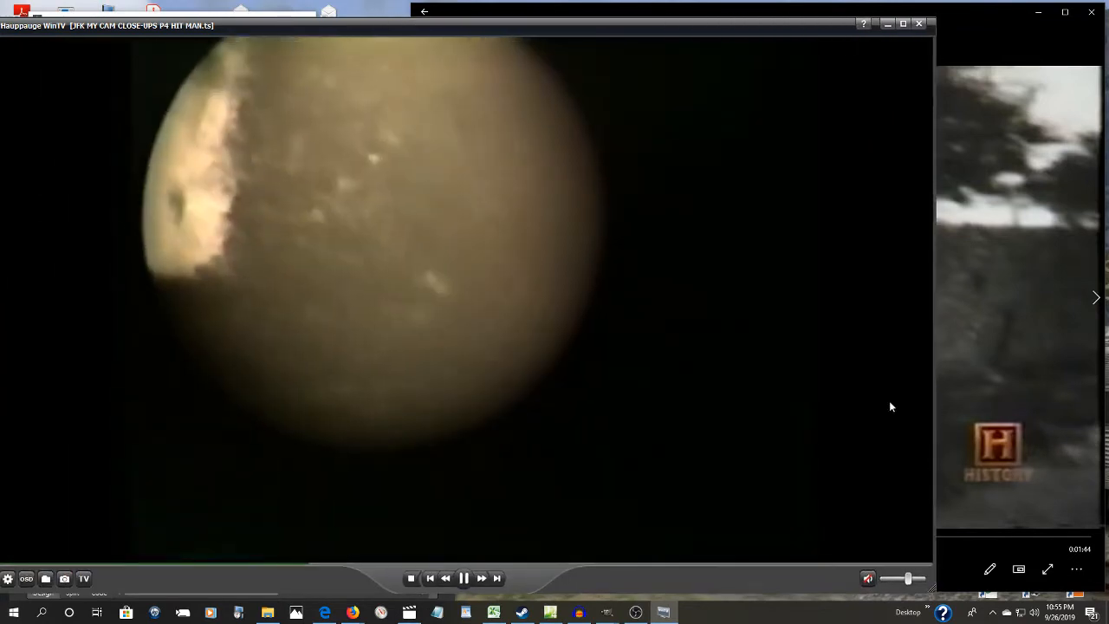
{"action": "mouse_move", "coordinate": [755, 234]}
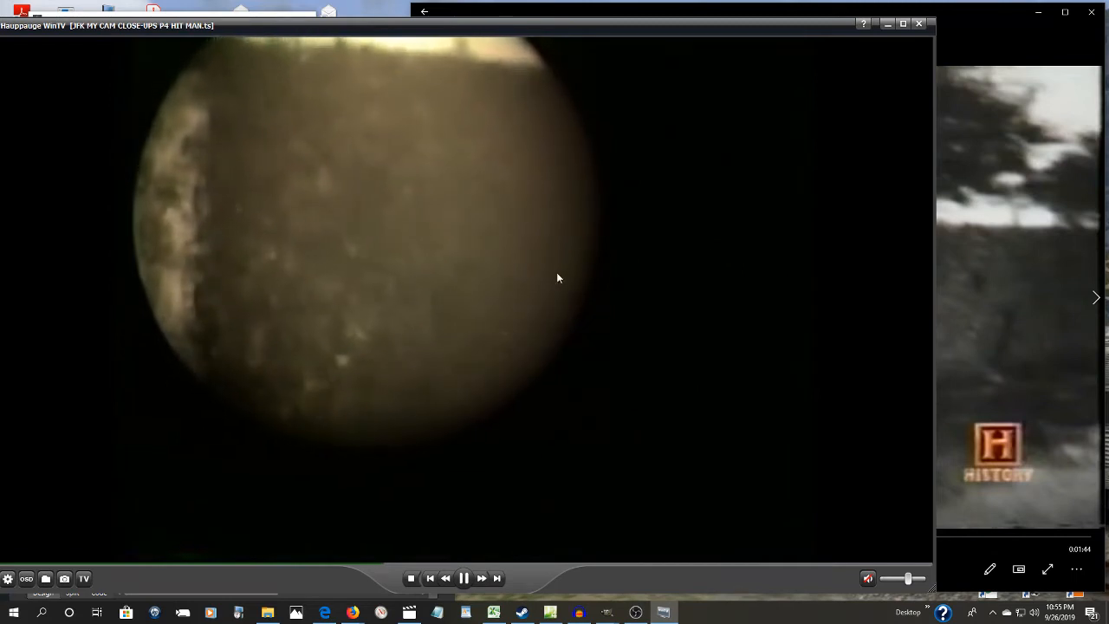
{"action": "mouse_move", "coordinate": [315, 256]}
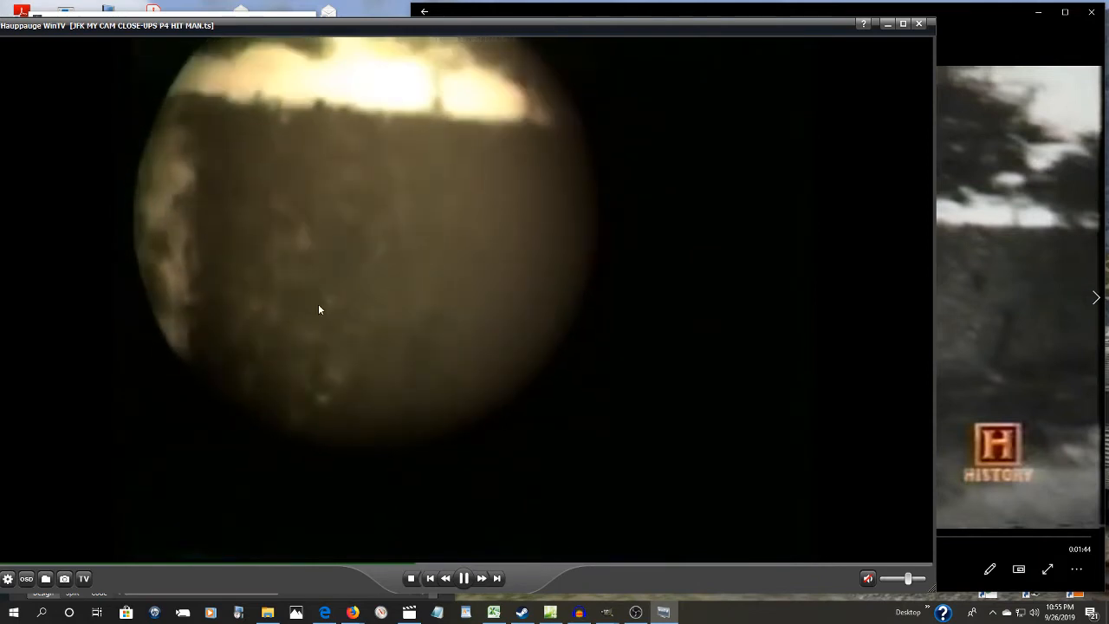
{"action": "mouse_move", "coordinate": [648, 426]}
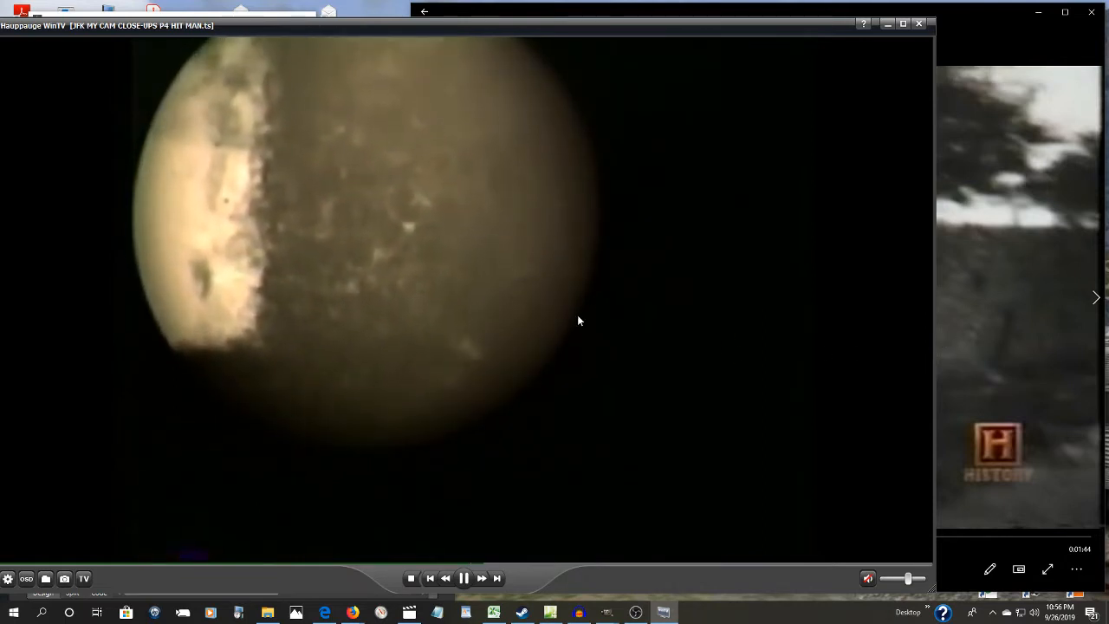
{"action": "mouse_move", "coordinate": [395, 99]}
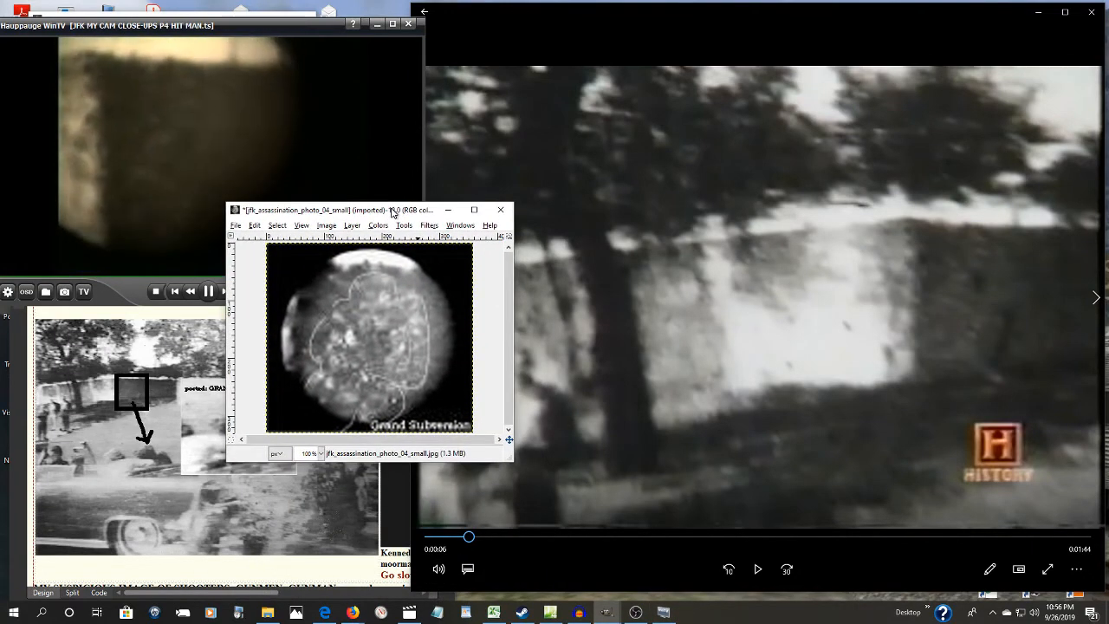
- Move the circular photo close-up window to the right beside the grassy-knoll photo
{"action": "left_click_drag", "start_coordinate": [364, 209], "coordinate": [364, 202]}
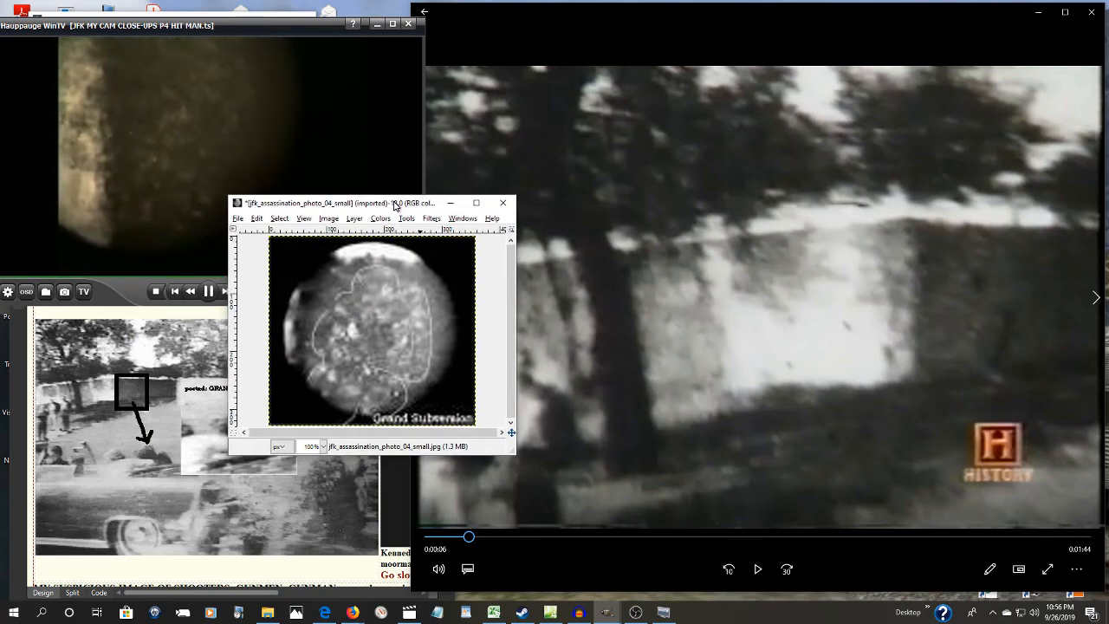
{"action": "left_click_drag", "start_coordinate": [395, 203], "coordinate": [511, 184]}
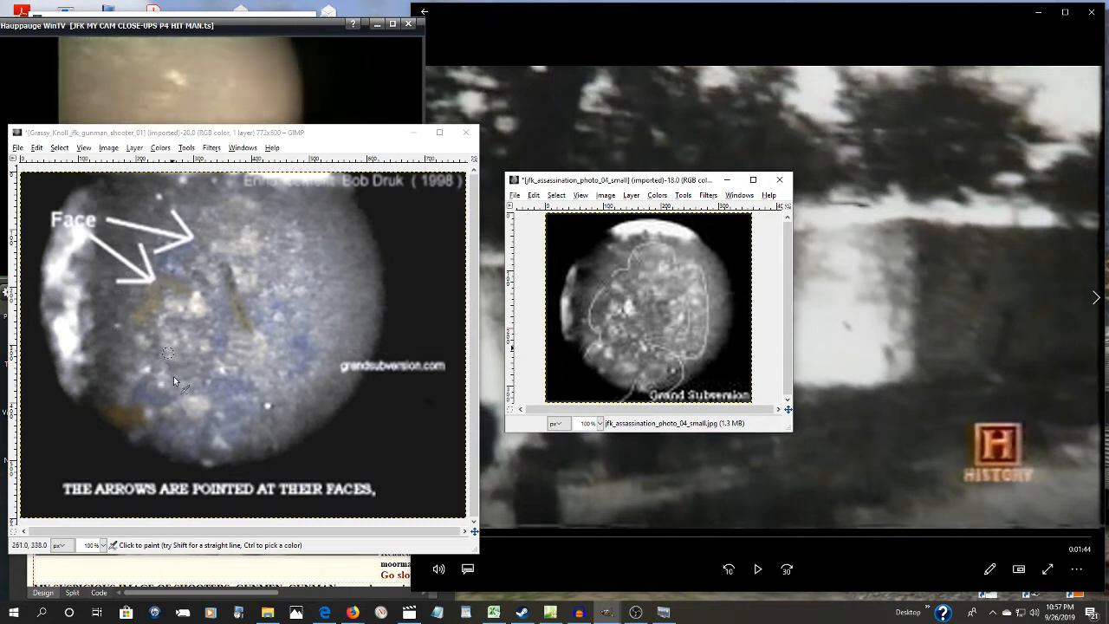
{"action": "mouse_move", "coordinate": [377, 437]}
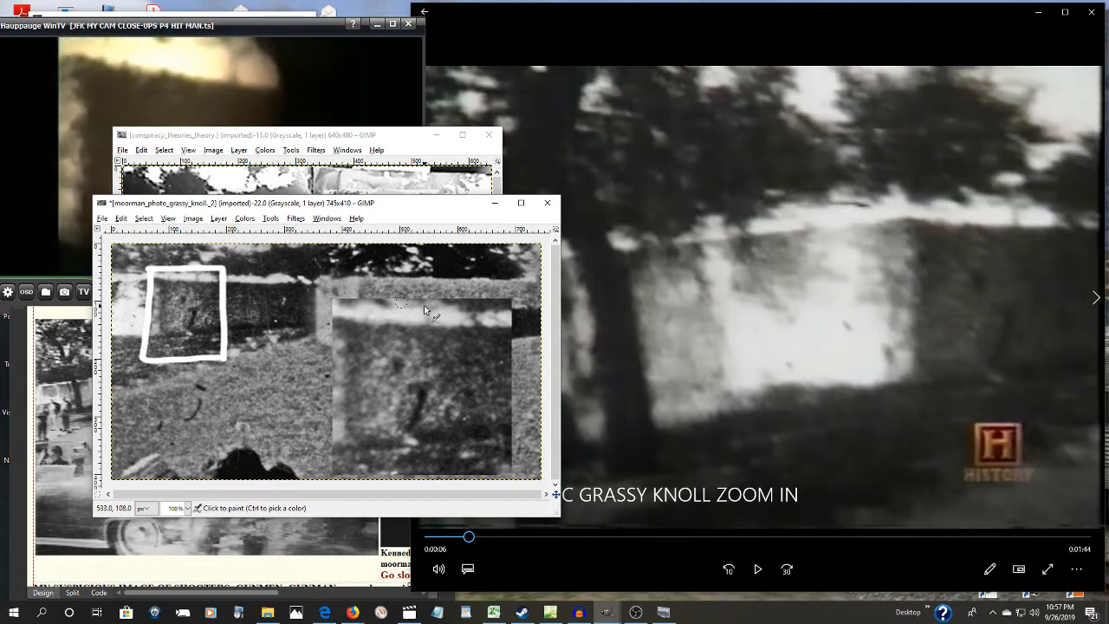
- Bring the 'The Grand Subversion' finger-pointing image to the front in place of the grassy knoll enlargement
{"action": "left_click", "coordinate": [548, 203]}
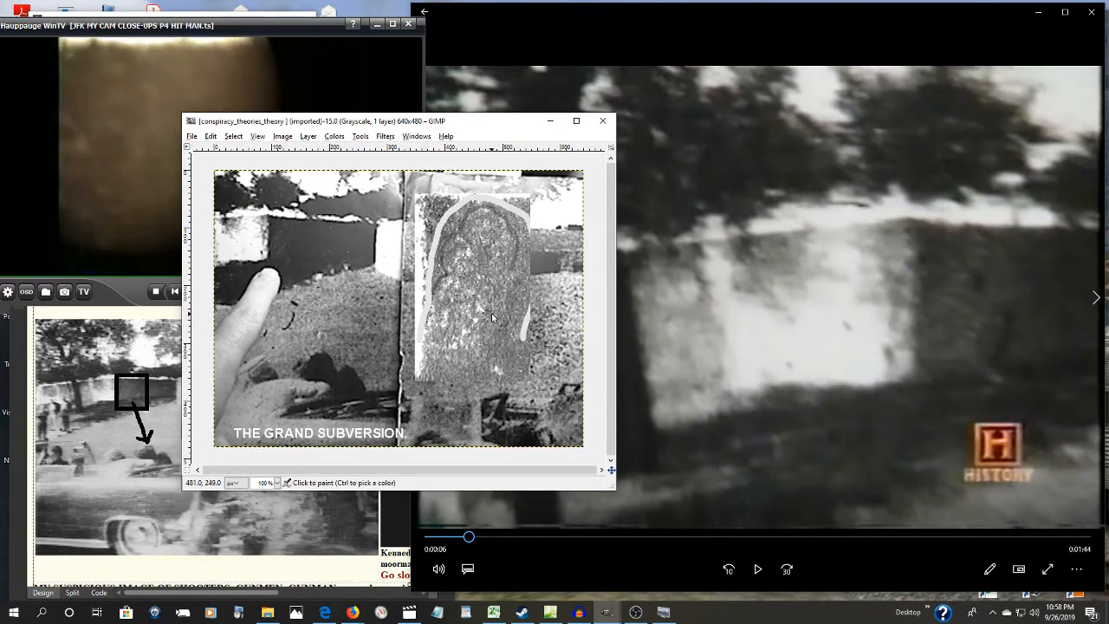
{"action": "mouse_move", "coordinate": [511, 436]}
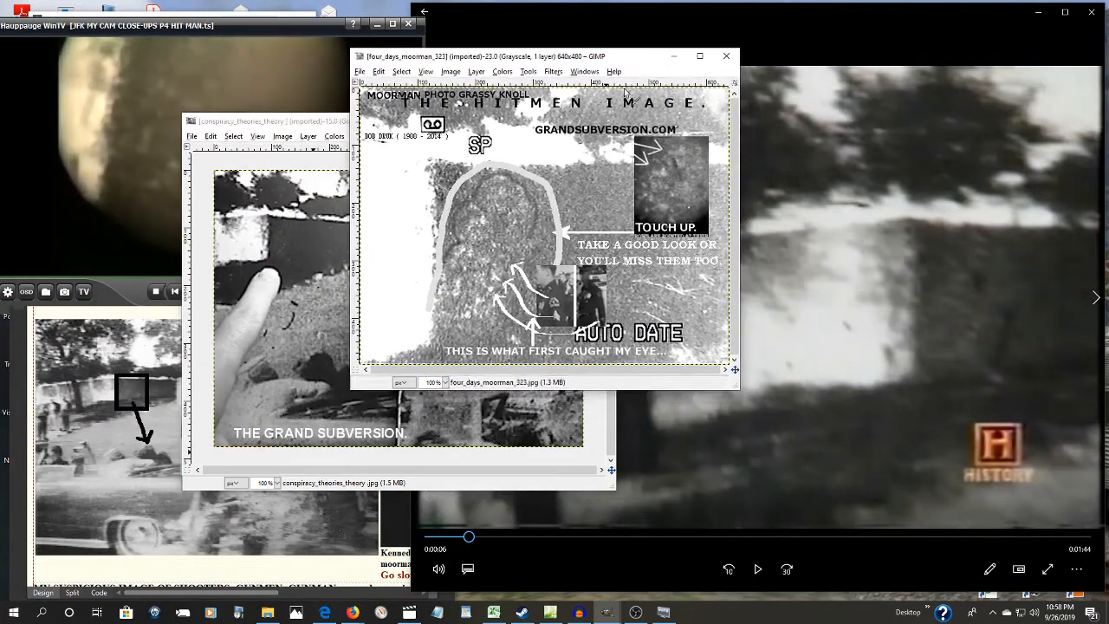
{"action": "mouse_move", "coordinate": [464, 320]}
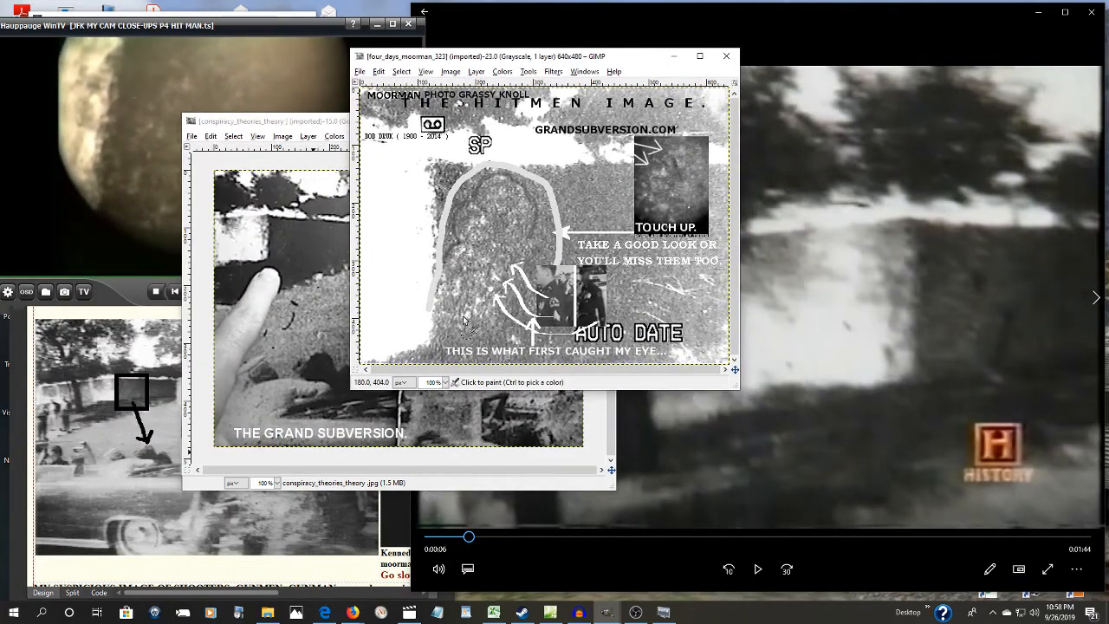
{"action": "mouse_move", "coordinate": [516, 267]}
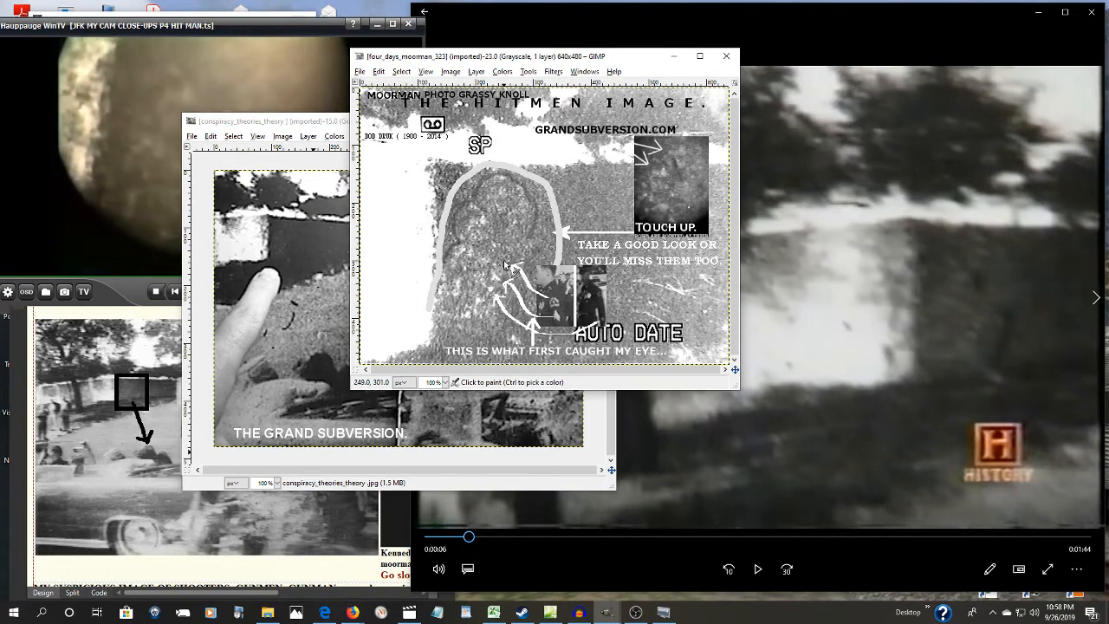
{"action": "mouse_move", "coordinate": [495, 291]}
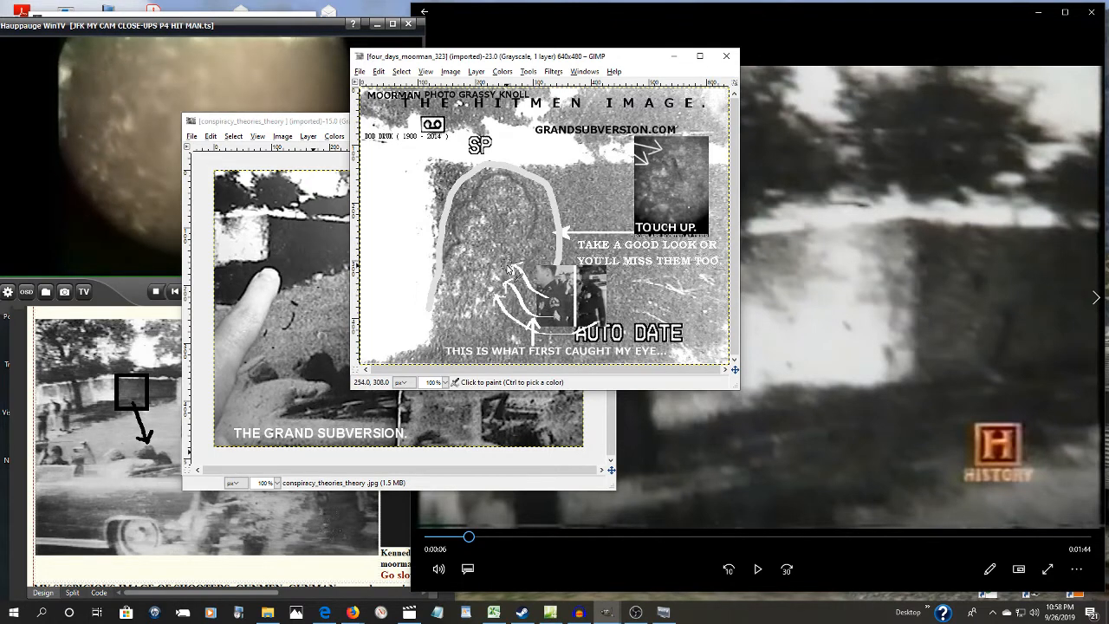
{"action": "mouse_move", "coordinate": [499, 246]}
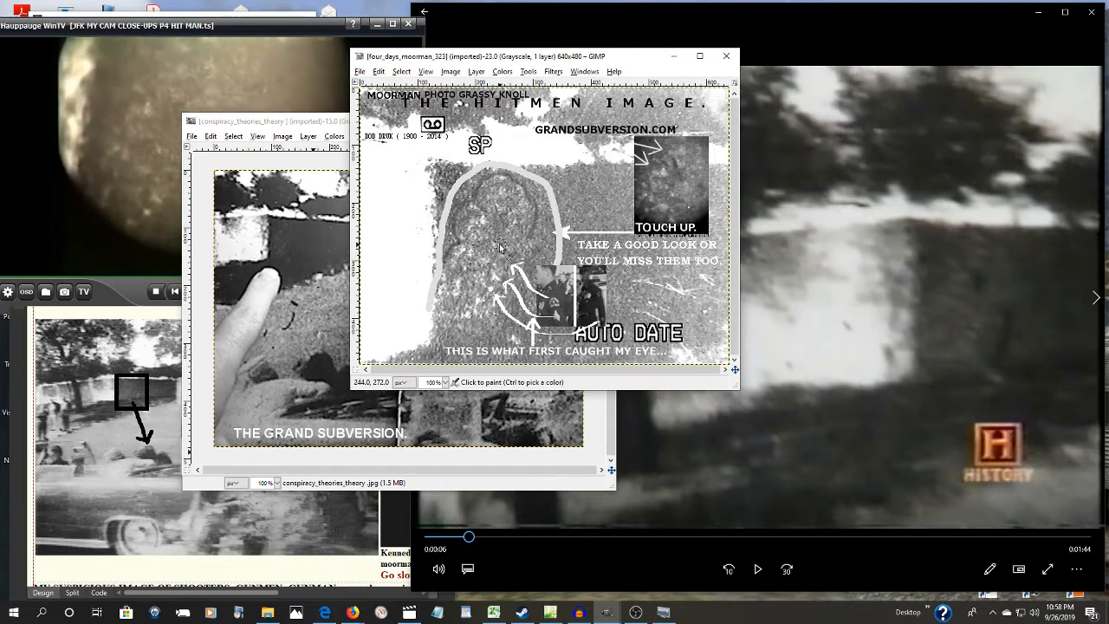
{"action": "mouse_move", "coordinate": [528, 237]}
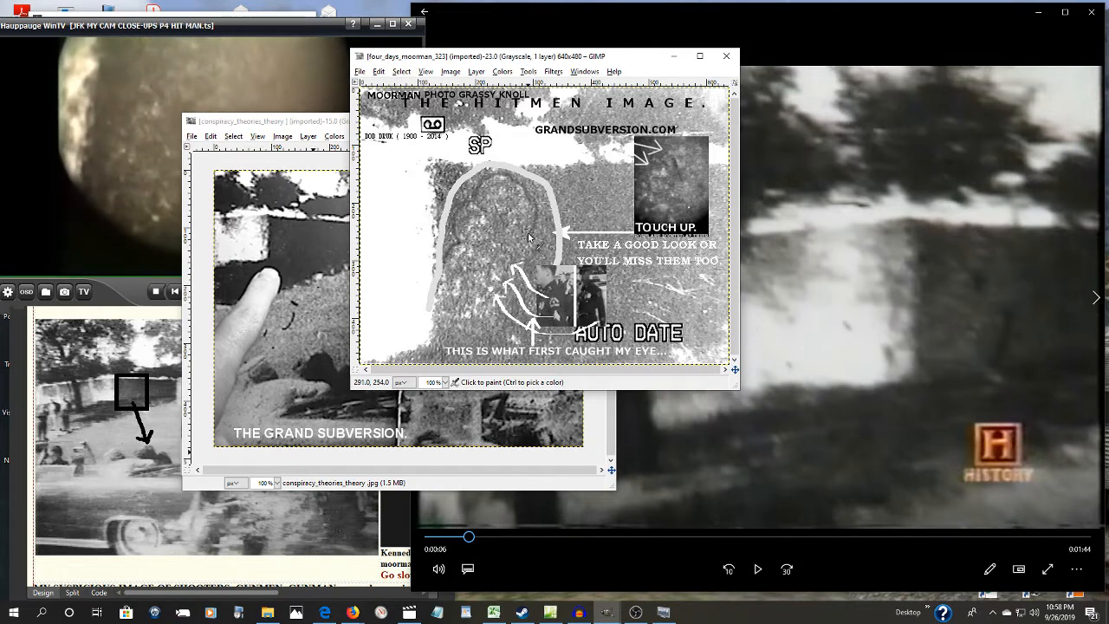
{"action": "mouse_move", "coordinate": [501, 182]}
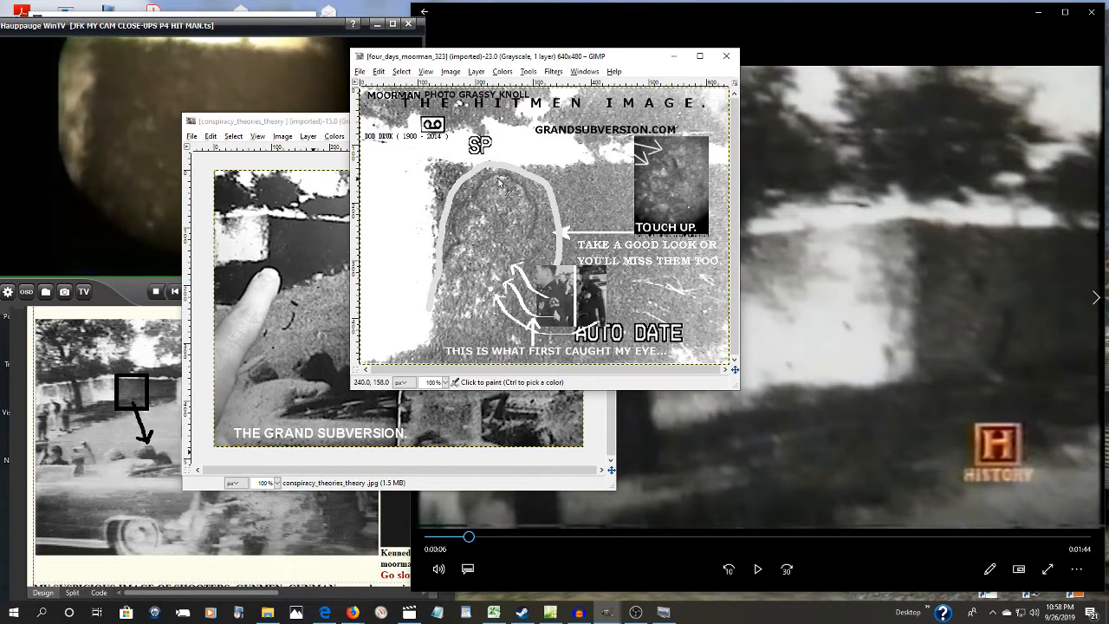
{"action": "mouse_move", "coordinate": [457, 250]}
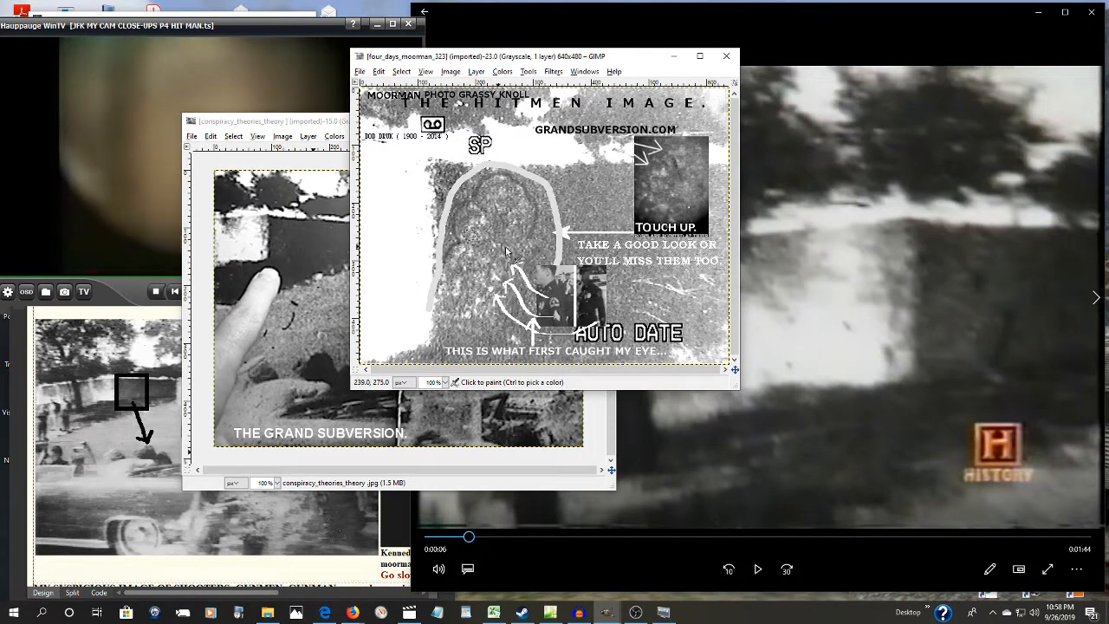
{"action": "mouse_move", "coordinate": [489, 286]}
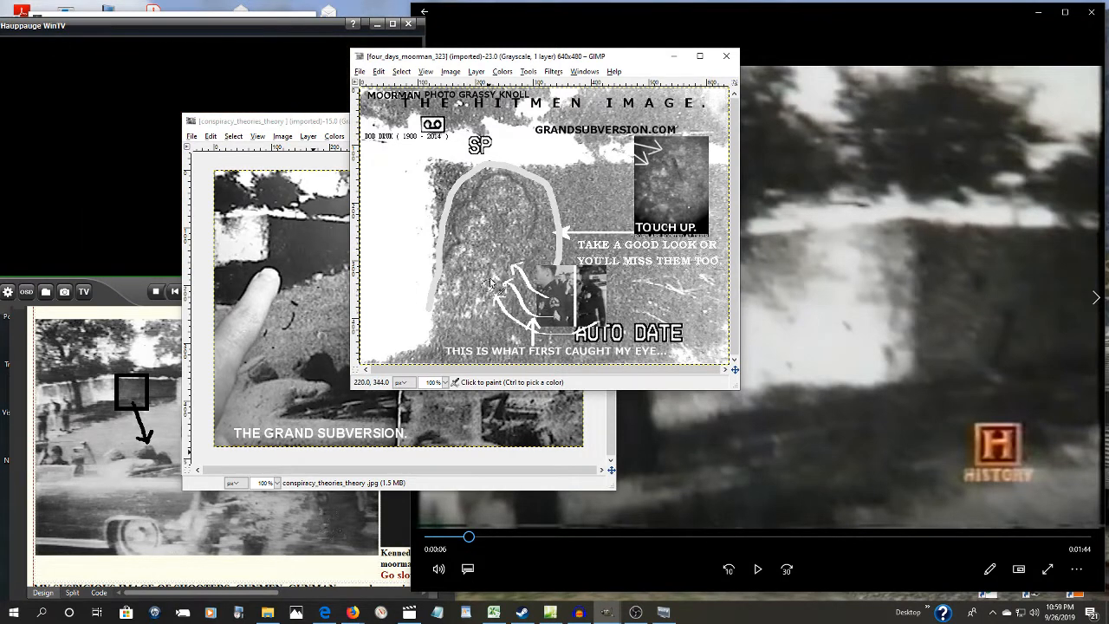
{"action": "mouse_move", "coordinate": [702, 356]}
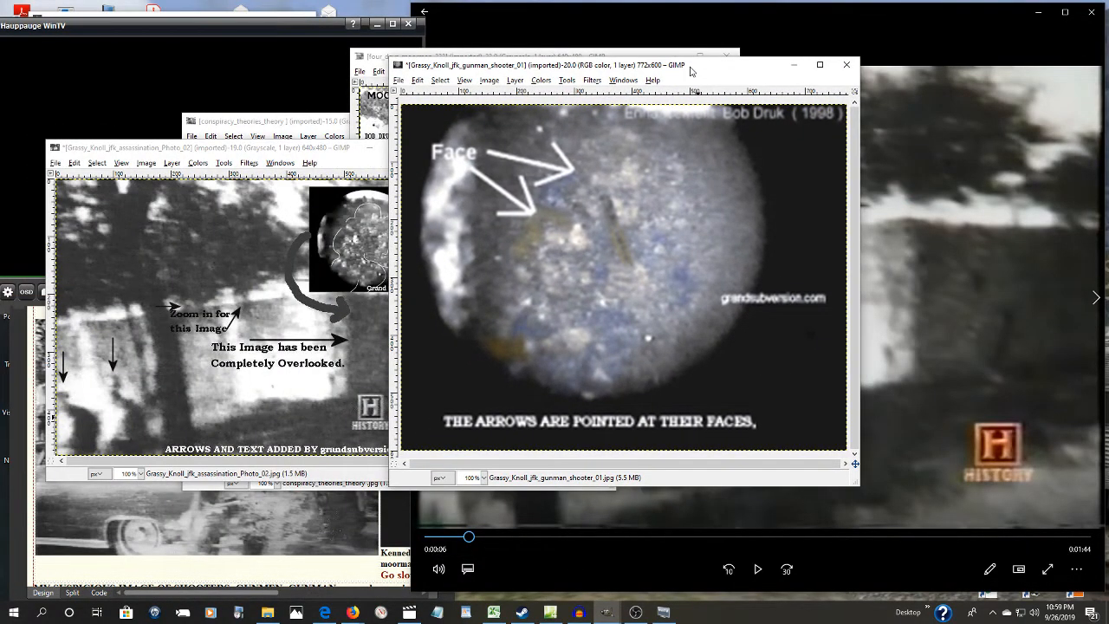
- Move the gunman close-up beside the Moorman hitmen image, then show GIMP's open-images list
{"action": "left_click_drag", "start_coordinate": [624, 64], "coordinate": [835, 111]}
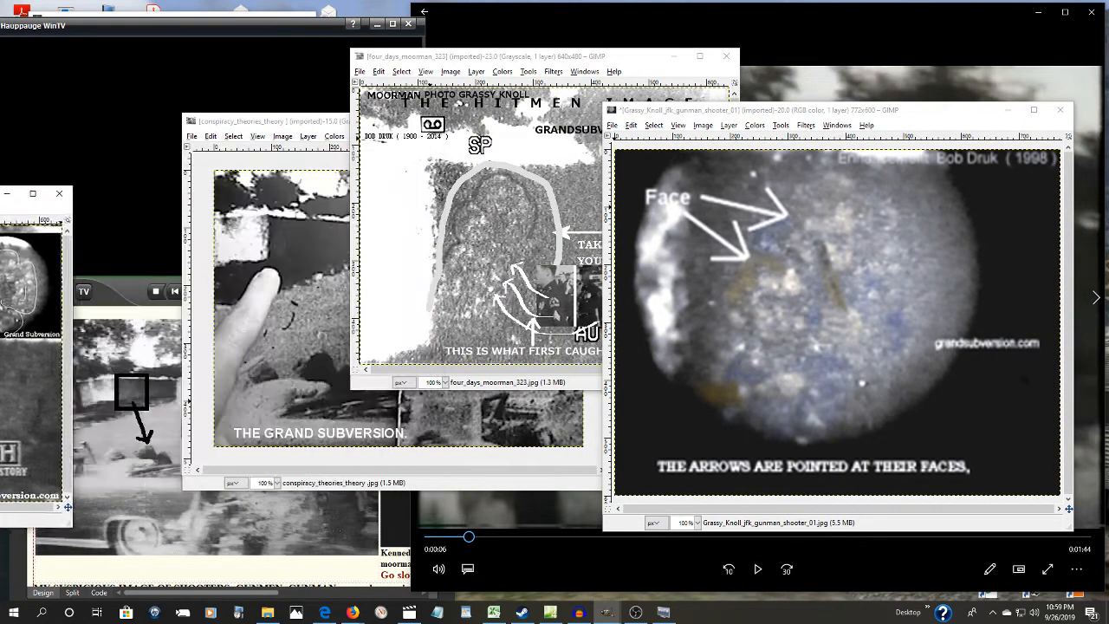
{"action": "mouse_move", "coordinate": [399, 239]}
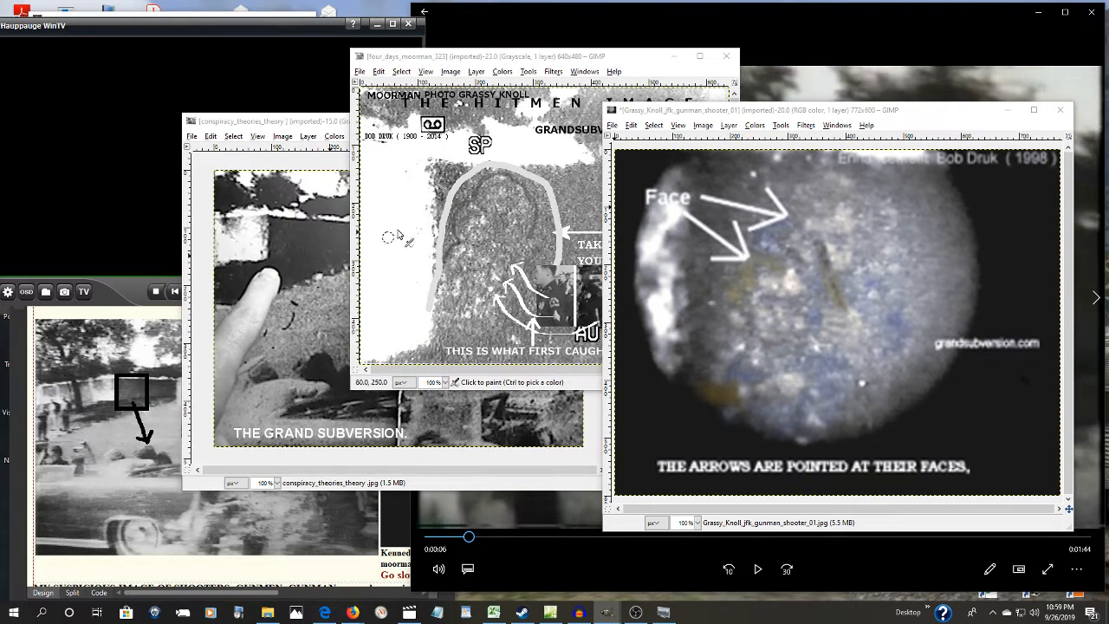
{"action": "left_click", "coordinate": [726, 56]}
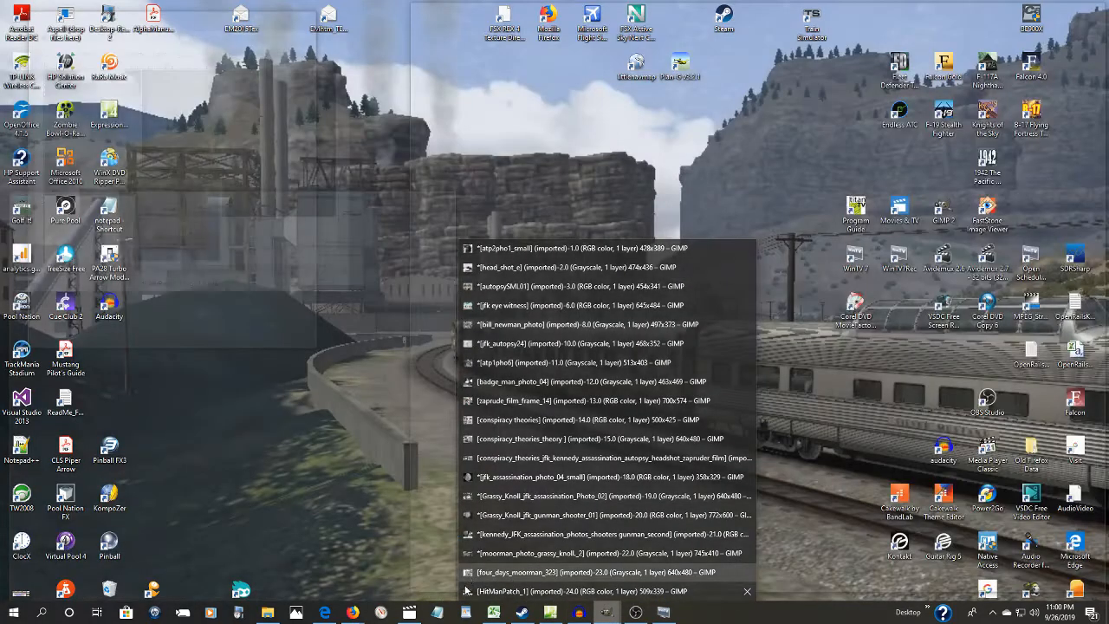
- Switch to the HitManPatch composite image with the yellow arrow
{"action": "left_click", "coordinate": [580, 591]}
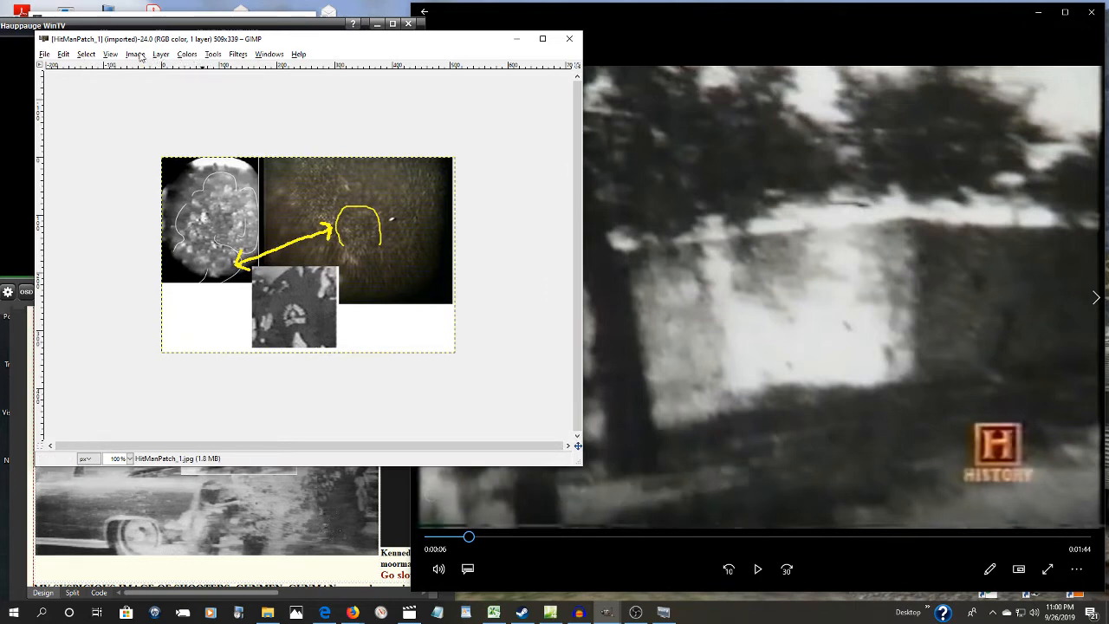
- Scale the whole HitManPatch image up to 821 pixels wide via Image > Scale Image
{"action": "left_click", "coordinate": [135, 53]}
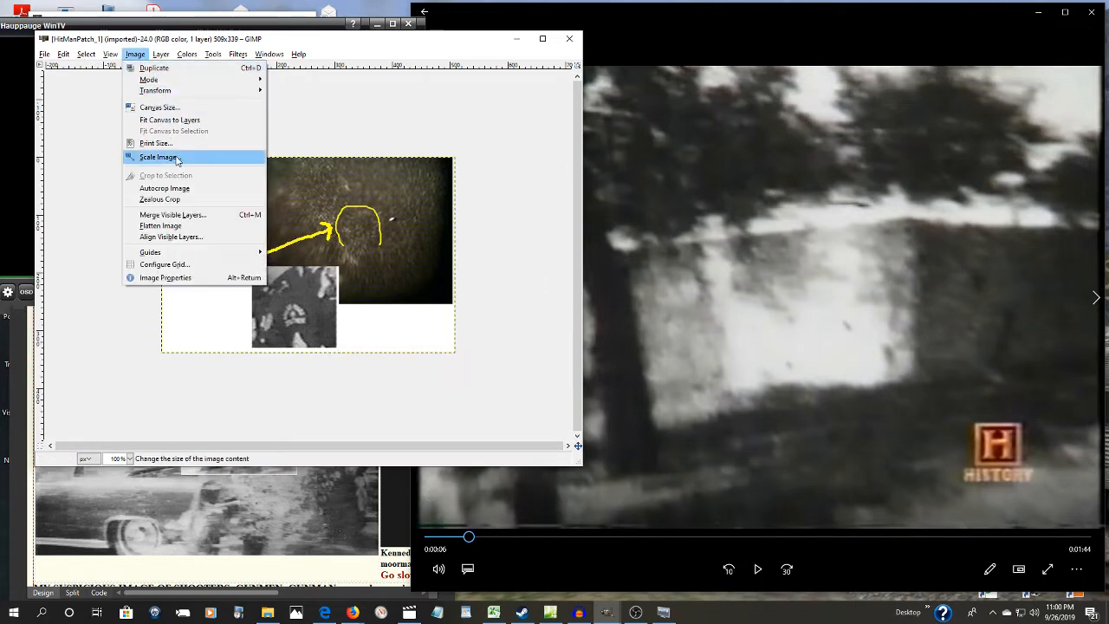
{"action": "left_click", "coordinate": [157, 156]}
{"action": "type", "text": "921"}
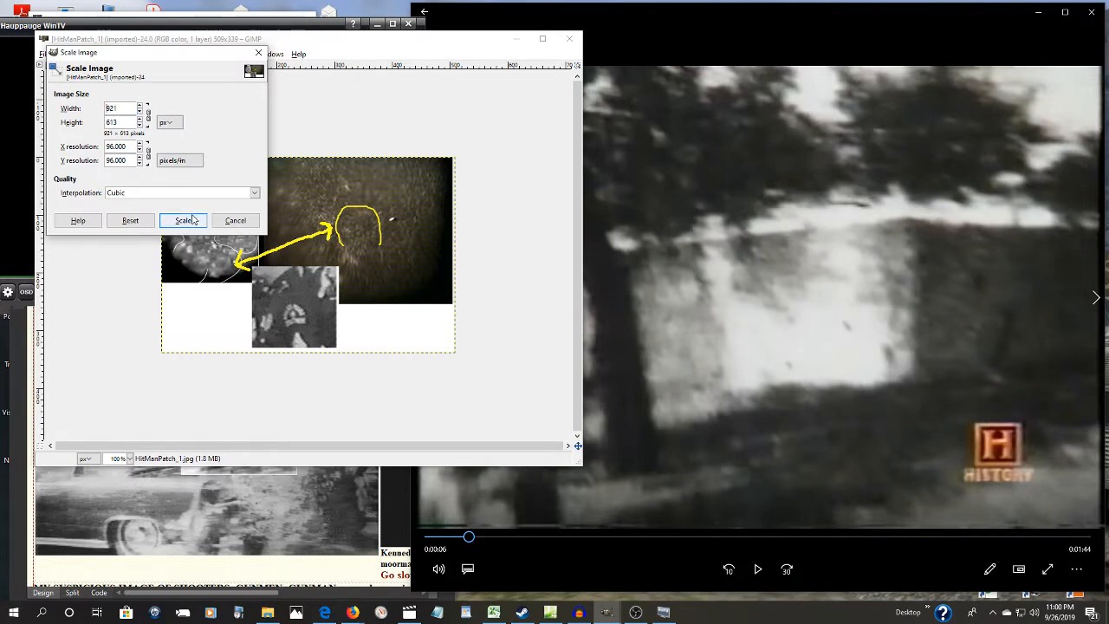
{"action": "left_click", "coordinate": [183, 219]}
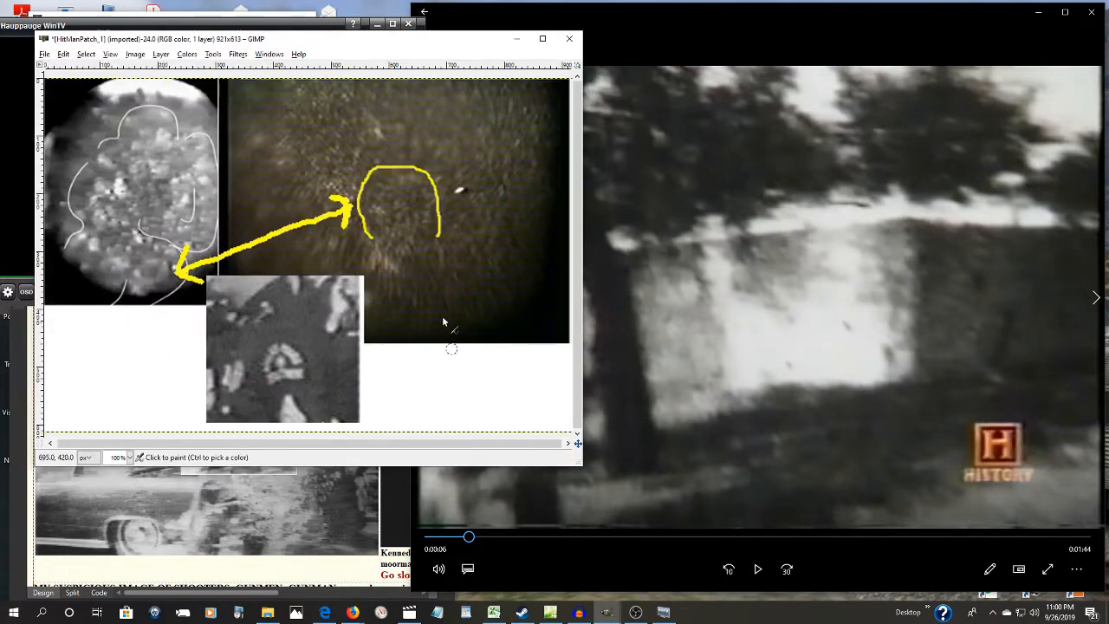
{"action": "mouse_move", "coordinate": [554, 409]}
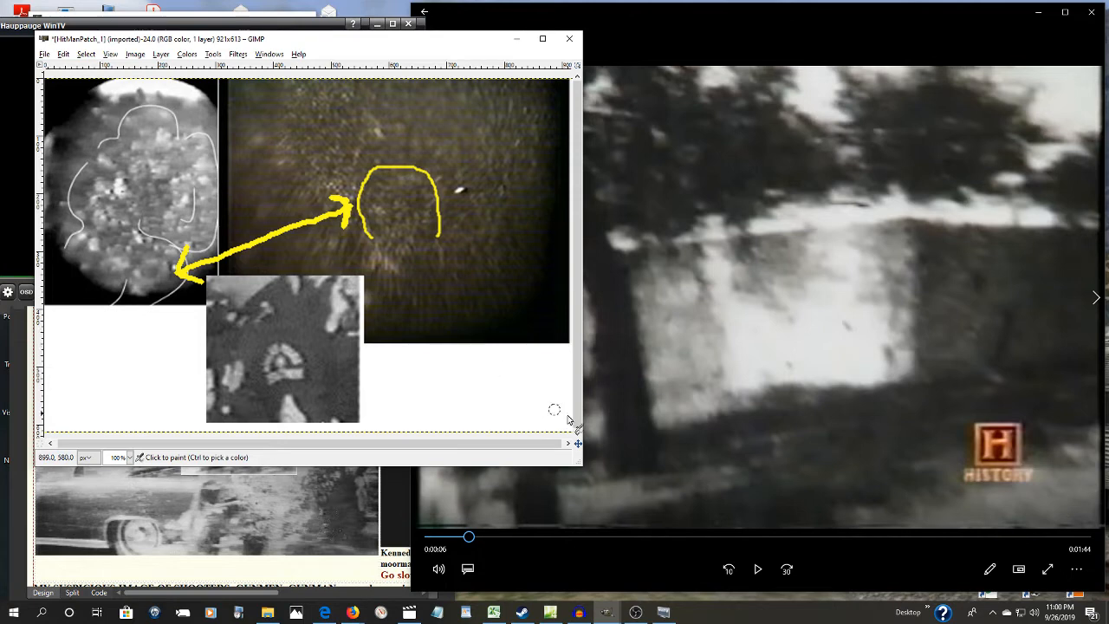
{"action": "mouse_move", "coordinate": [414, 308]}
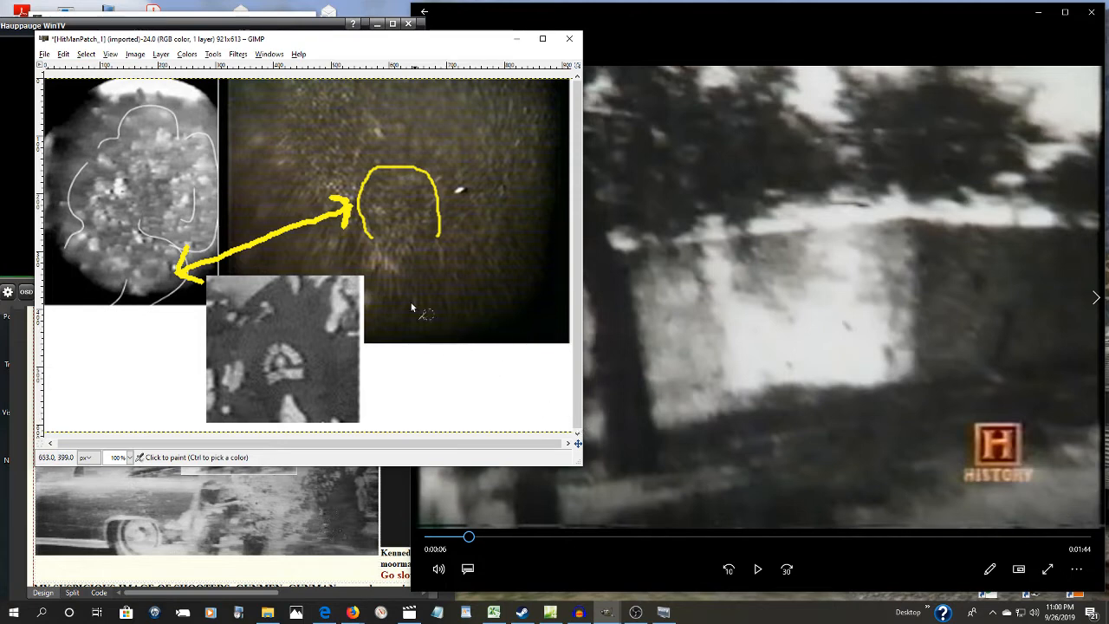
{"action": "mouse_move", "coordinate": [390, 364]}
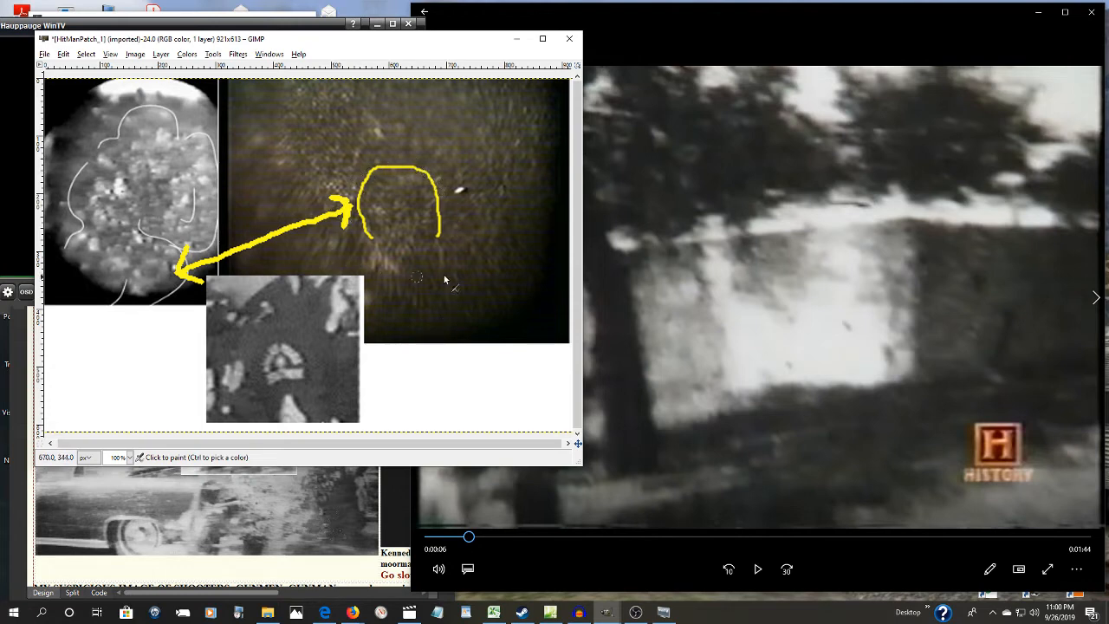
{"action": "mouse_move", "coordinate": [433, 178]}
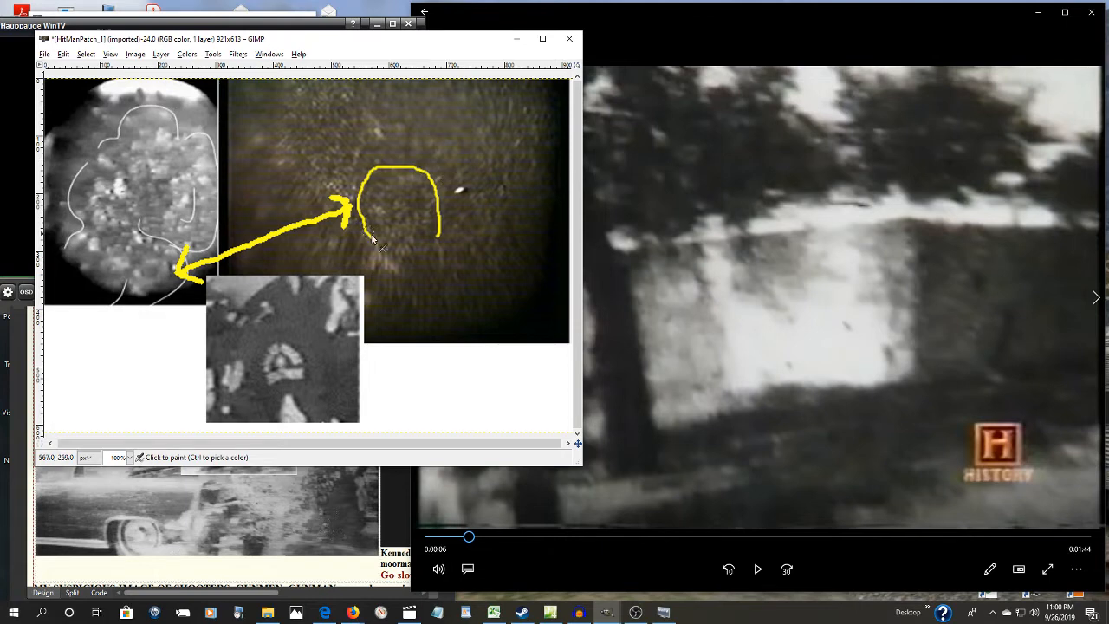
{"action": "mouse_move", "coordinate": [271, 310]}
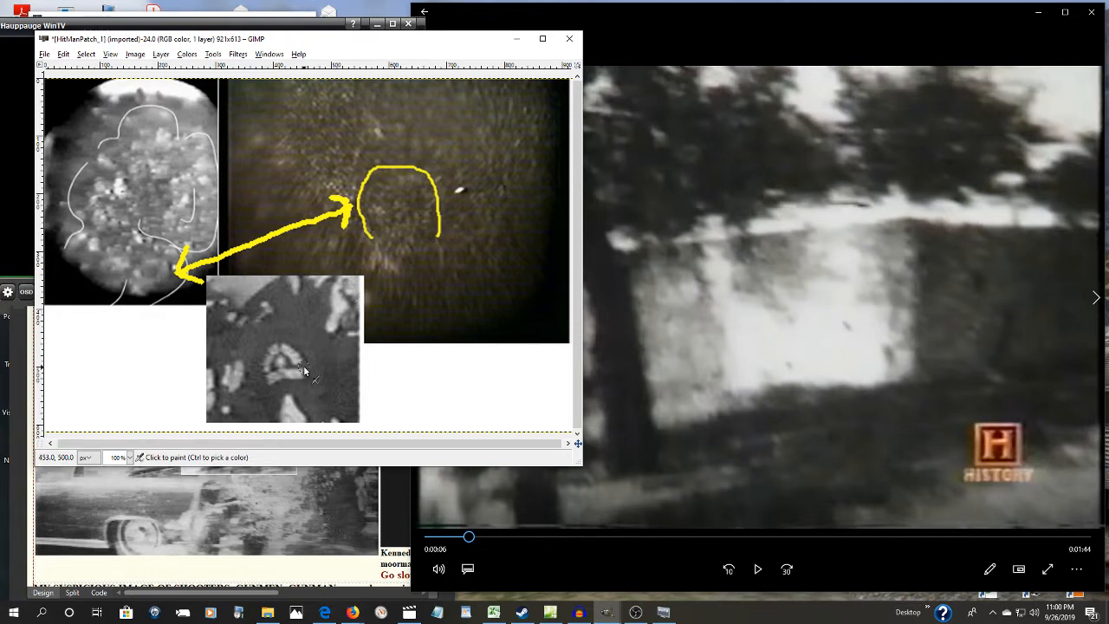
{"action": "mouse_move", "coordinate": [367, 339]}
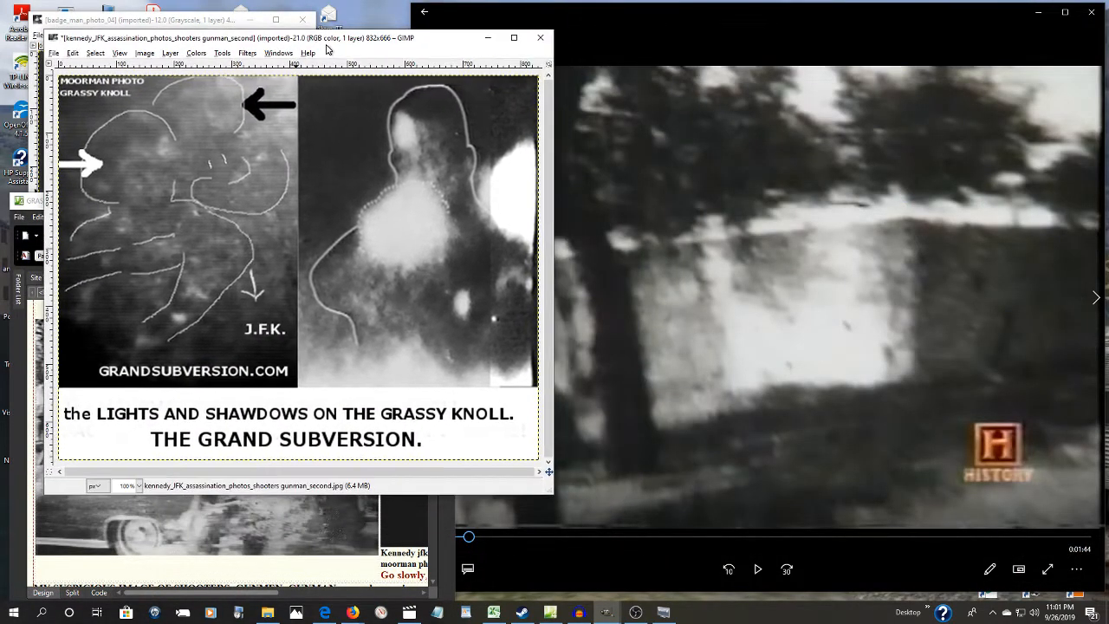
- Centre the lights-and-shadows comparison and bring the head_shot_a image to the front from the GIMP window list
{"action": "left_click_drag", "start_coordinate": [328, 38], "coordinate": [650, 90]}
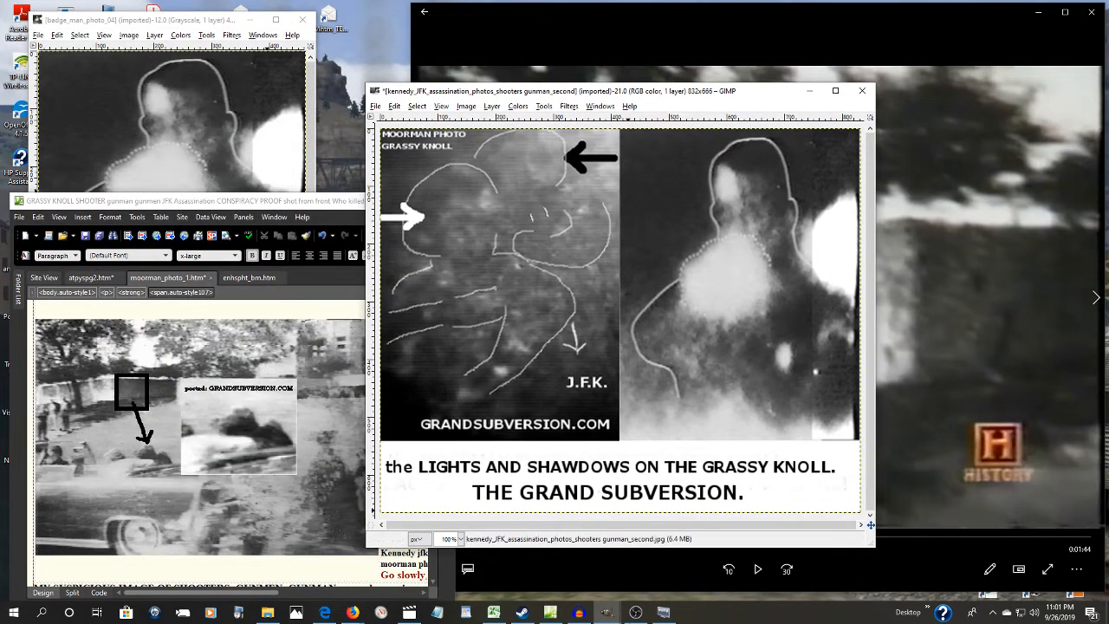
{"action": "left_click", "coordinate": [599, 106]}
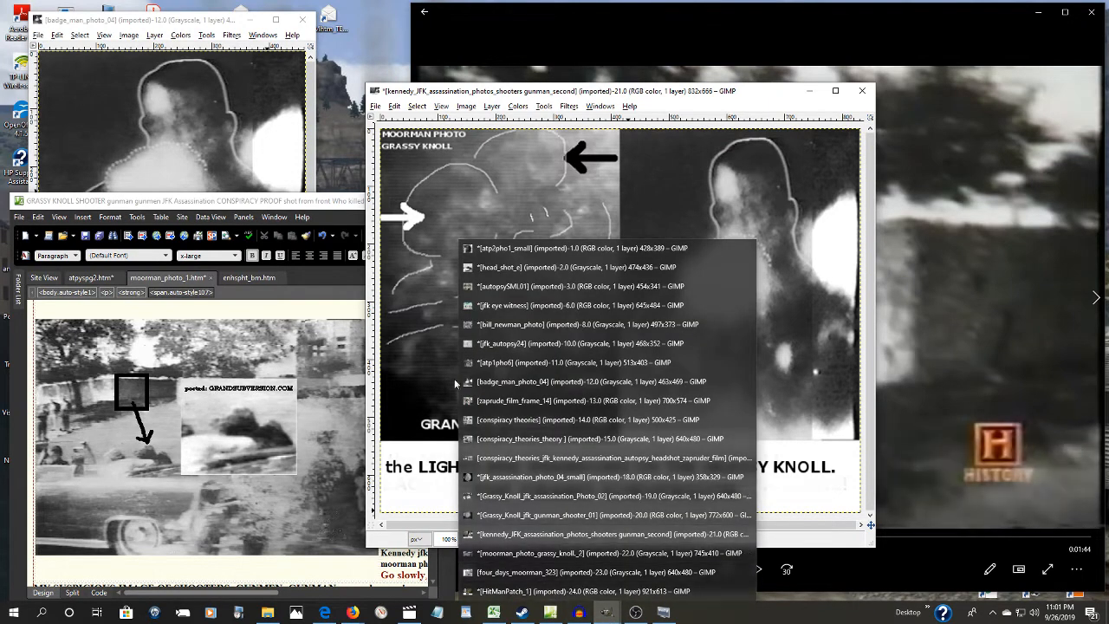
{"action": "left_click", "coordinate": [580, 343]}
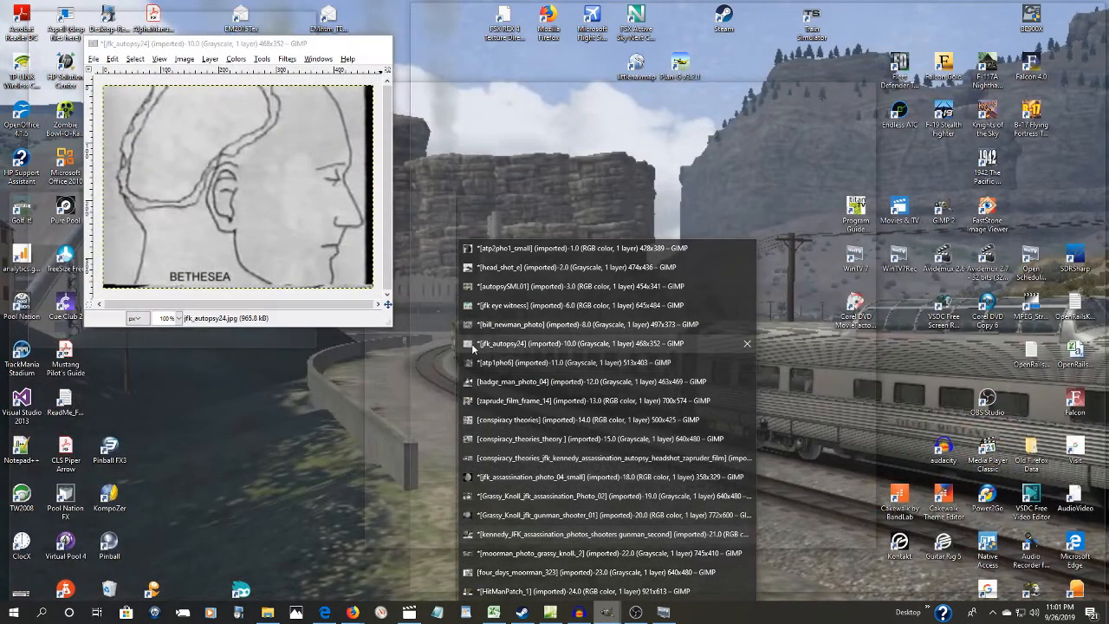
{"action": "left_click", "coordinate": [571, 267]}
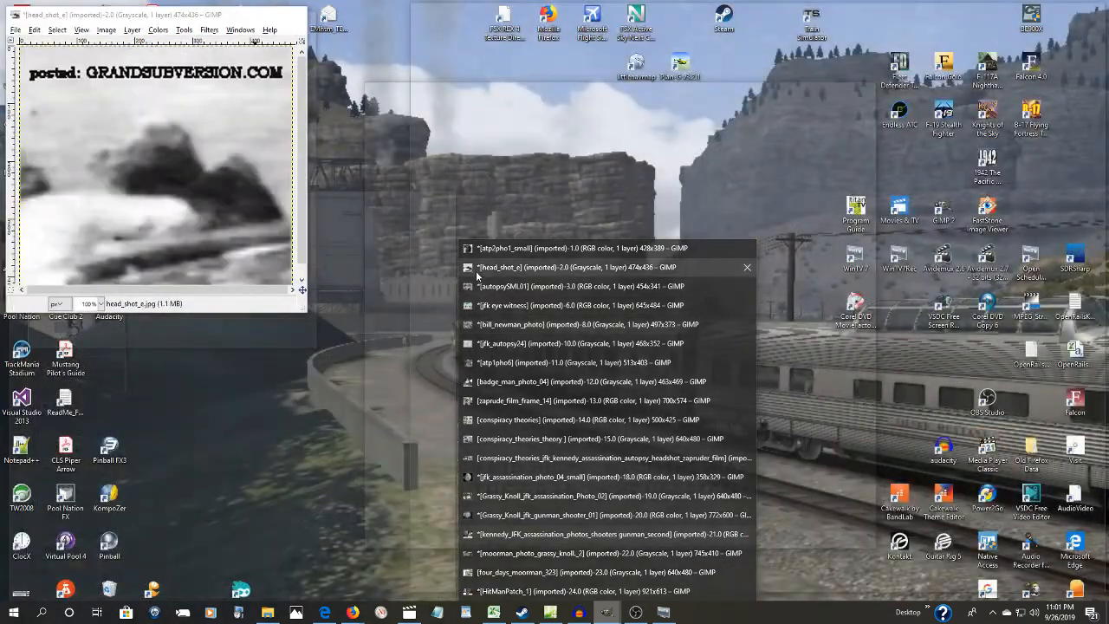
{"action": "left_click", "coordinate": [608, 534]}
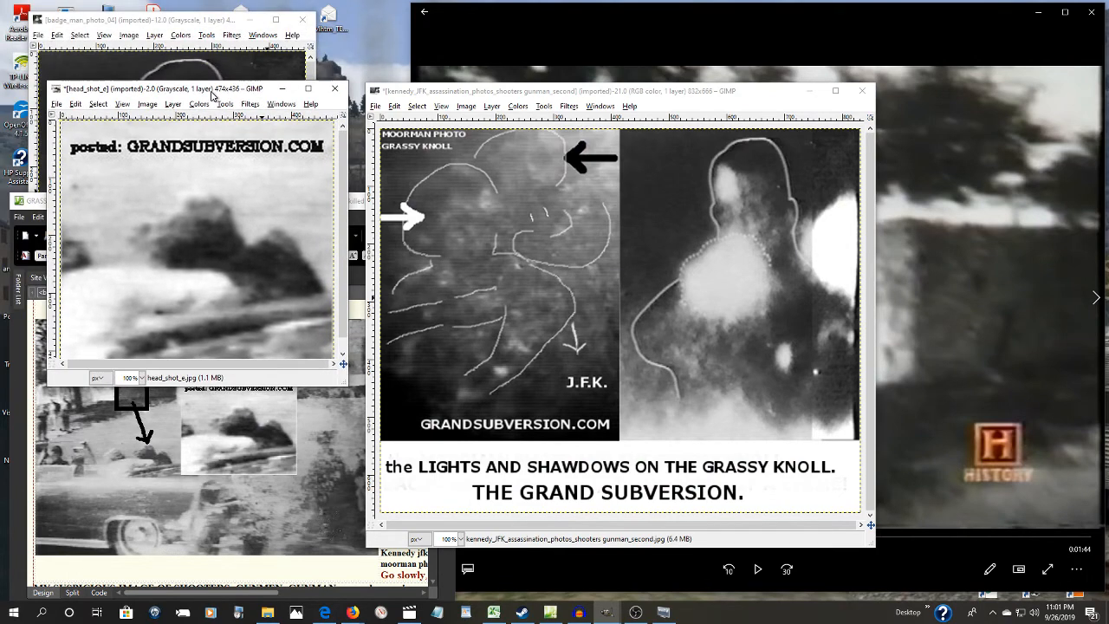
{"action": "mouse_move", "coordinate": [188, 128]}
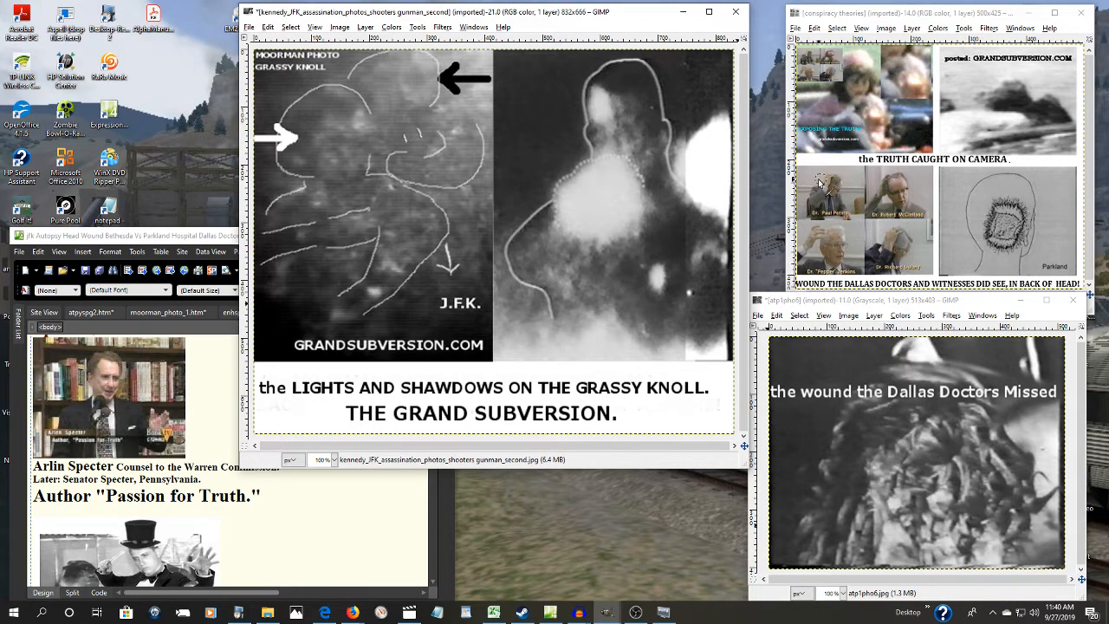
{"action": "mouse_move", "coordinate": [961, 153]}
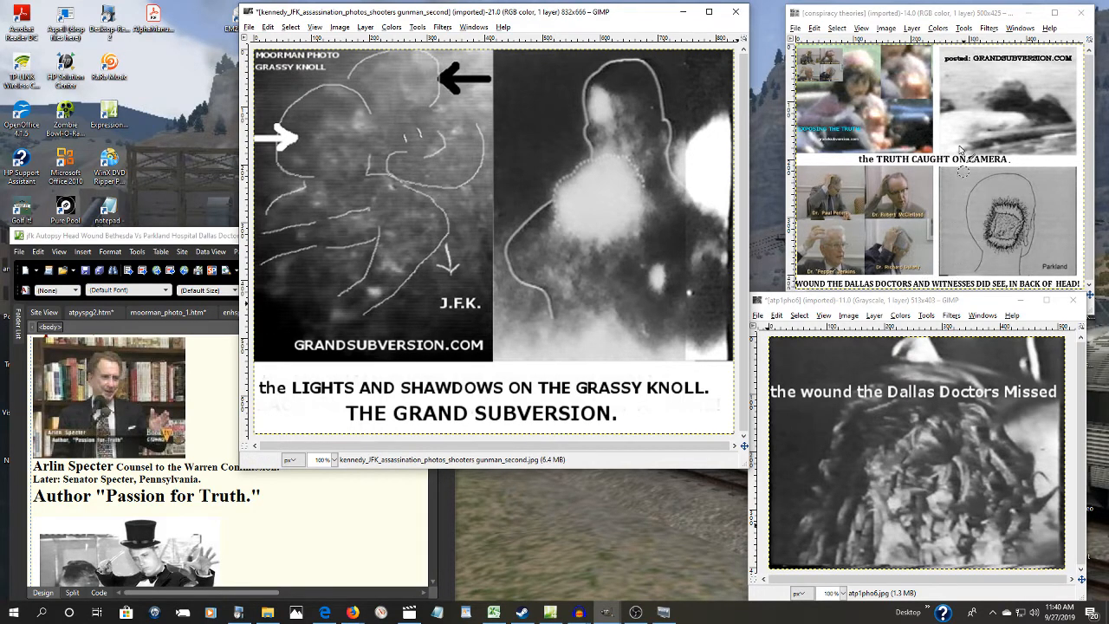
{"action": "mouse_move", "coordinate": [939, 273]}
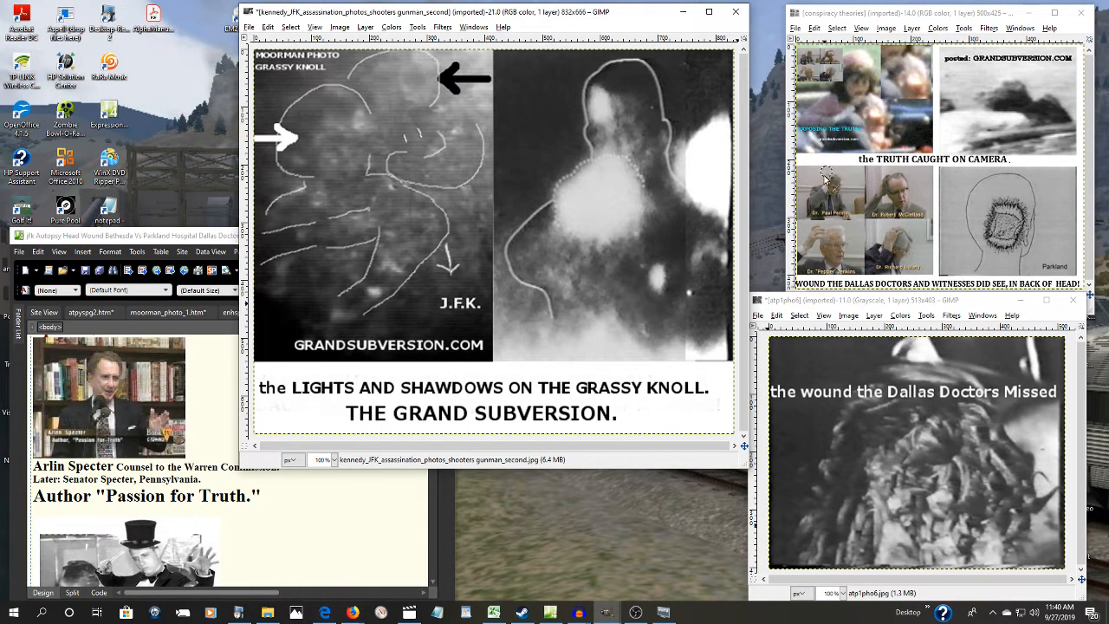
{"action": "mouse_move", "coordinate": [1032, 217]}
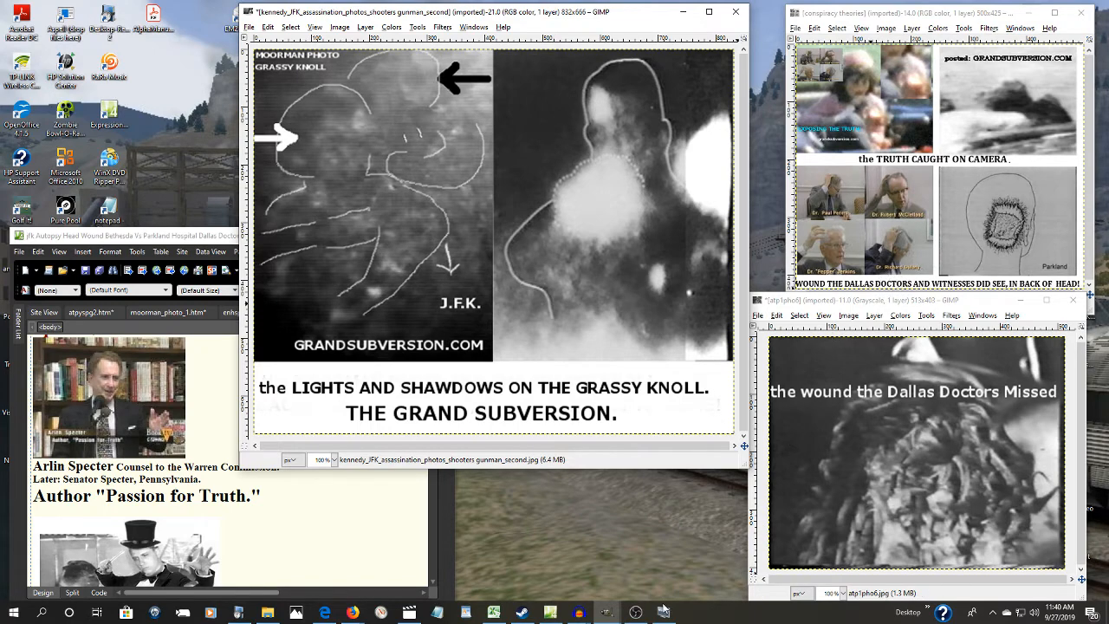
{"action": "mouse_move", "coordinate": [579, 613]}
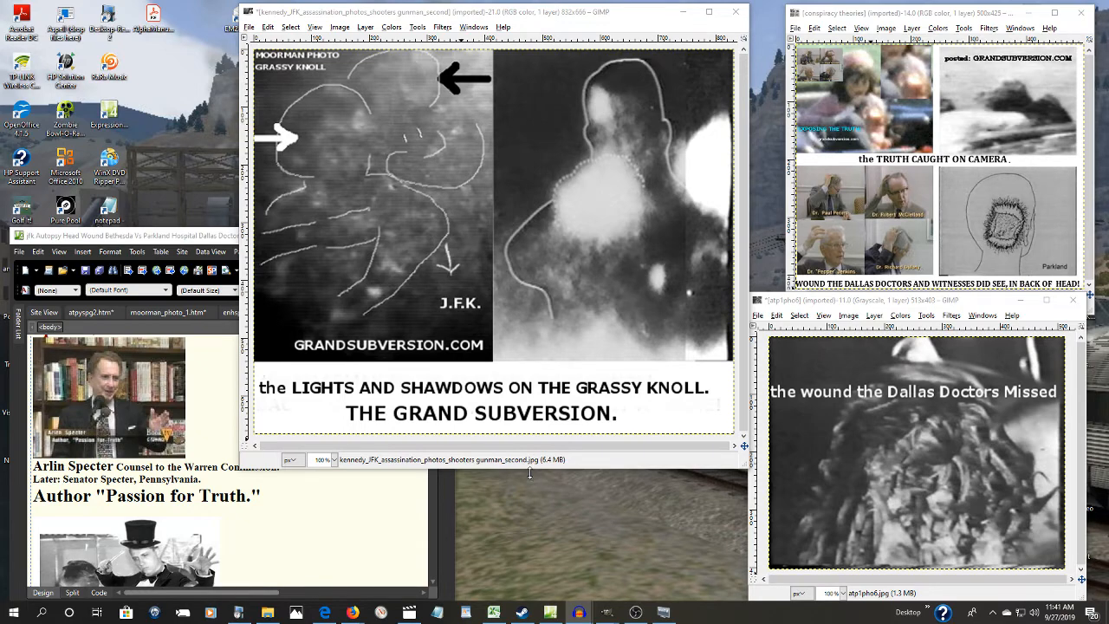
{"action": "mouse_move", "coordinate": [433, 492]}
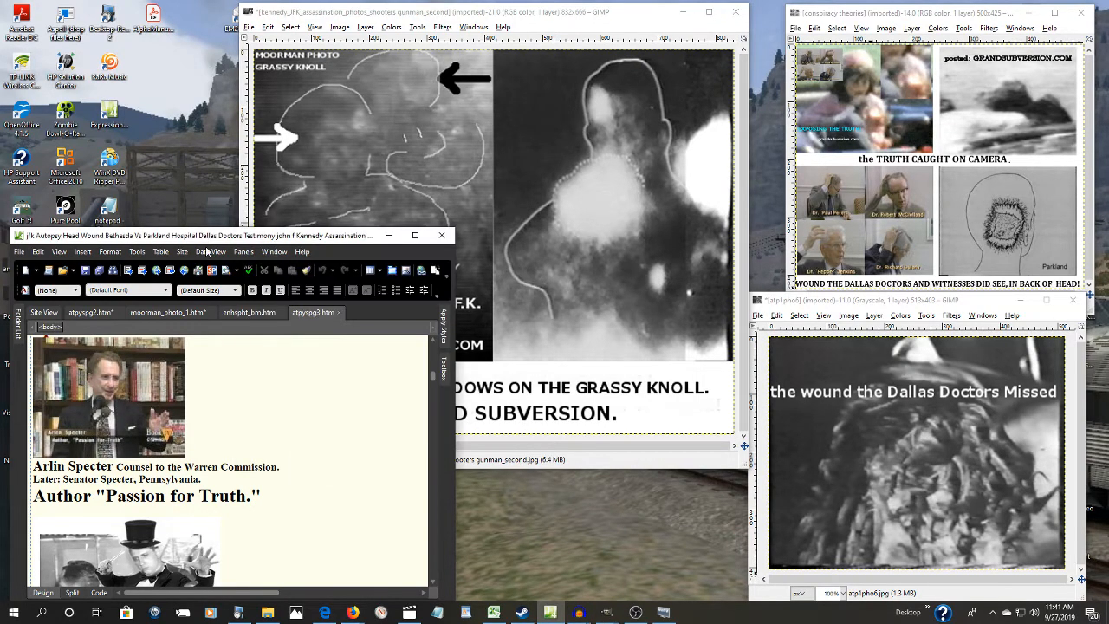
{"action": "scroll", "scroll_direction": "up", "scroll_amount": 3}
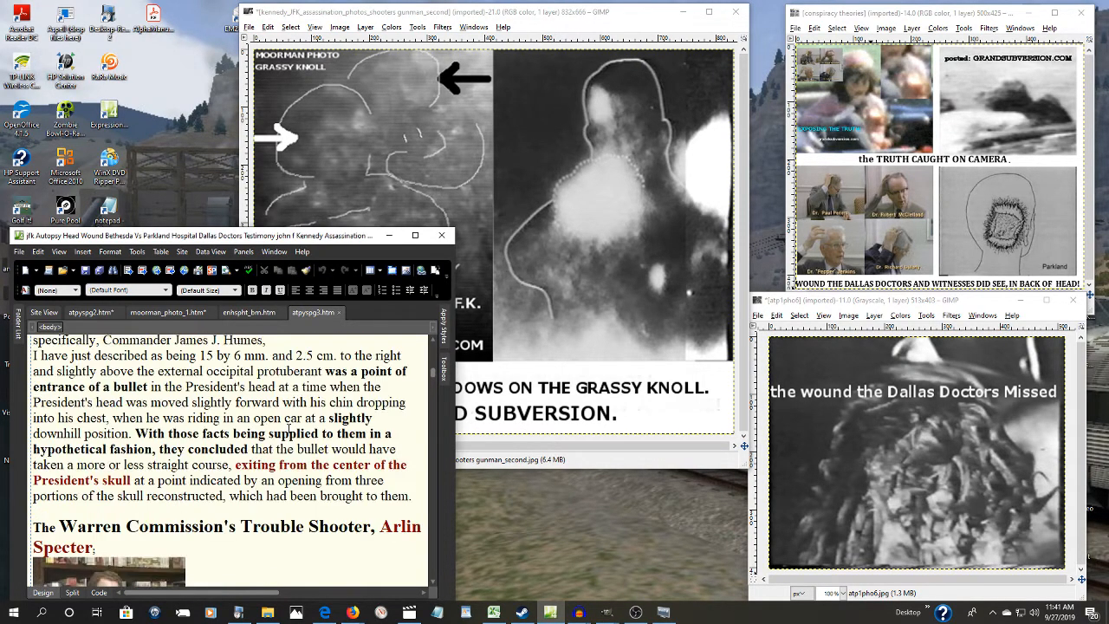
{"action": "scroll", "scroll_direction": "down", "scroll_amount": 3}
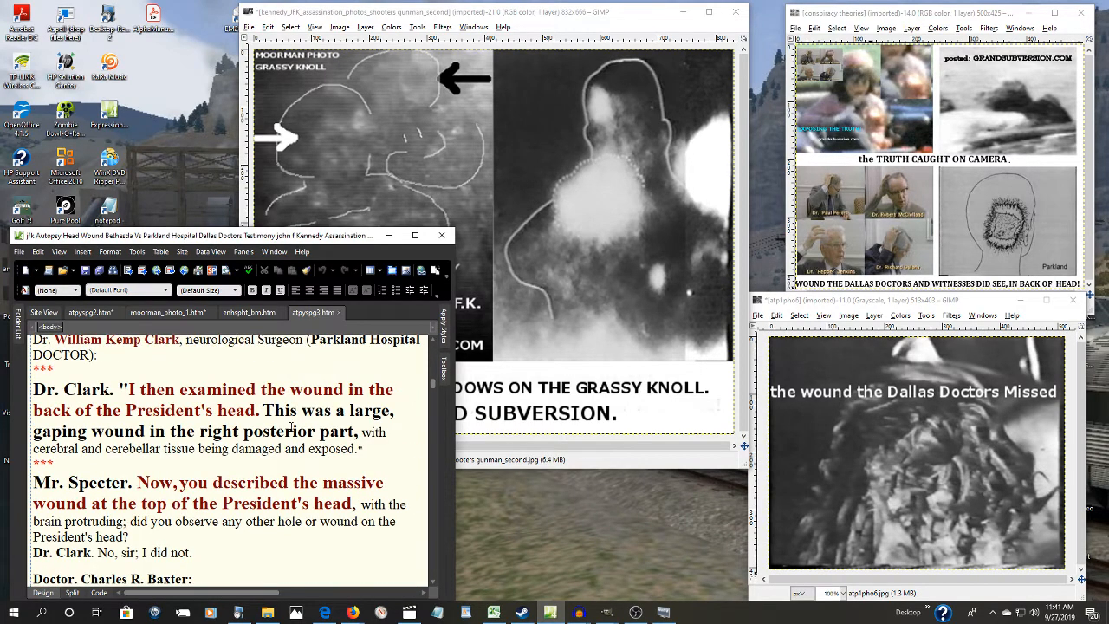
{"action": "scroll", "scroll_direction": "down", "scroll_amount": 3}
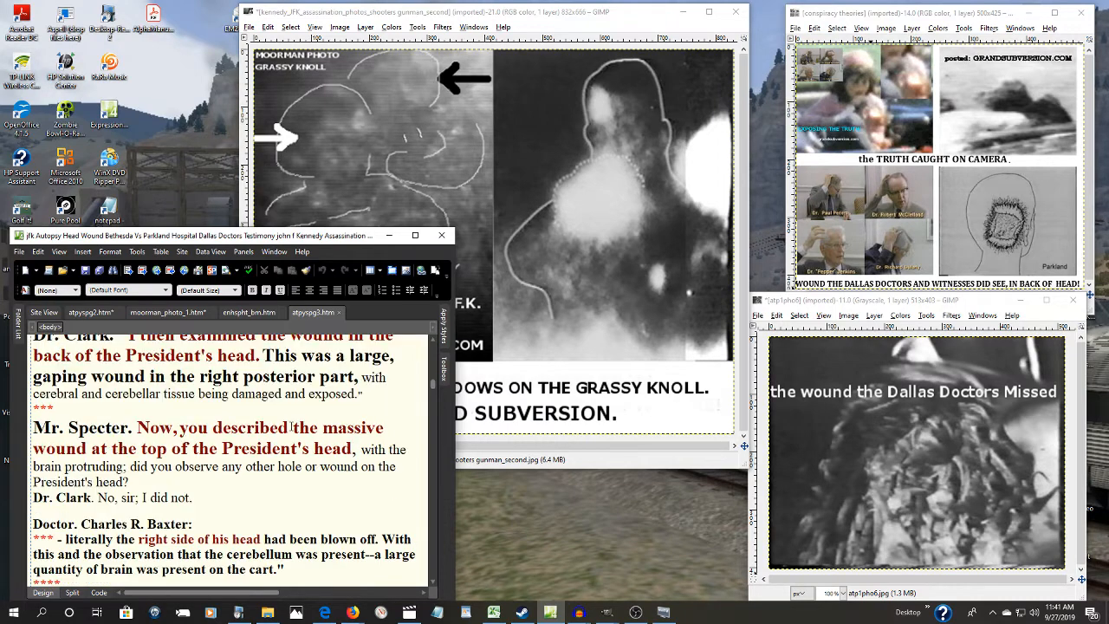
{"action": "scroll", "scroll_direction": "down", "scroll_amount": 3}
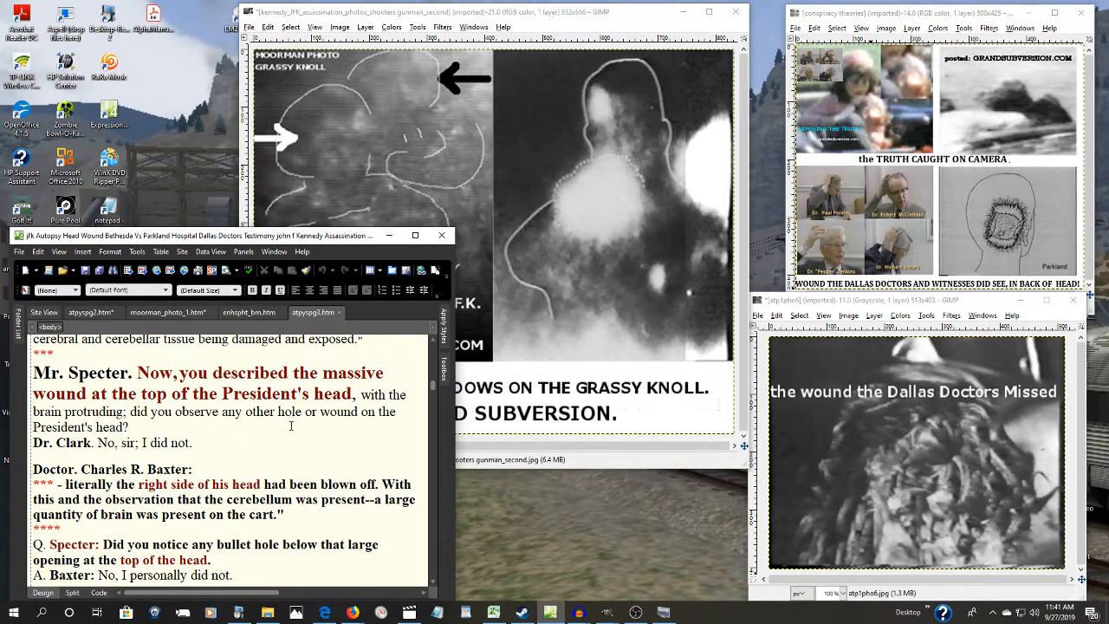
{"action": "scroll", "scroll_direction": "down", "scroll_amount": 3}
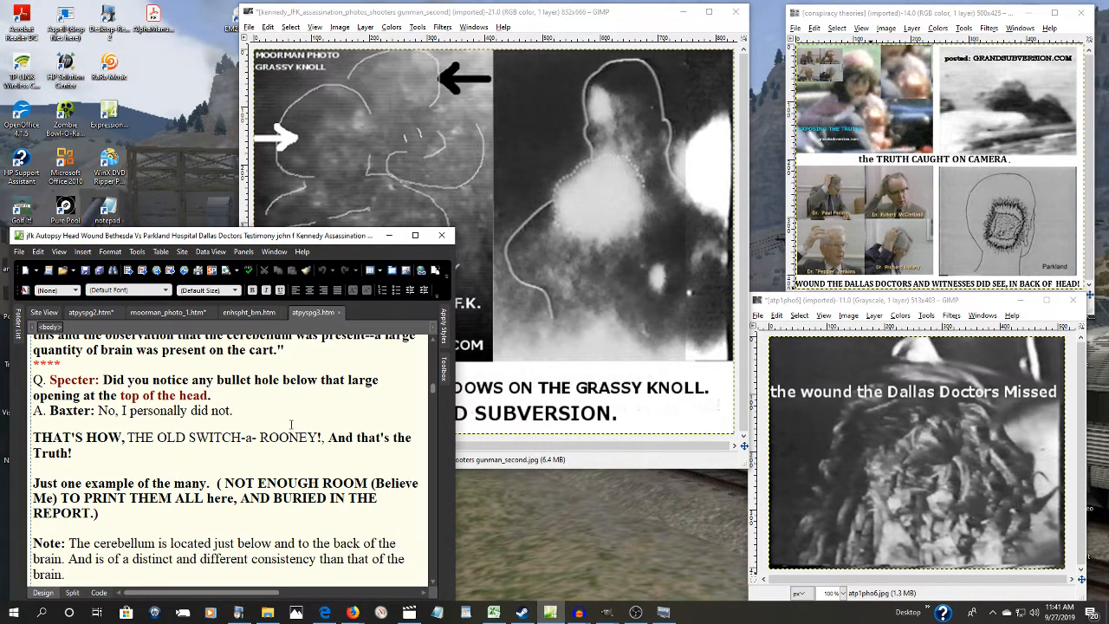
{"action": "scroll", "scroll_direction": "down", "scroll_amount": 3}
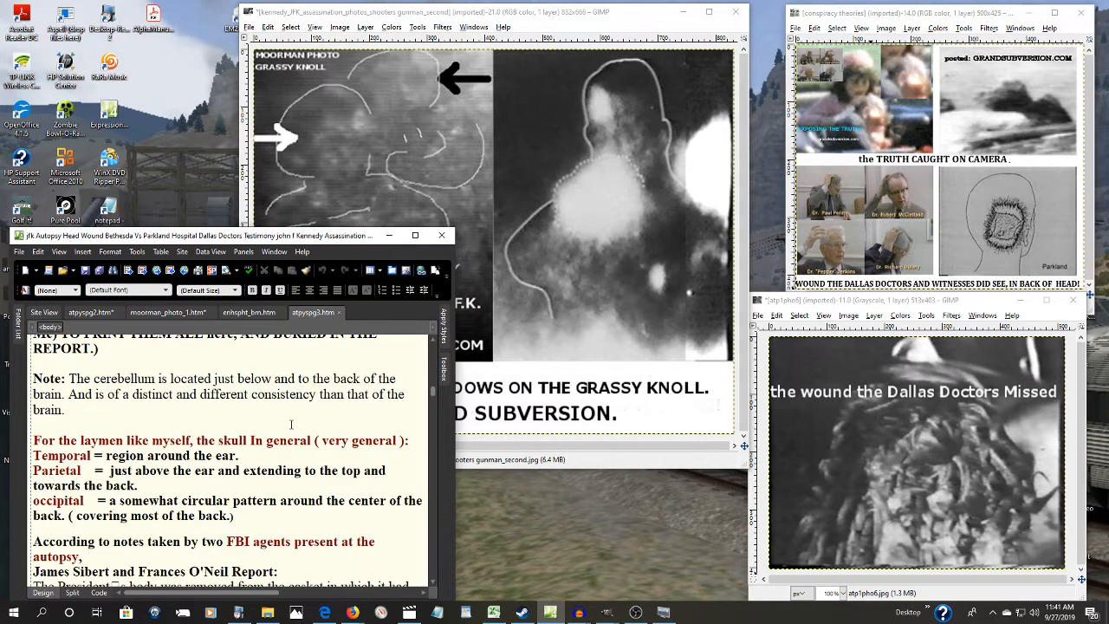
{"action": "scroll", "scroll_direction": "down", "scroll_amount": 3}
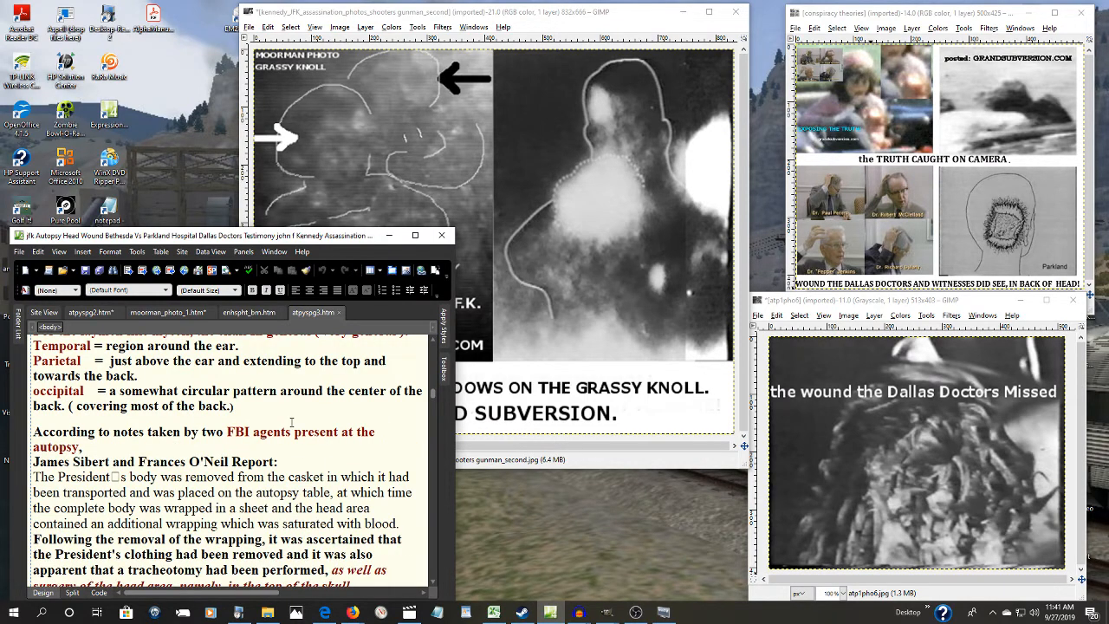
{"action": "scroll", "scroll_direction": "down", "scroll_amount": 3}
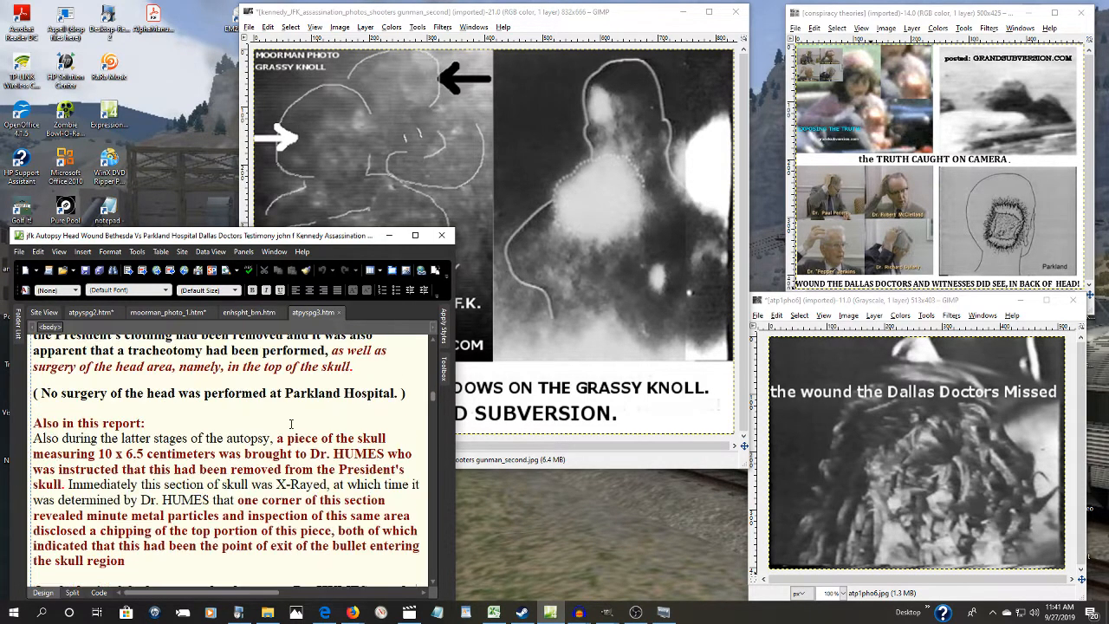
{"action": "scroll", "scroll_direction": "down", "scroll_amount": 3}
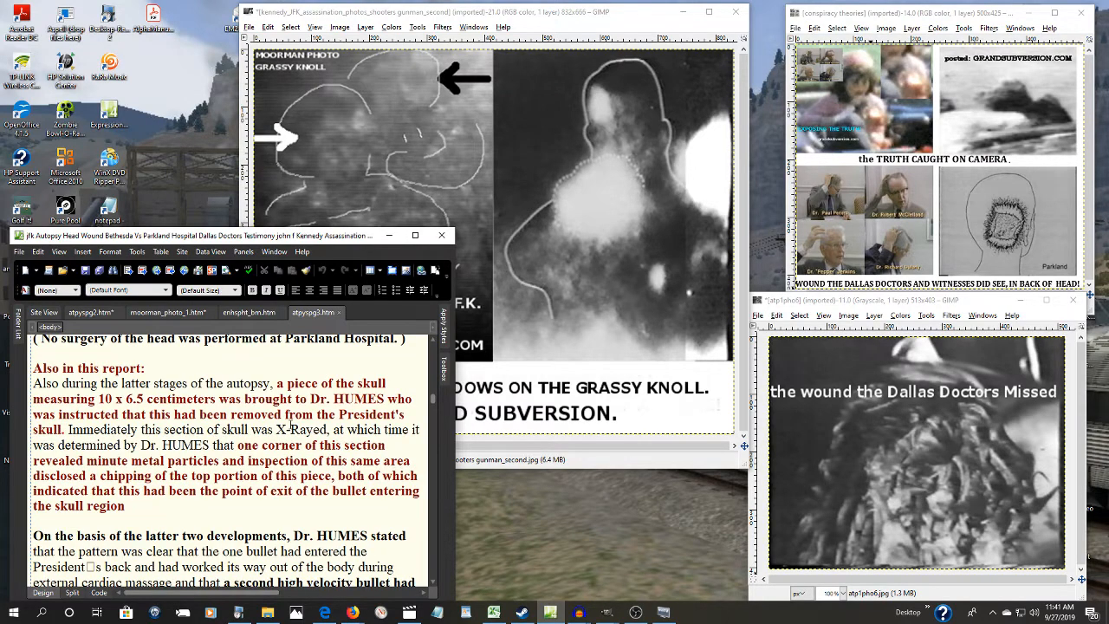
{"action": "scroll", "scroll_direction": "up", "scroll_amount": 3}
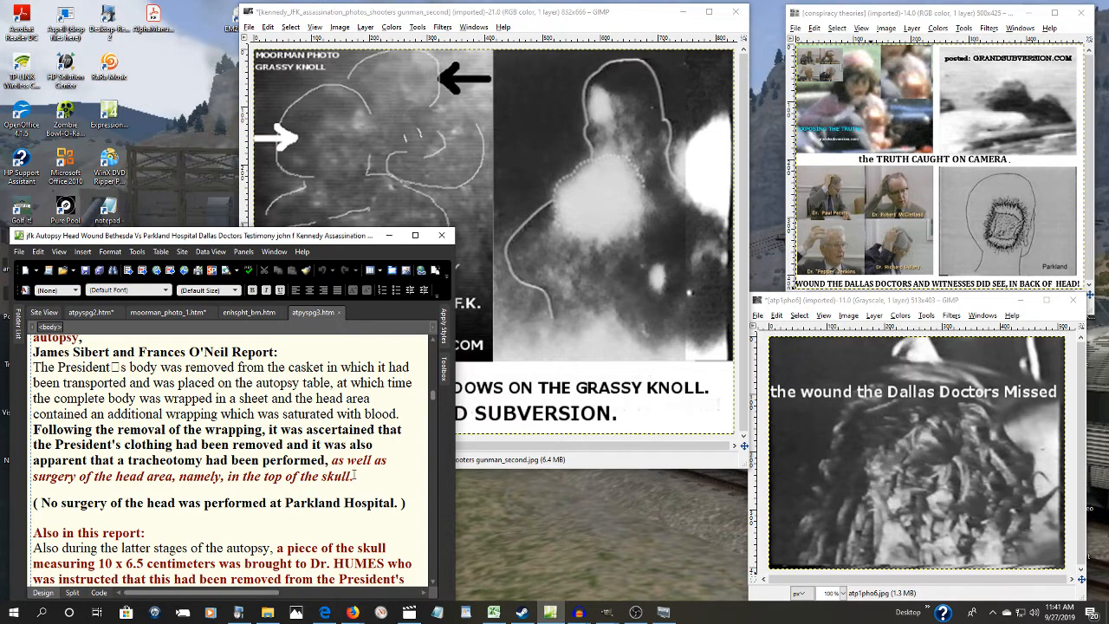
{"action": "scroll", "scroll_direction": "down", "scroll_amount": 3}
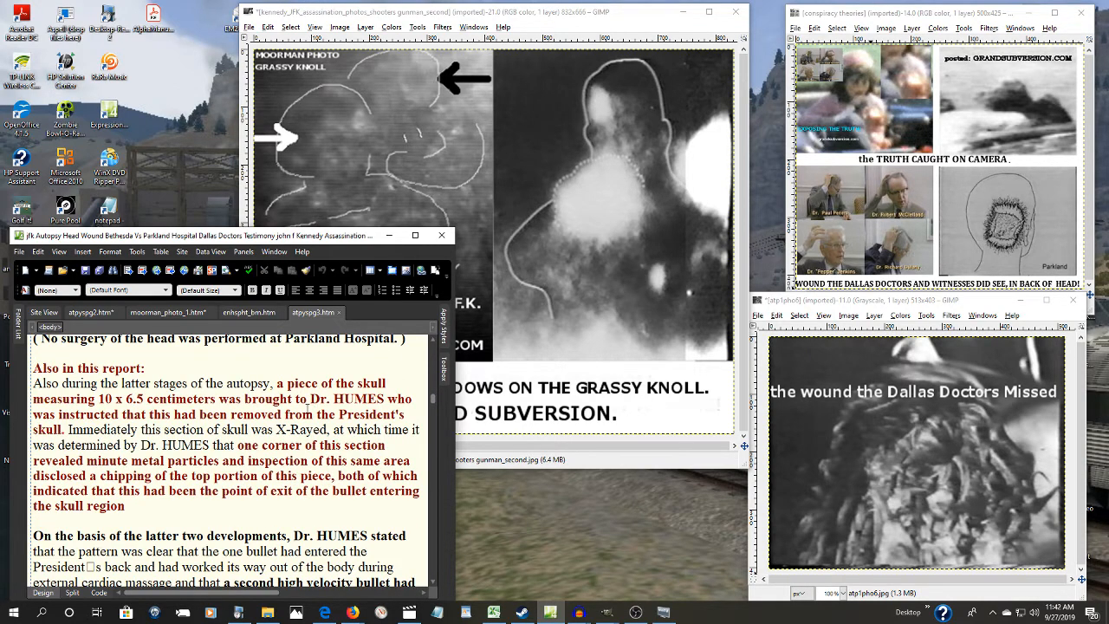
{"action": "scroll", "scroll_direction": "down", "scroll_amount": 3}
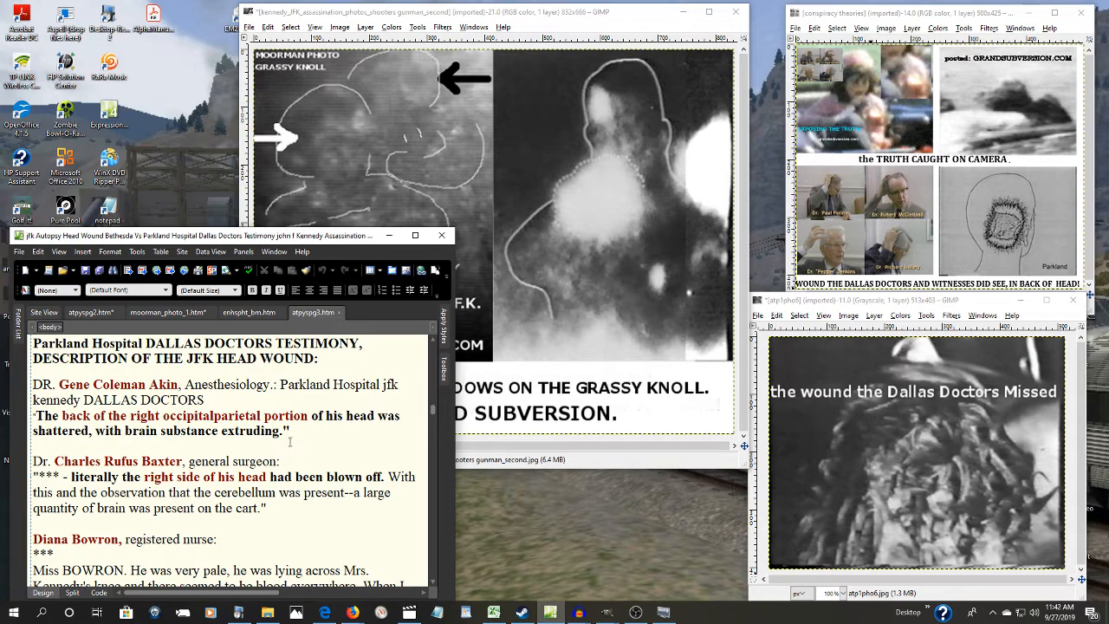
{"action": "scroll", "scroll_direction": "down", "scroll_amount": 3}
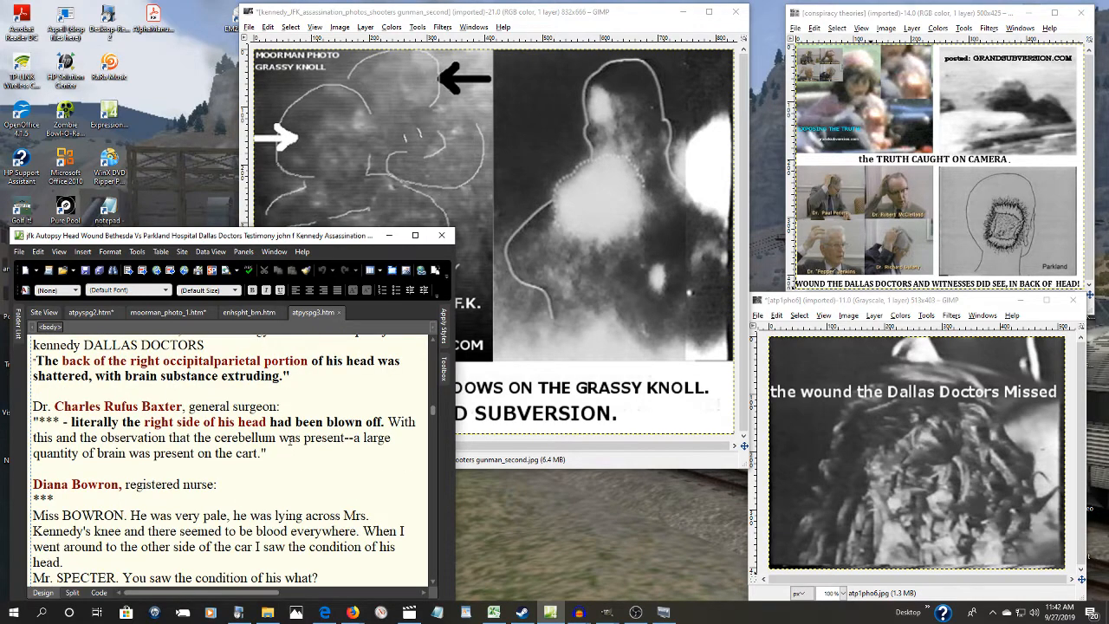
{"action": "scroll", "scroll_direction": "down", "scroll_amount": 3}
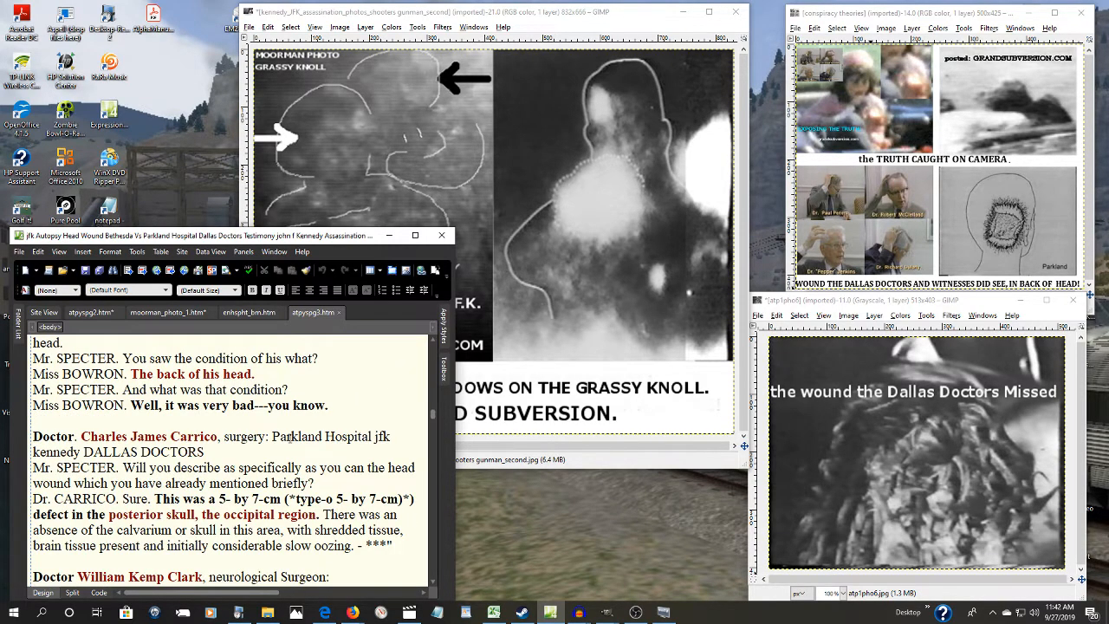
{"action": "scroll", "scroll_direction": "down", "scroll_amount": 3}
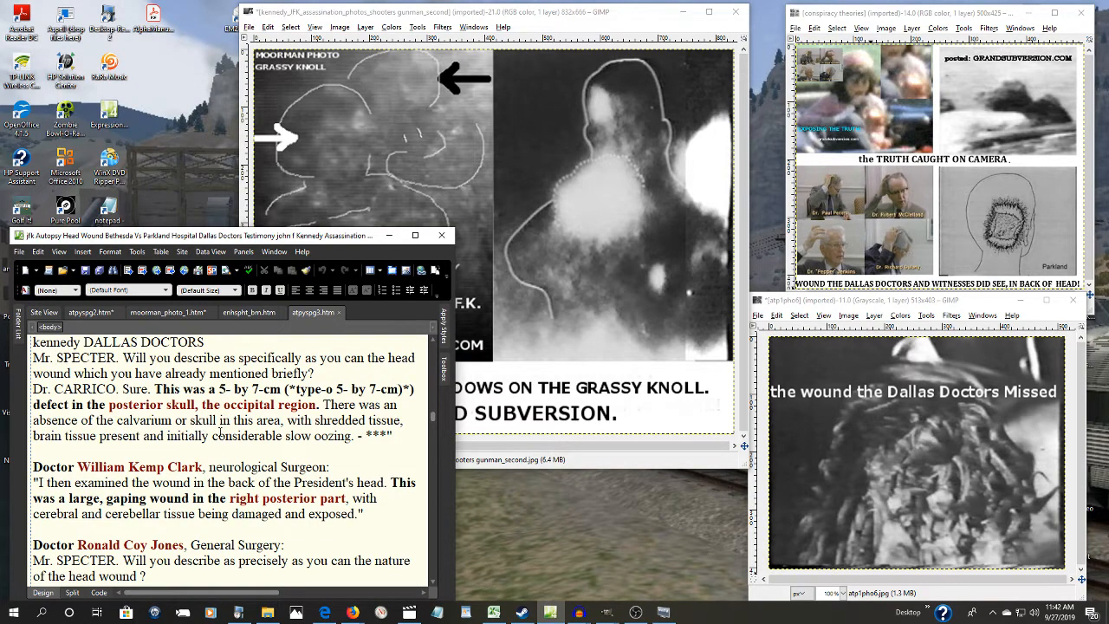
{"action": "scroll", "scroll_direction": "down", "scroll_amount": 3}
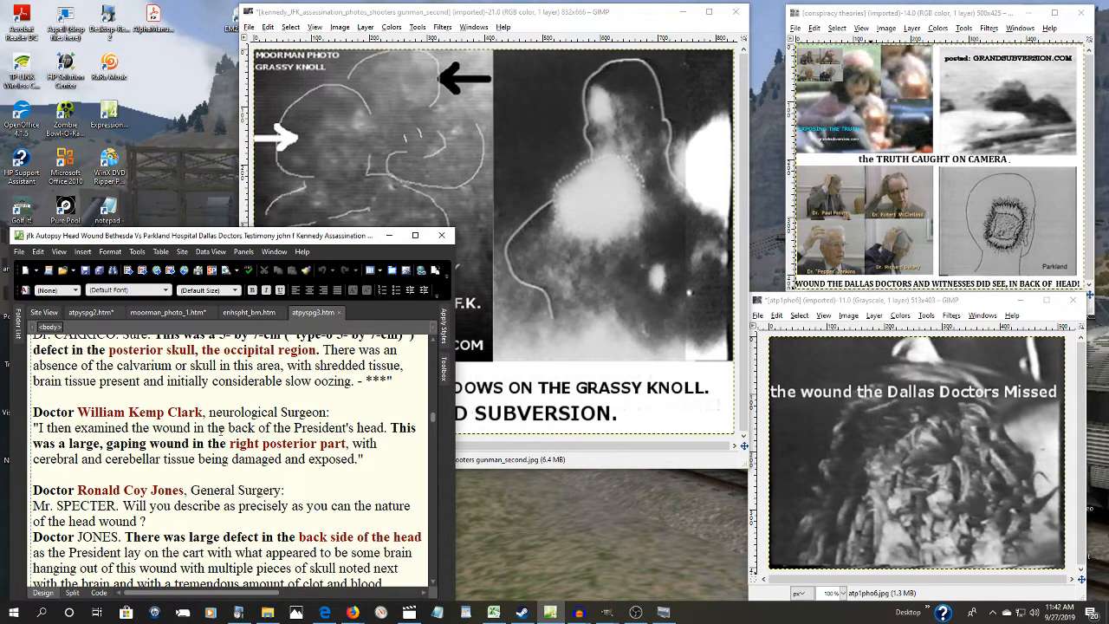
{"action": "scroll", "scroll_direction": "down", "scroll_amount": 3}
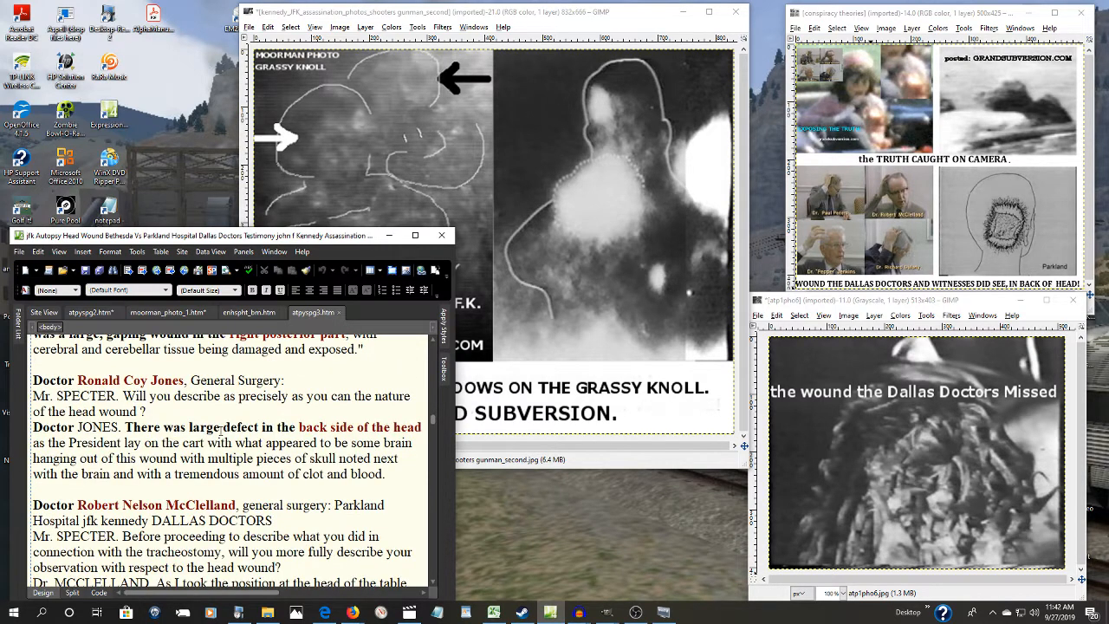
{"action": "scroll", "scroll_direction": "down", "scroll_amount": 3}
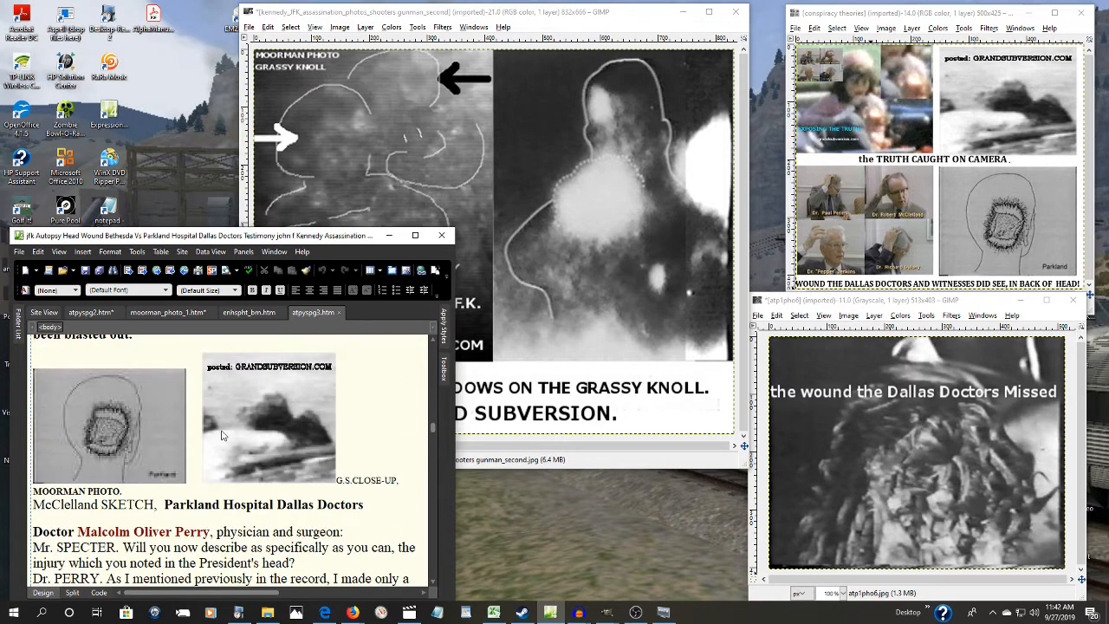
{"action": "scroll", "scroll_direction": "down", "scroll_amount": 3}
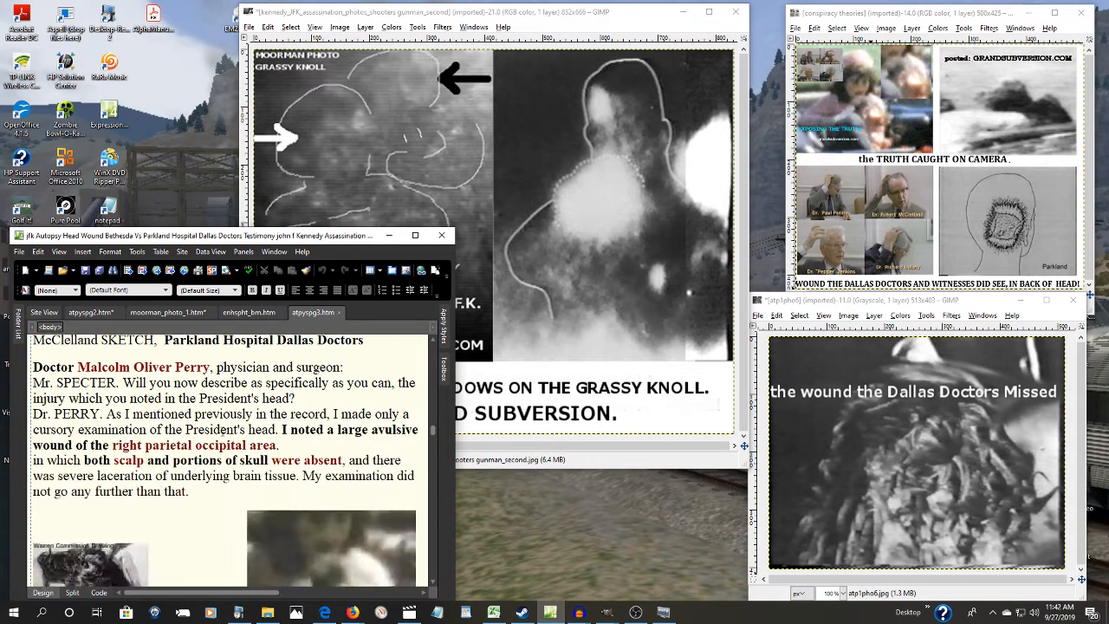
{"action": "scroll", "scroll_direction": "down", "scroll_amount": 3}
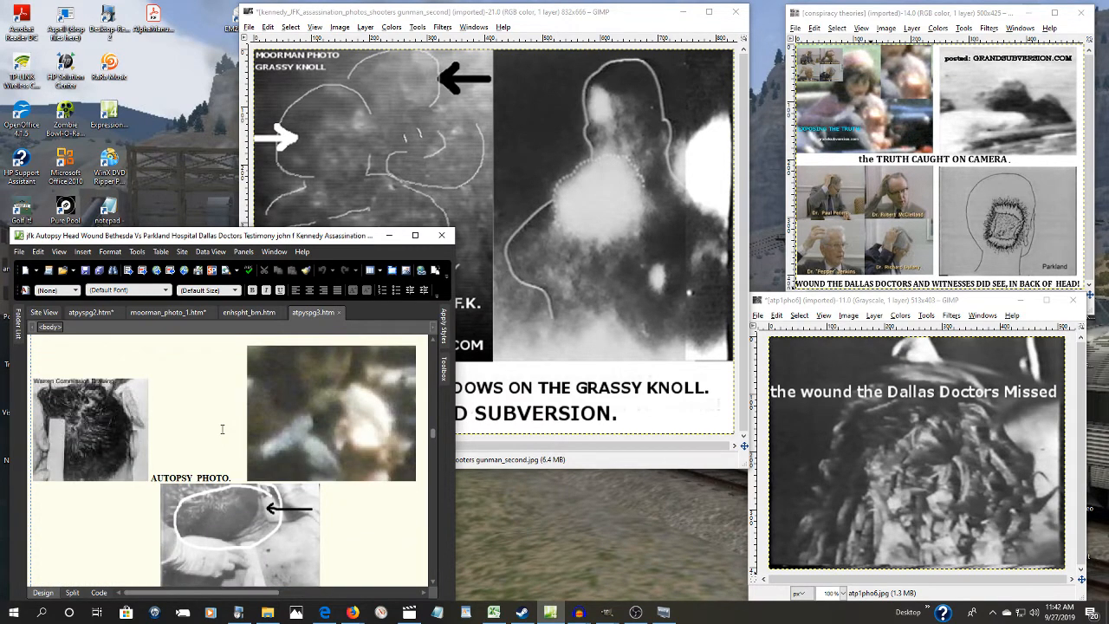
{"action": "scroll", "scroll_direction": "down", "scroll_amount": 3}
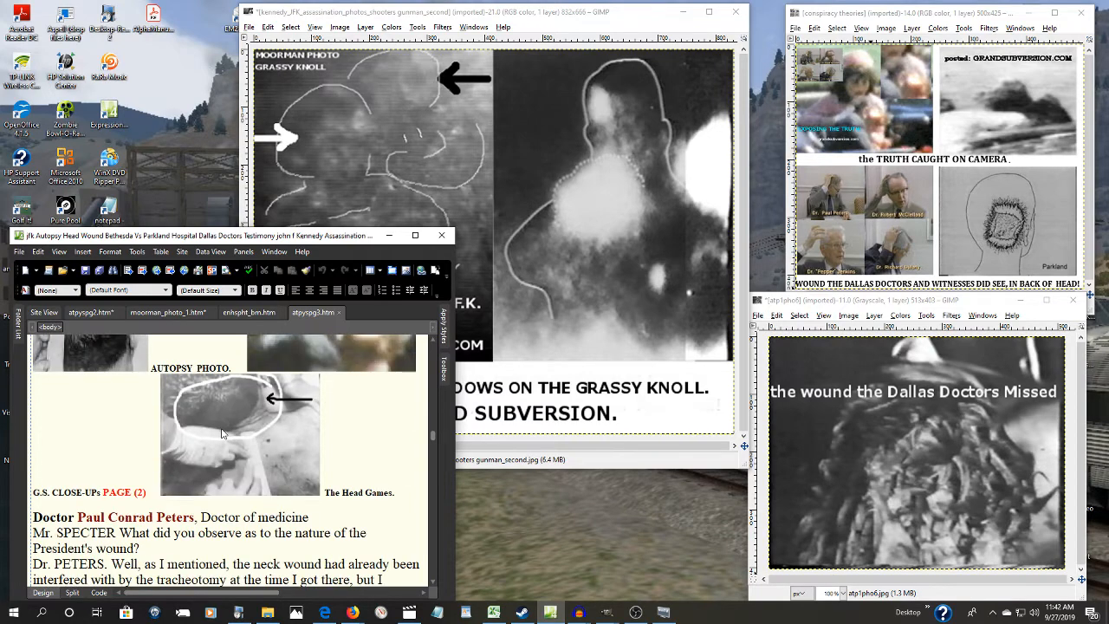
{"action": "scroll", "scroll_direction": "down", "scroll_amount": 3}
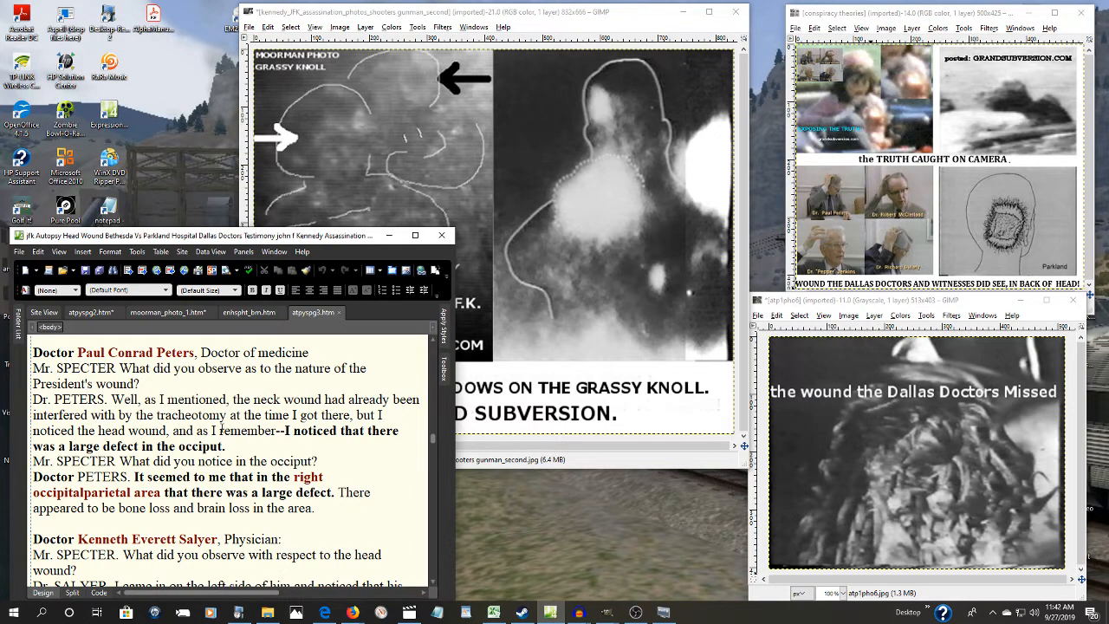
{"action": "scroll", "scroll_direction": "down", "scroll_amount": 3}
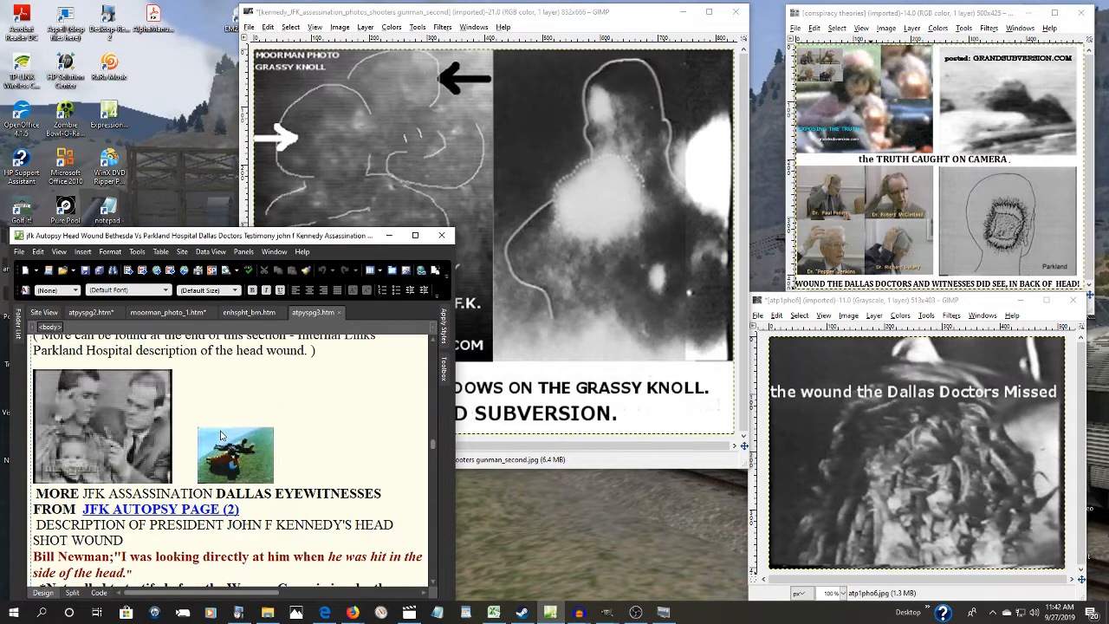
{"action": "mouse_move", "coordinate": [153, 416]}
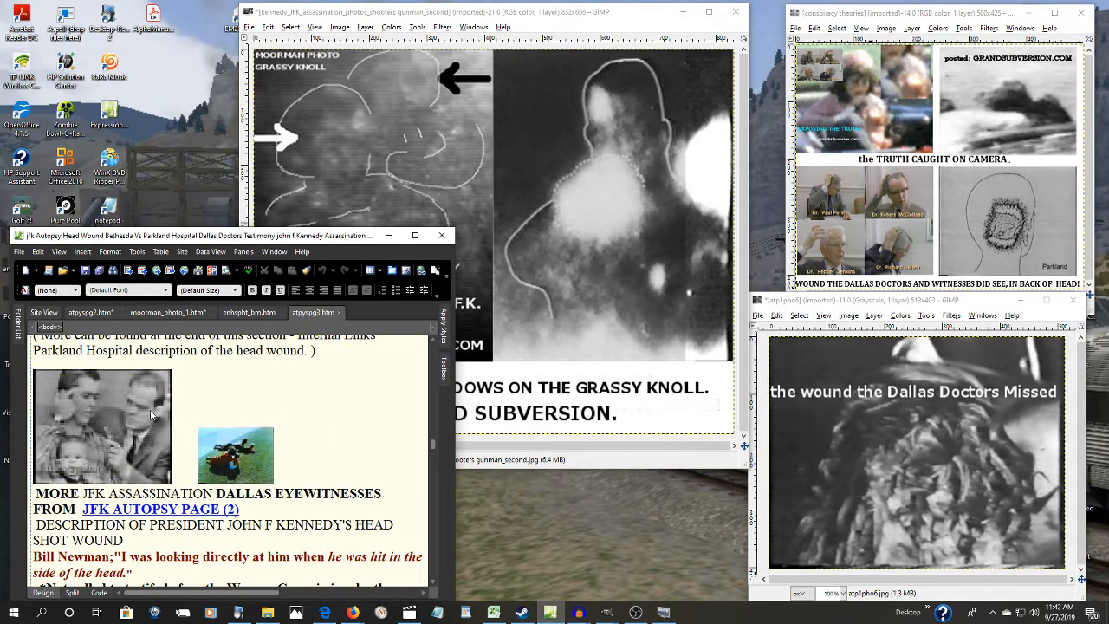
{"action": "scroll", "scroll_direction": "down", "scroll_amount": 3}
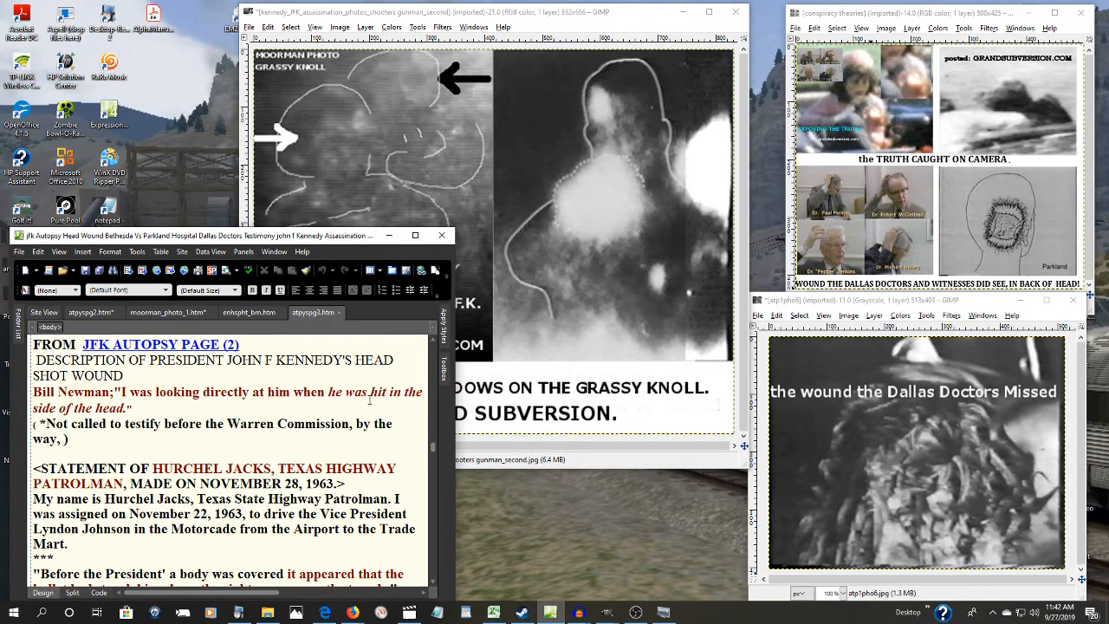
{"action": "scroll", "scroll_direction": "down", "scroll_amount": 3}
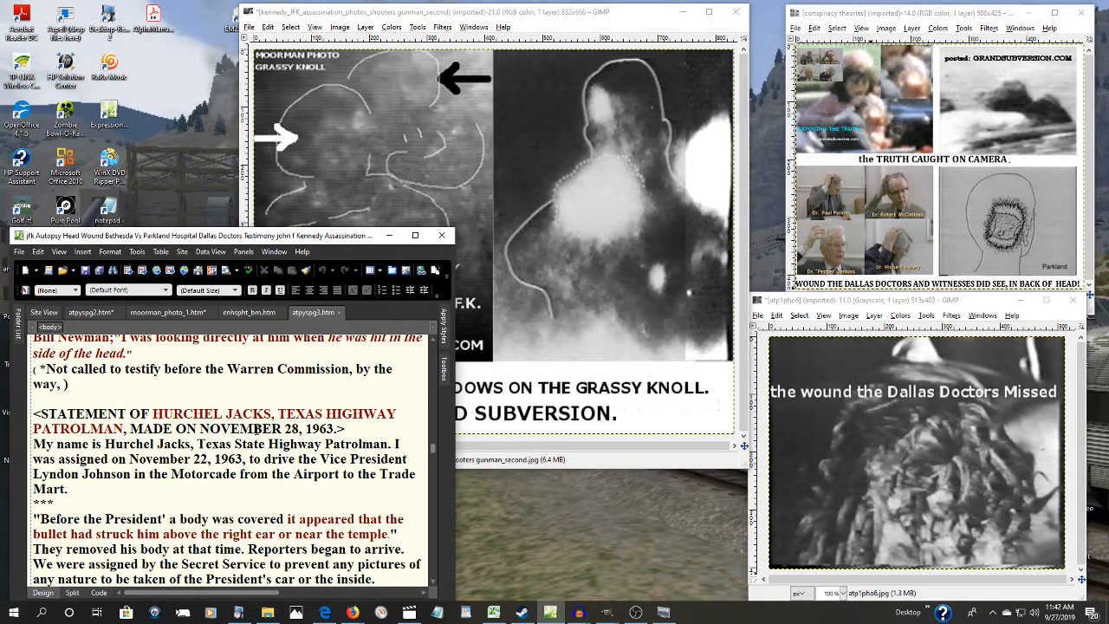
{"action": "scroll", "scroll_direction": "down", "scroll_amount": 3}
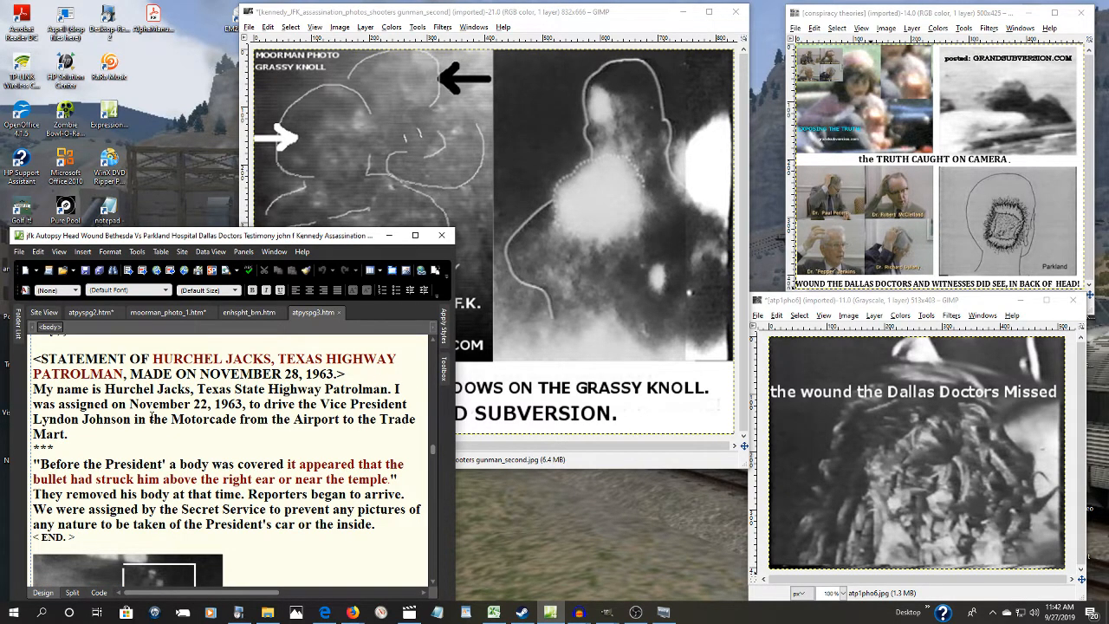
{"action": "scroll", "scroll_direction": "down", "scroll_amount": 3}
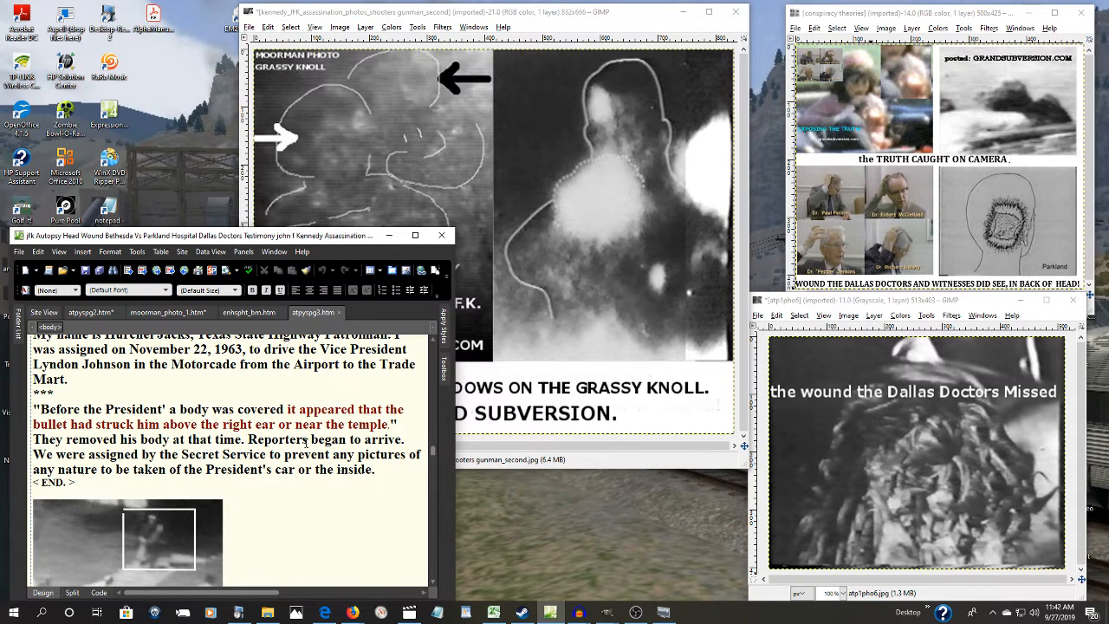
{"action": "scroll", "scroll_direction": "down", "scroll_amount": 3}
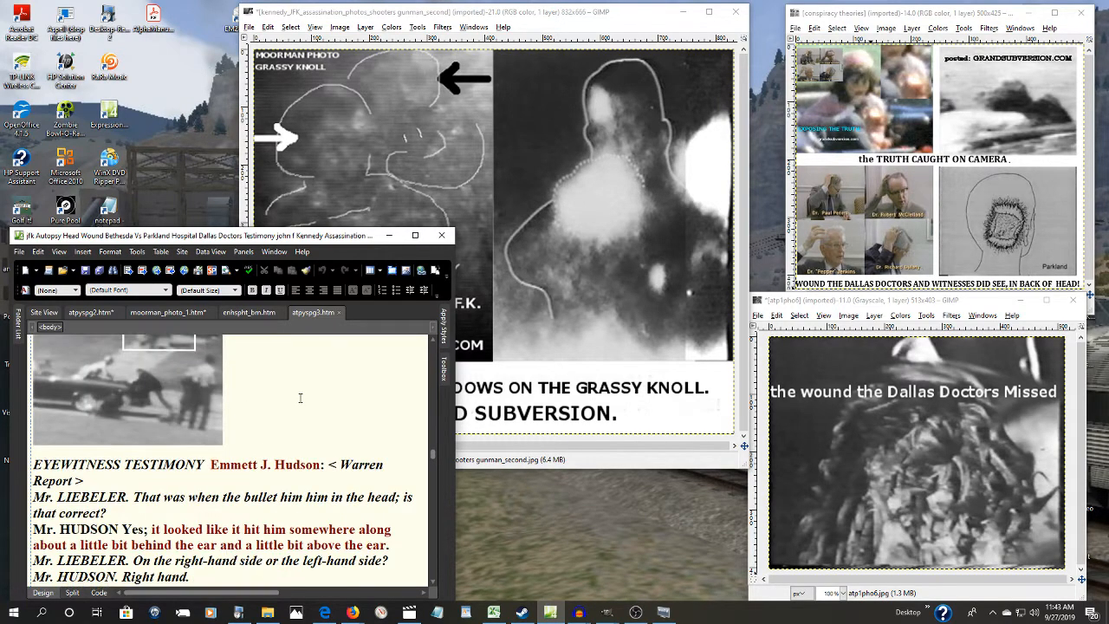
{"action": "scroll", "scroll_direction": "down", "scroll_amount": 3}
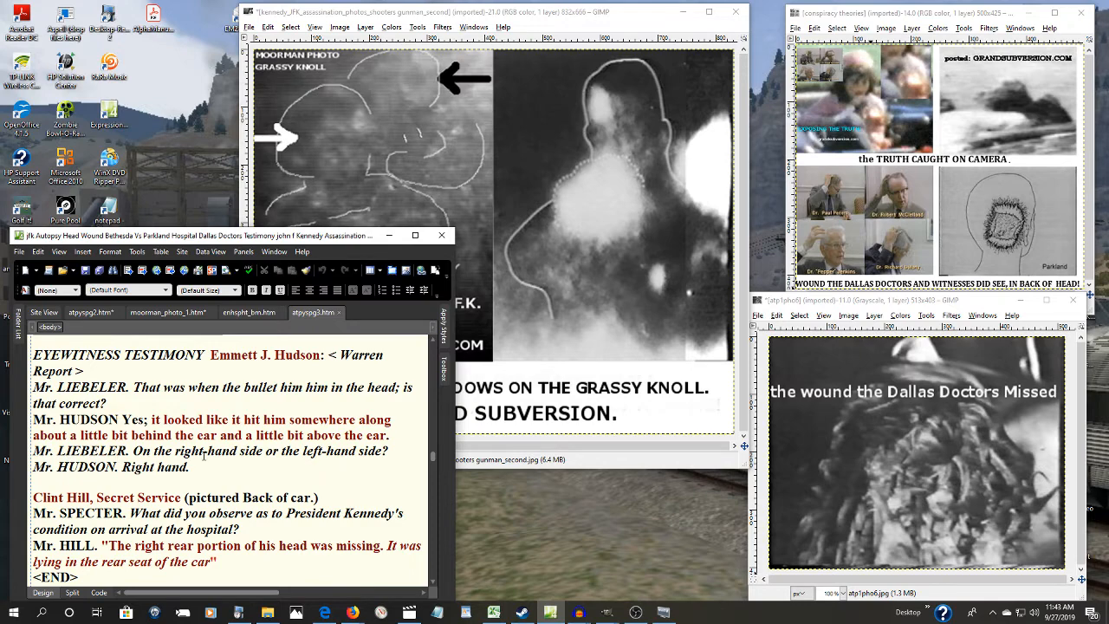
{"action": "scroll", "scroll_direction": "down", "scroll_amount": 3}
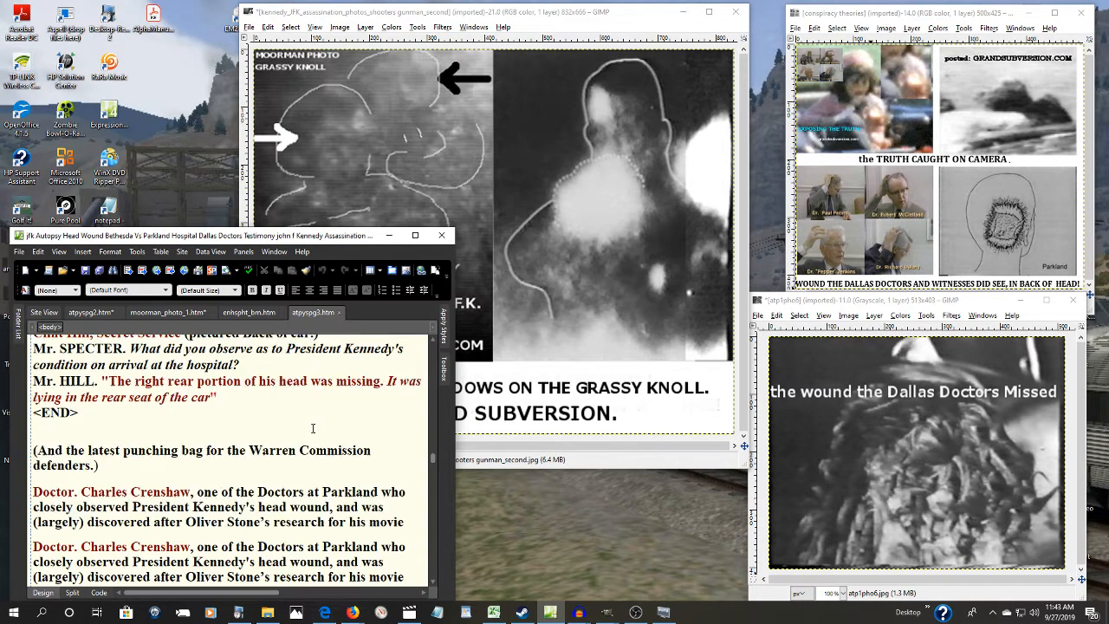
{"action": "scroll", "scroll_direction": "up", "scroll_amount": 3}
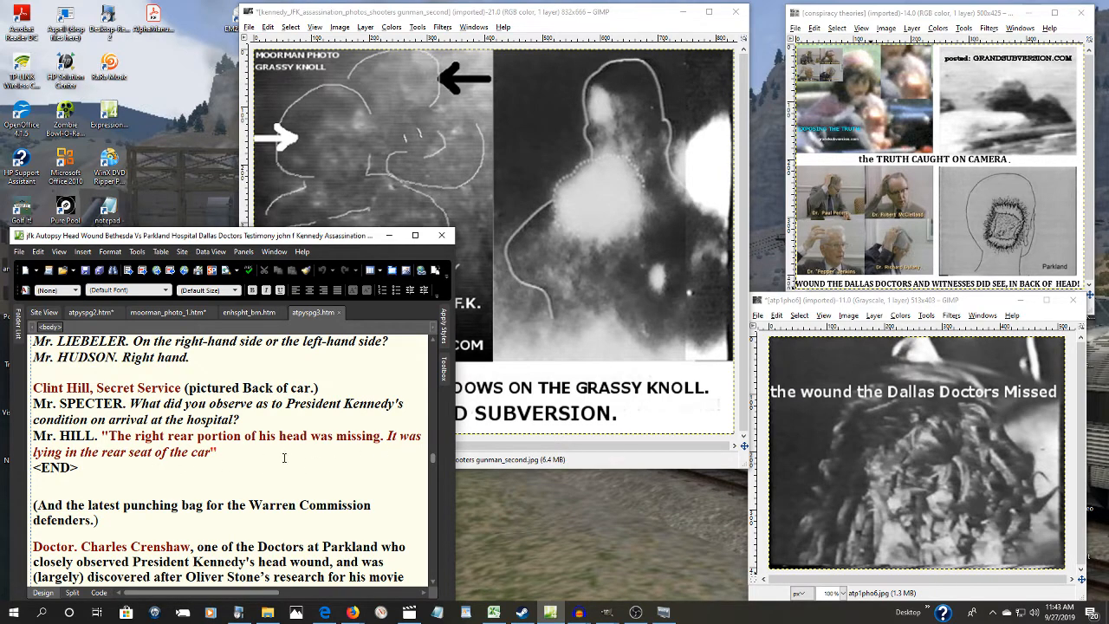
{"action": "scroll", "scroll_direction": "down", "scroll_amount": 3}
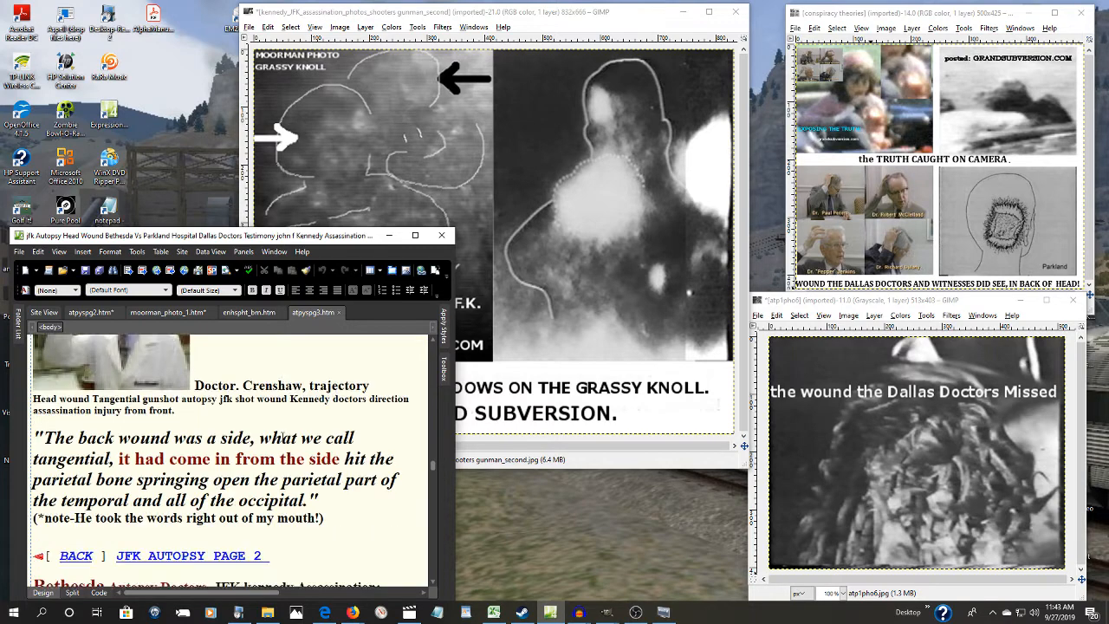
{"action": "scroll", "scroll_direction": "down", "scroll_amount": 3}
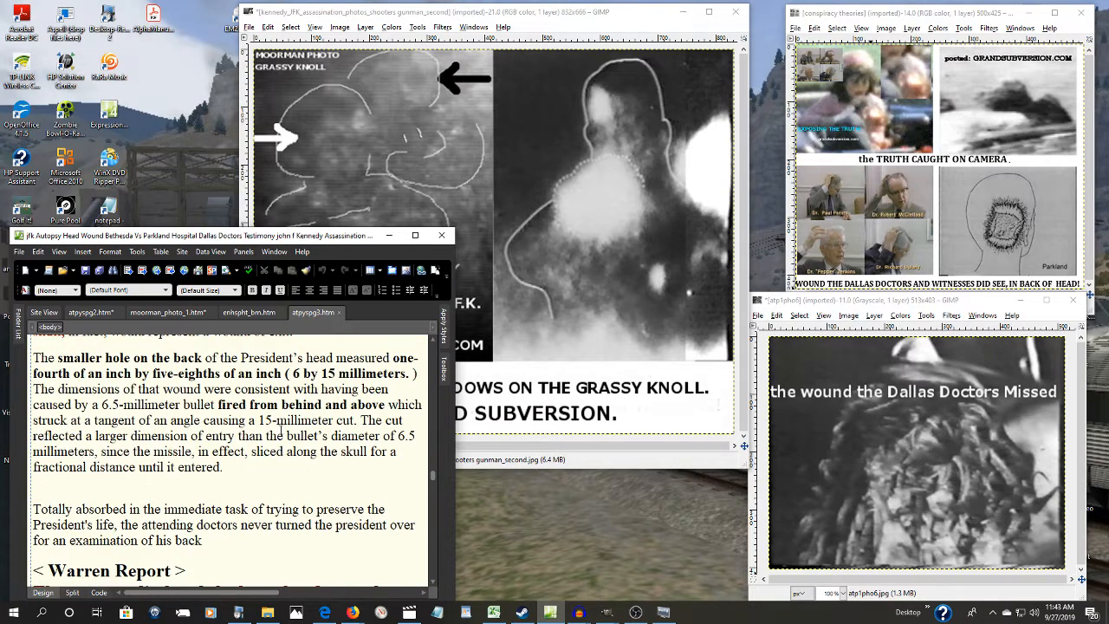
{"action": "scroll", "scroll_direction": "down", "scroll_amount": 3}
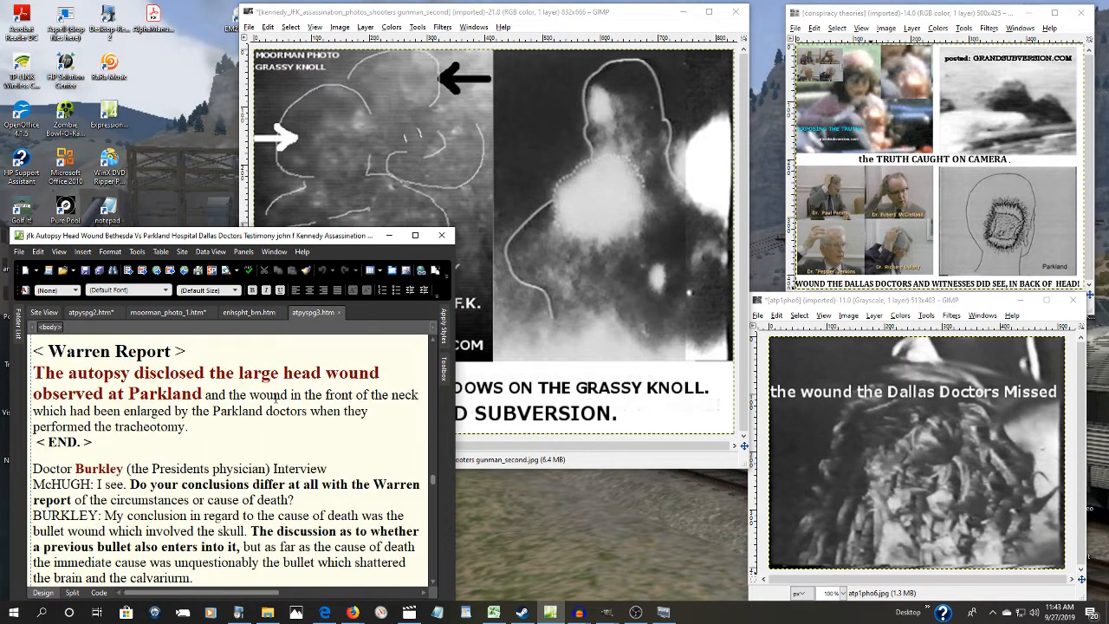
{"action": "scroll", "scroll_direction": "down", "scroll_amount": 3}
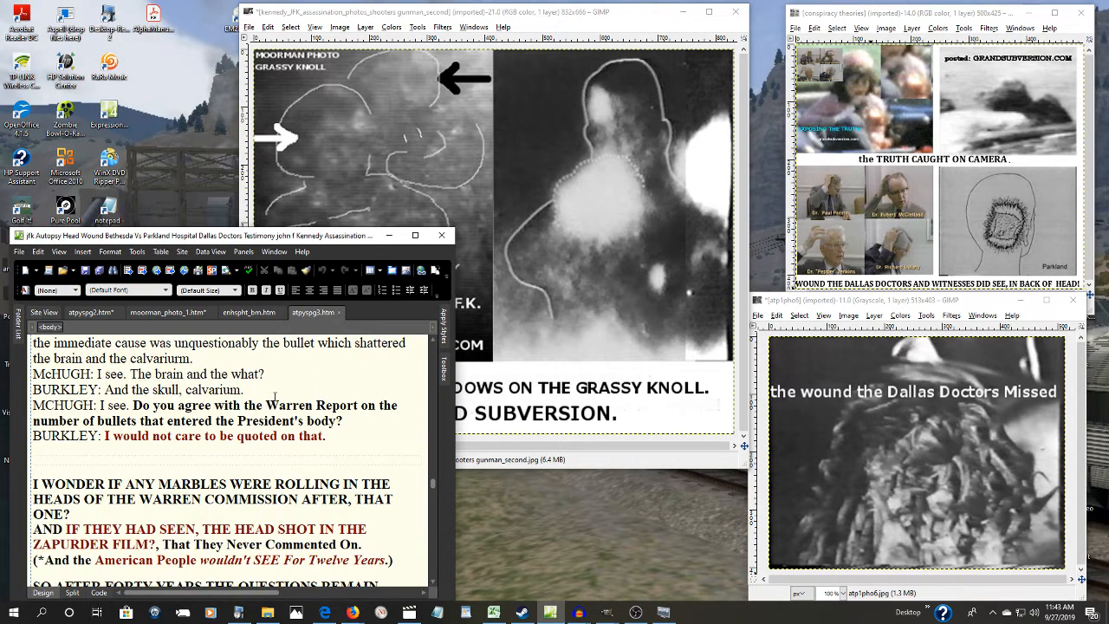
{"action": "scroll", "scroll_direction": "down", "scroll_amount": 3}
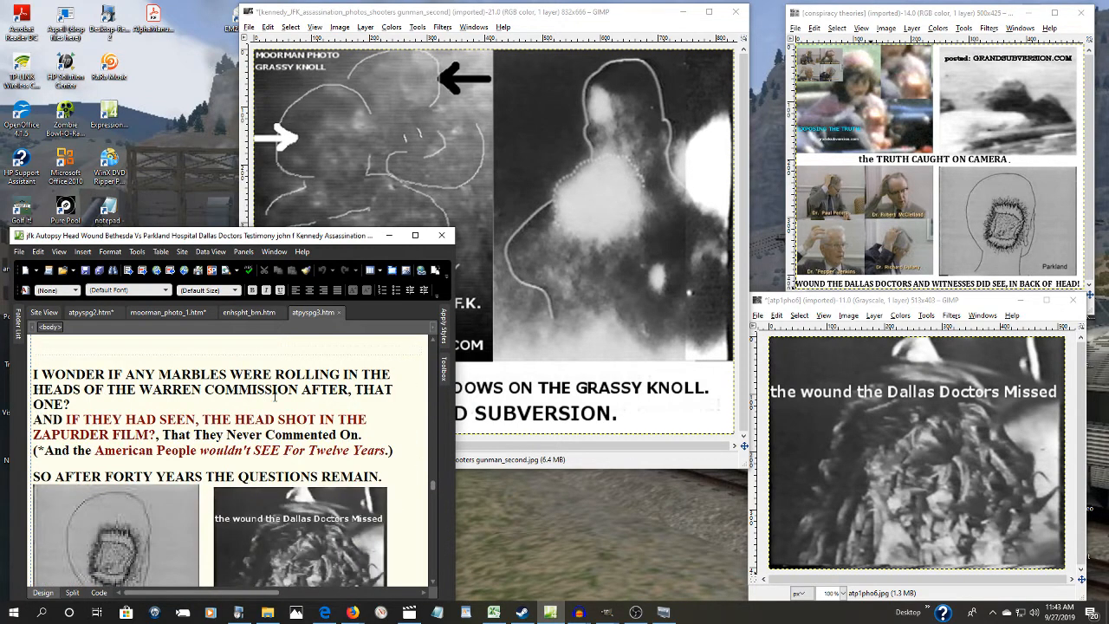
{"action": "scroll", "scroll_direction": "down", "scroll_amount": 3}
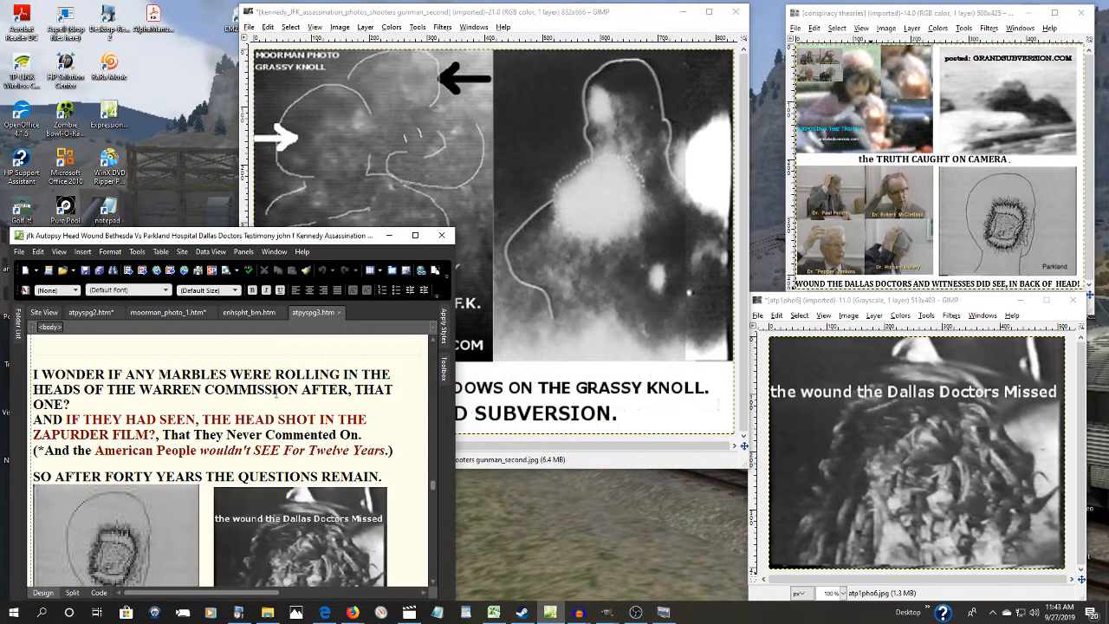
{"action": "scroll", "scroll_direction": "down", "scroll_amount": 3}
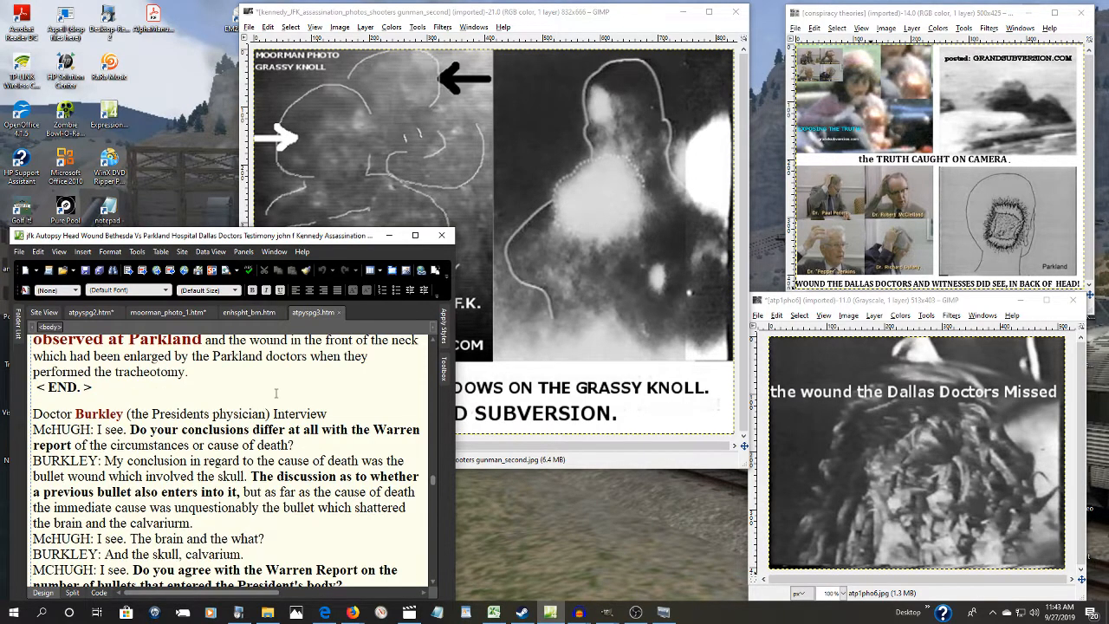
{"action": "scroll", "scroll_direction": "up", "scroll_amount": 3}
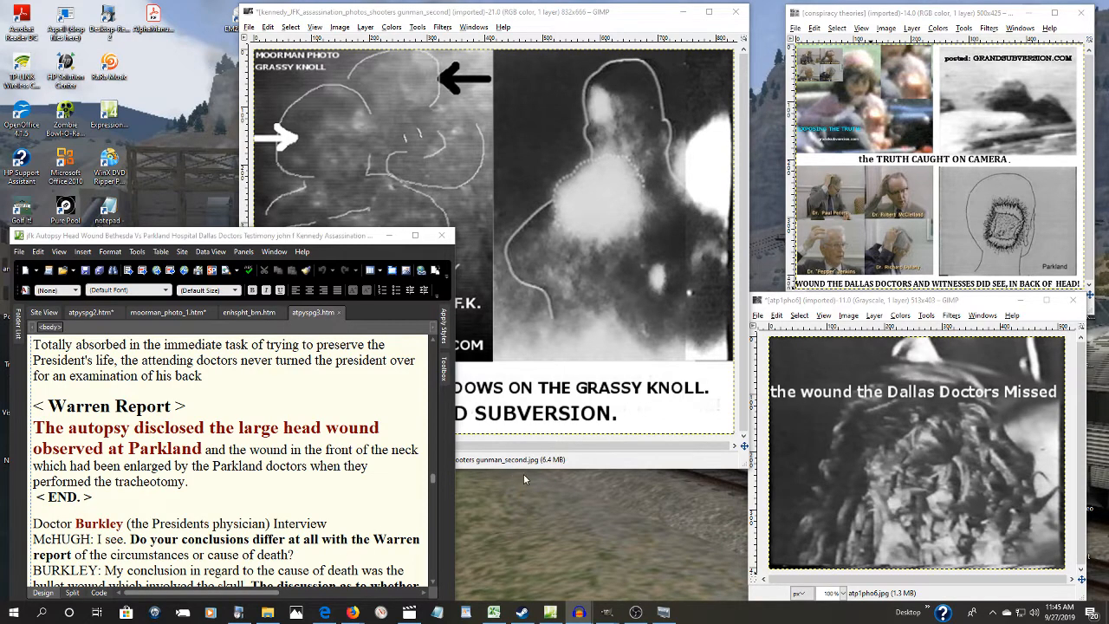
{"action": "mouse_move", "coordinate": [523, 492]}
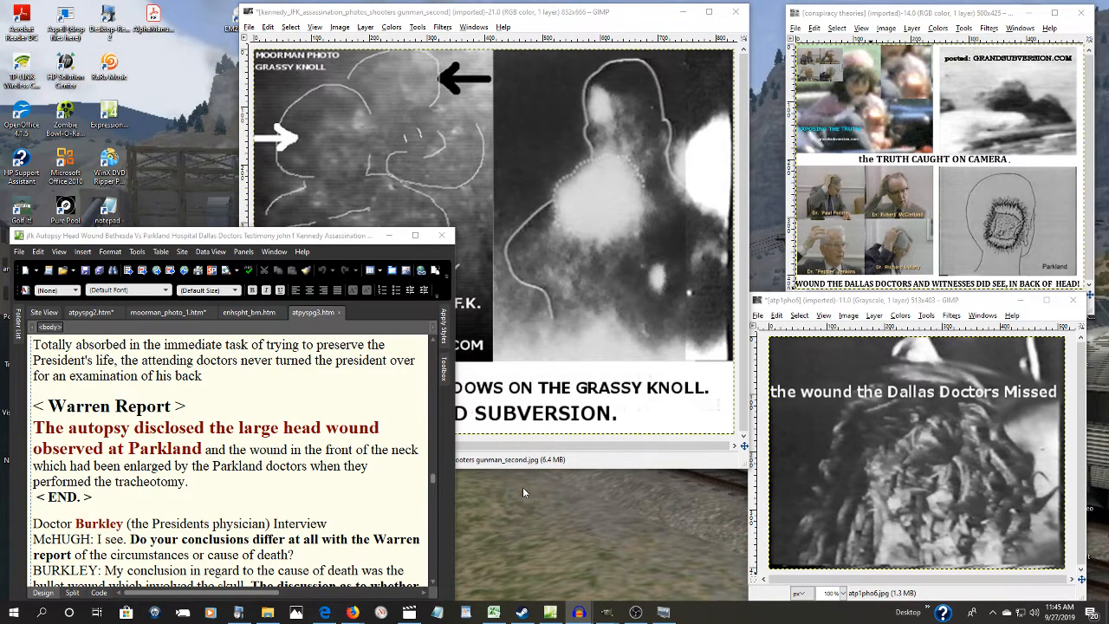